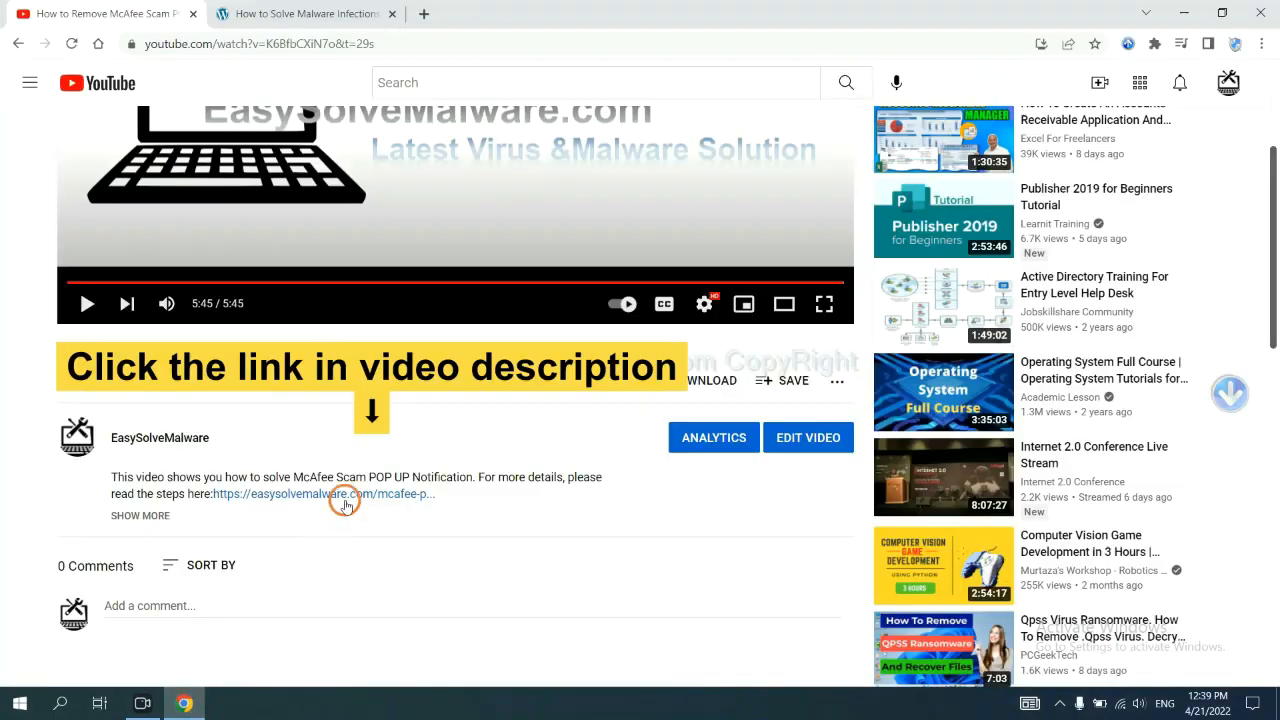
pyautogui.moveTo(345, 493)
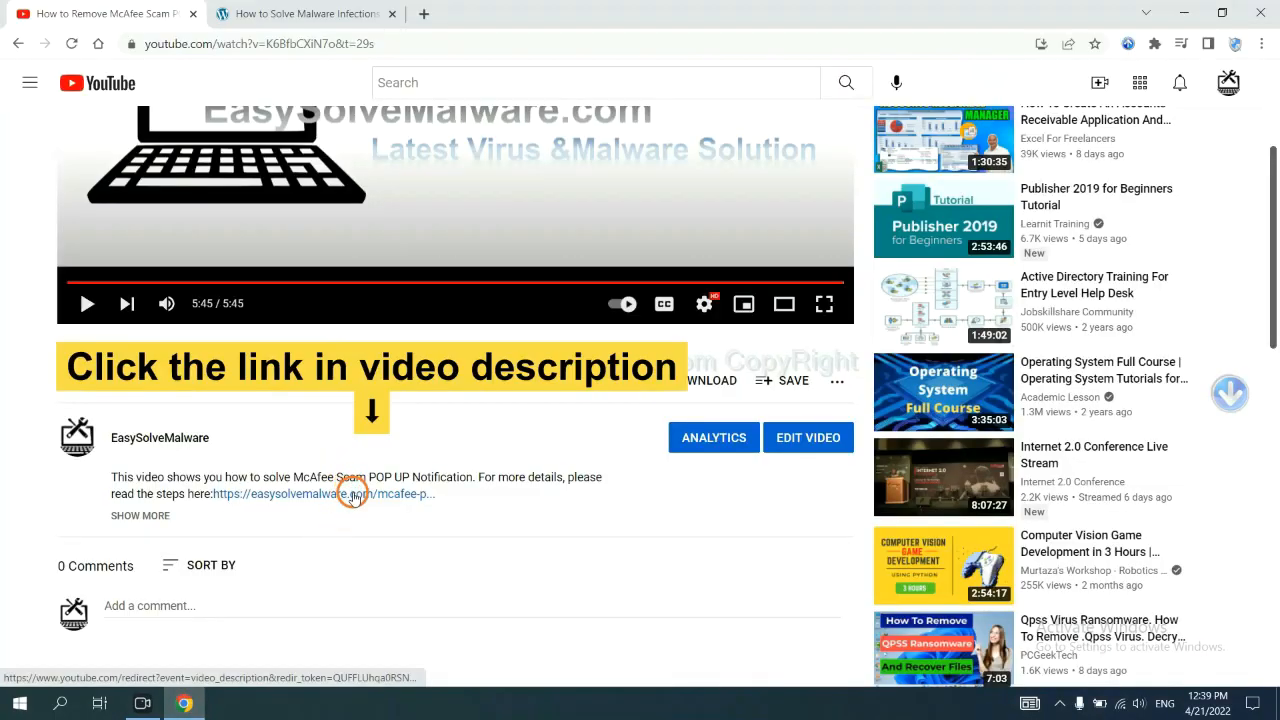
# Open the easysolvemalware.com removal guide from the description and download SpyHunter for Windows.
pyautogui.click(350, 493)
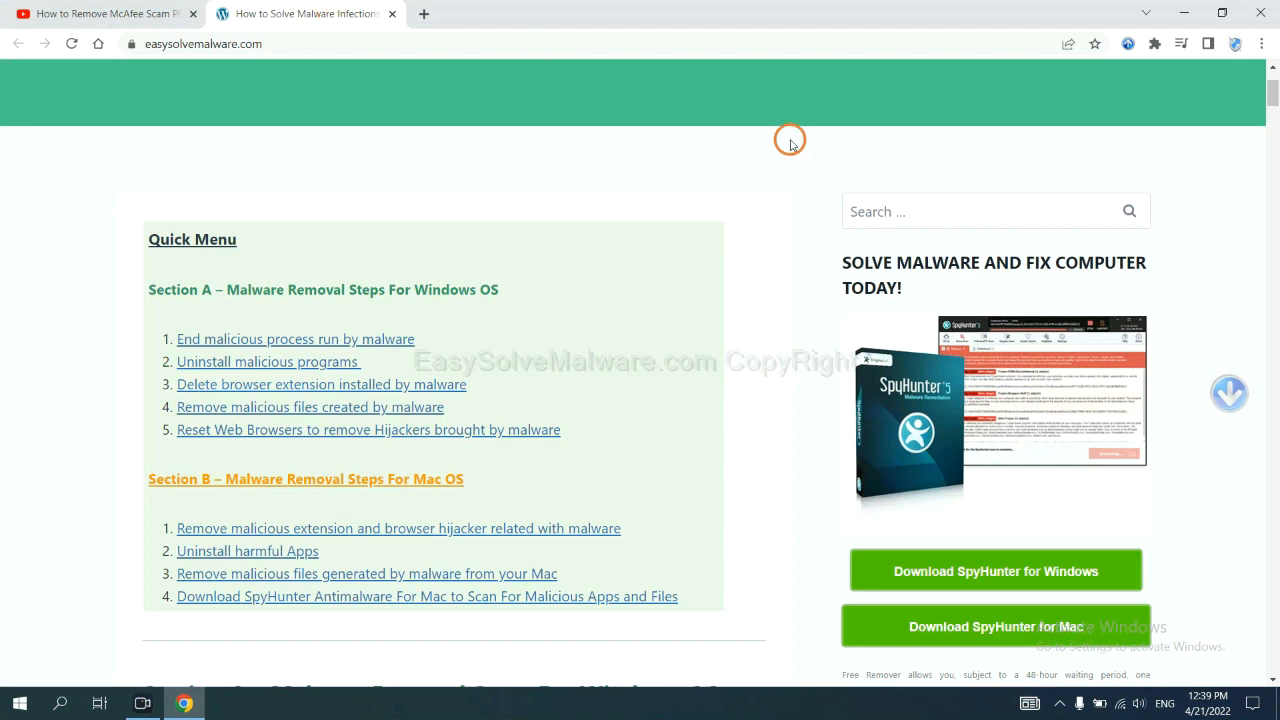
pyautogui.scroll(-3)
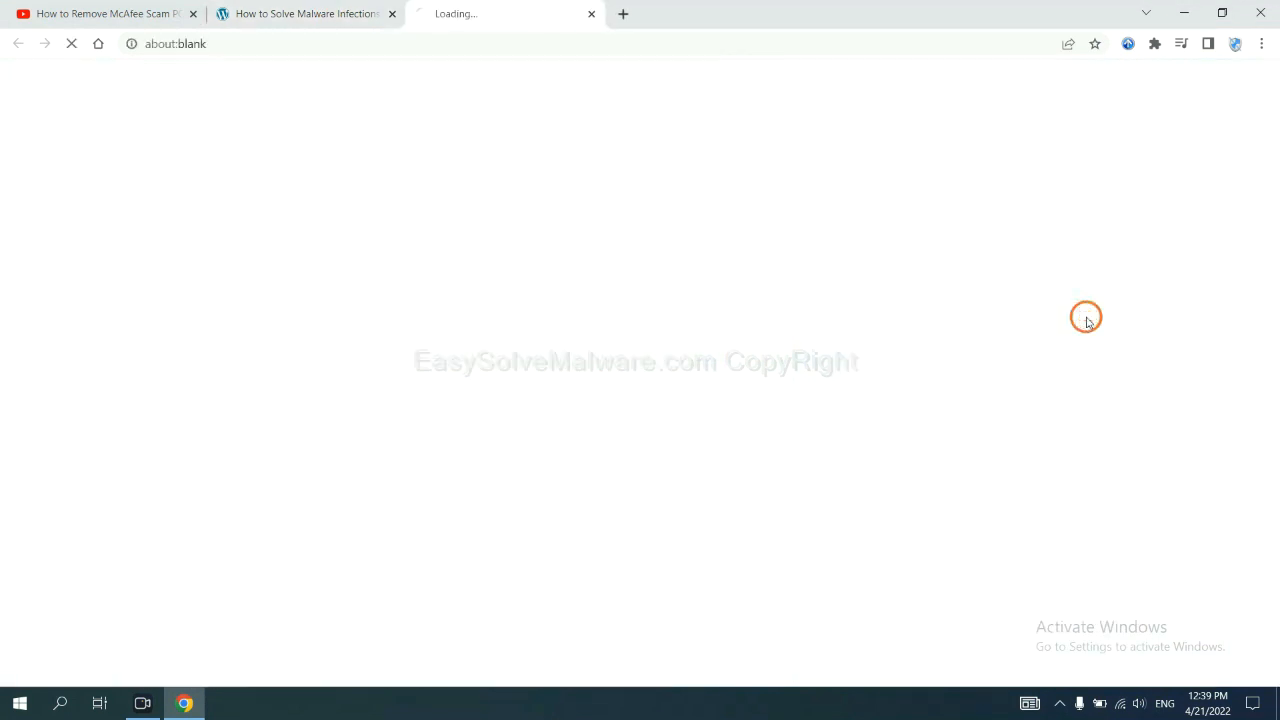
pyautogui.click(995, 321)
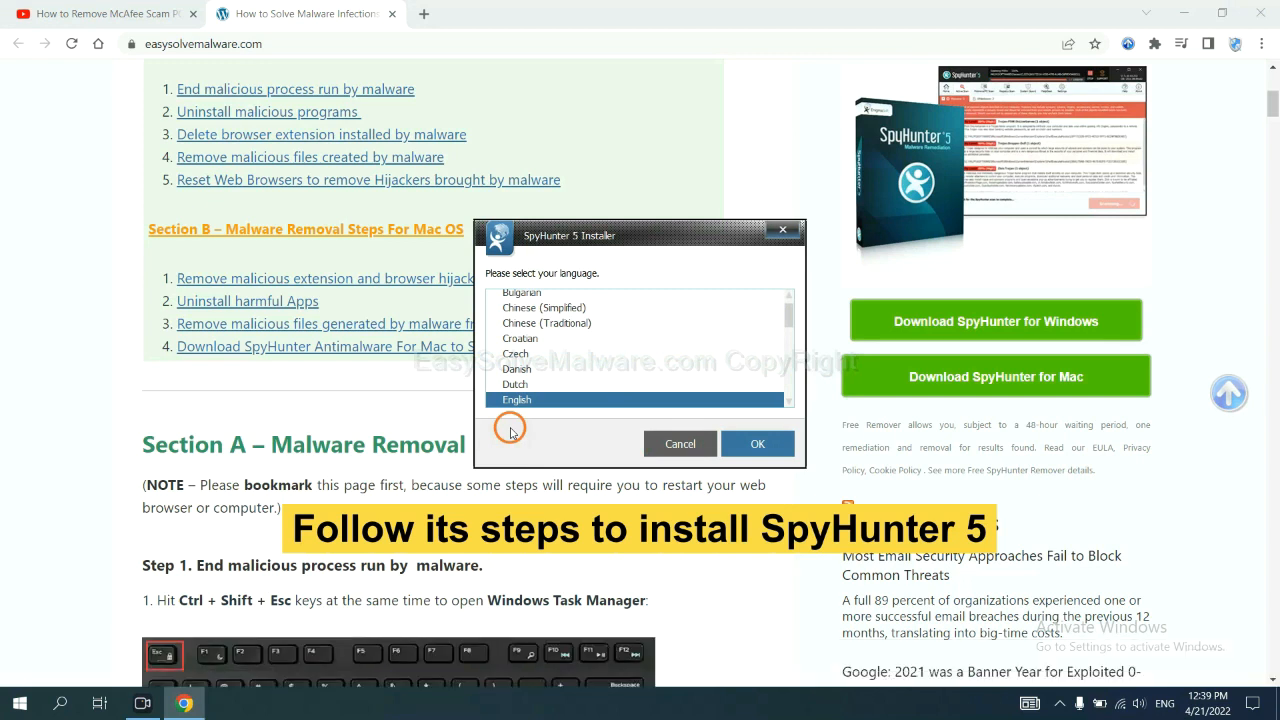
pyautogui.moveTo(511, 426)
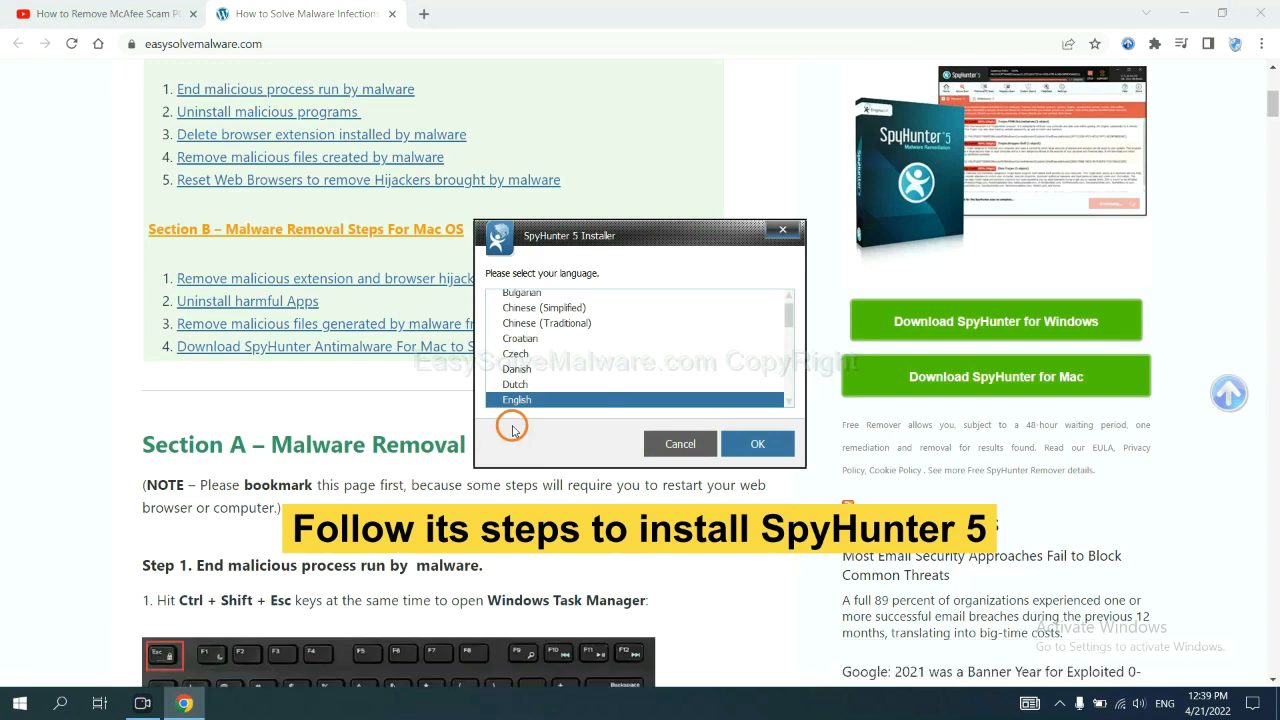
# Install SpyHunter 5 in English, accepting the EULA.
pyautogui.click(757, 443)
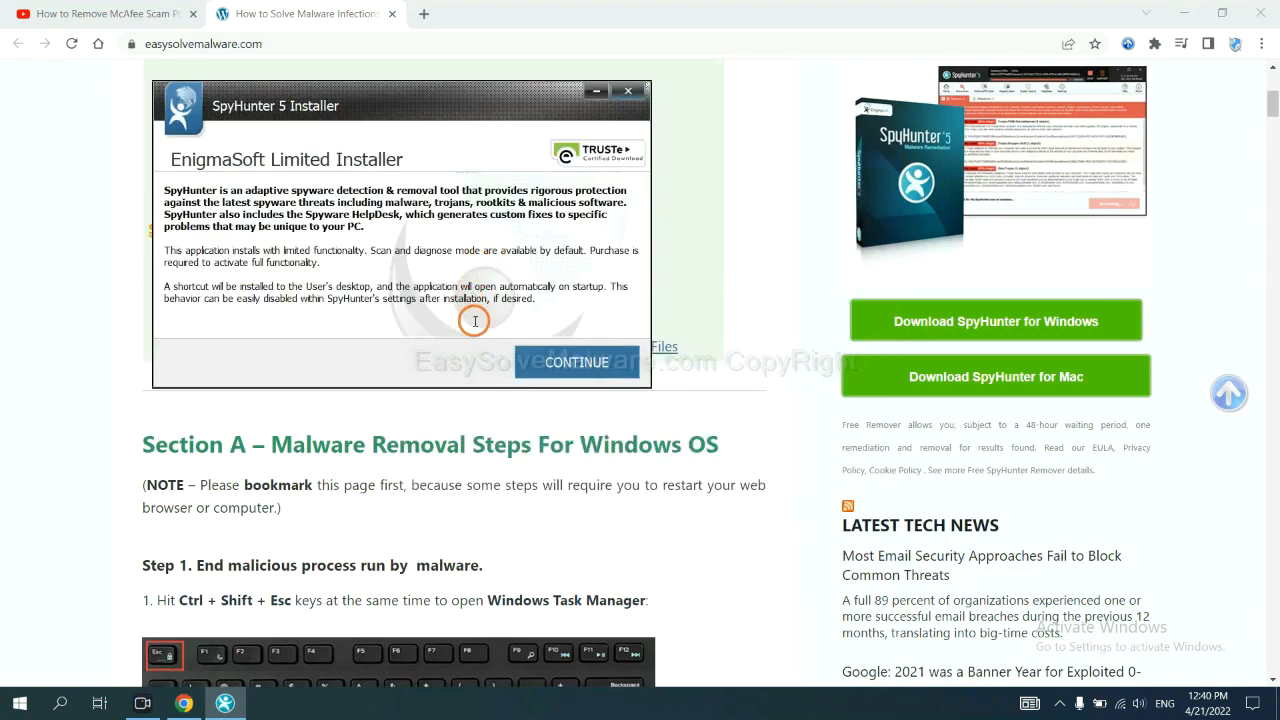
pyautogui.click(576, 362)
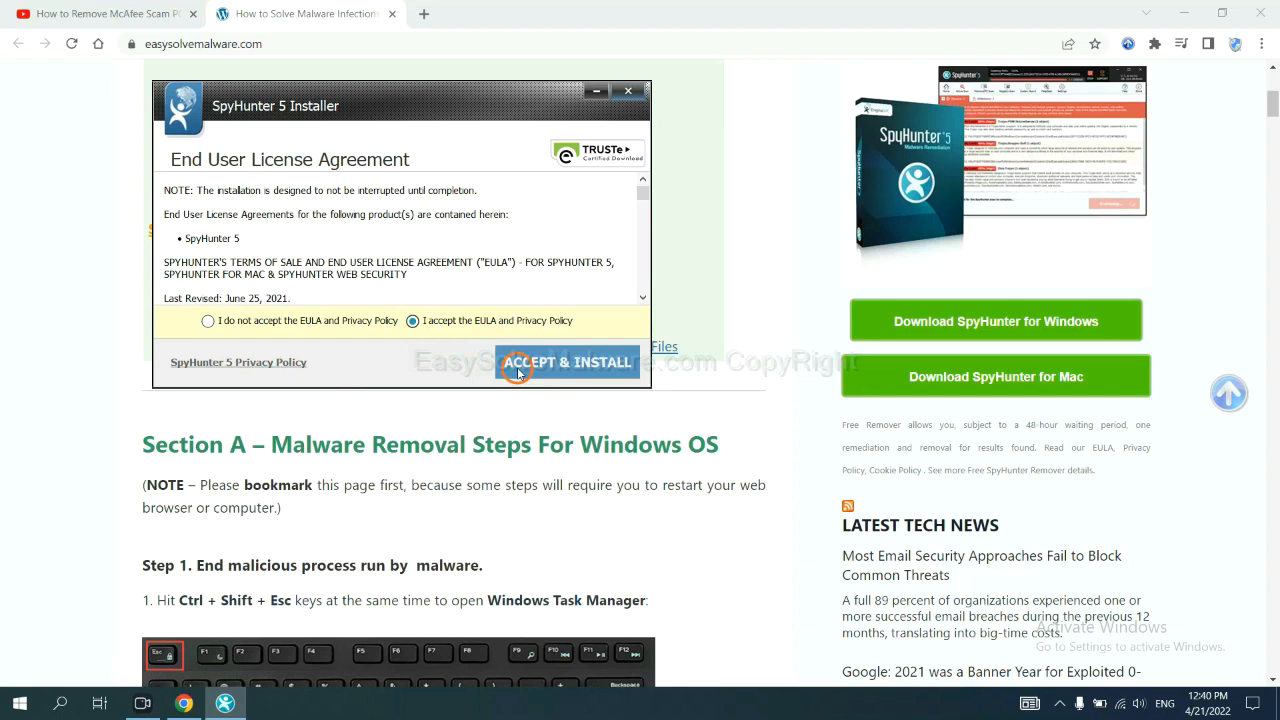
pyautogui.click(567, 362)
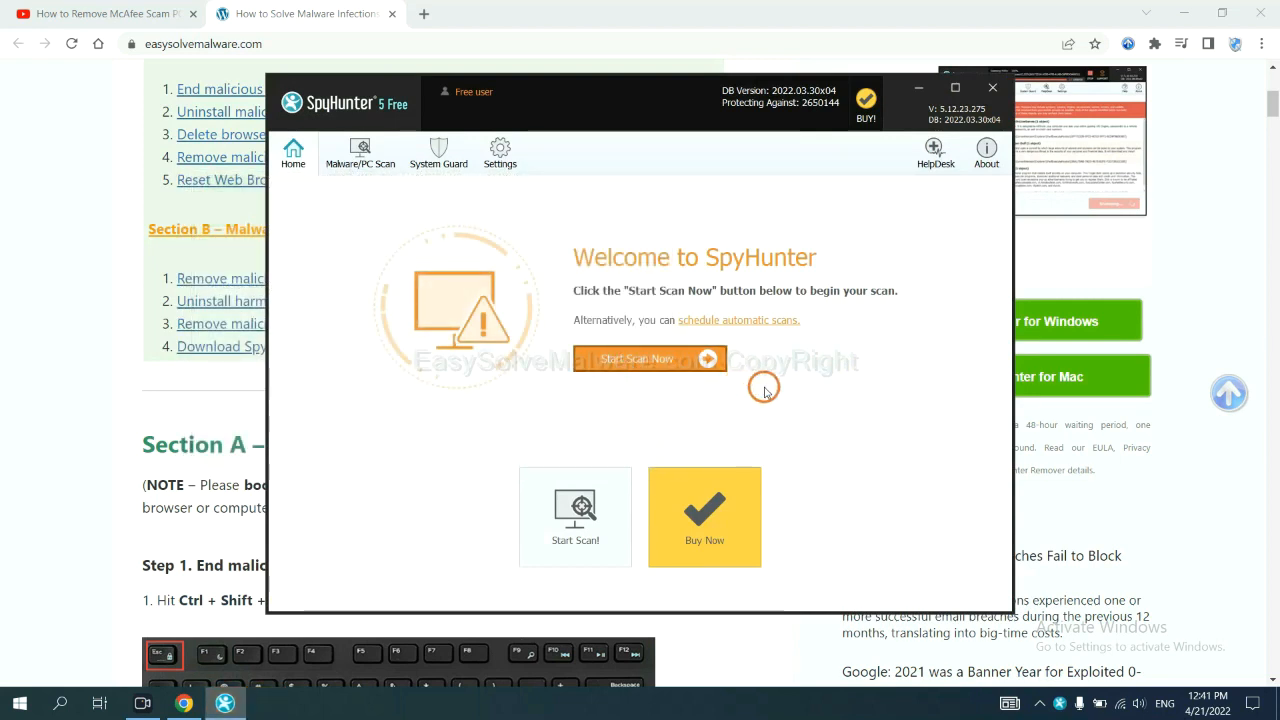
# Run a SpyHunter scan and move past the remove360.bat unknown object to the registration offer.
pyautogui.click(650, 358)
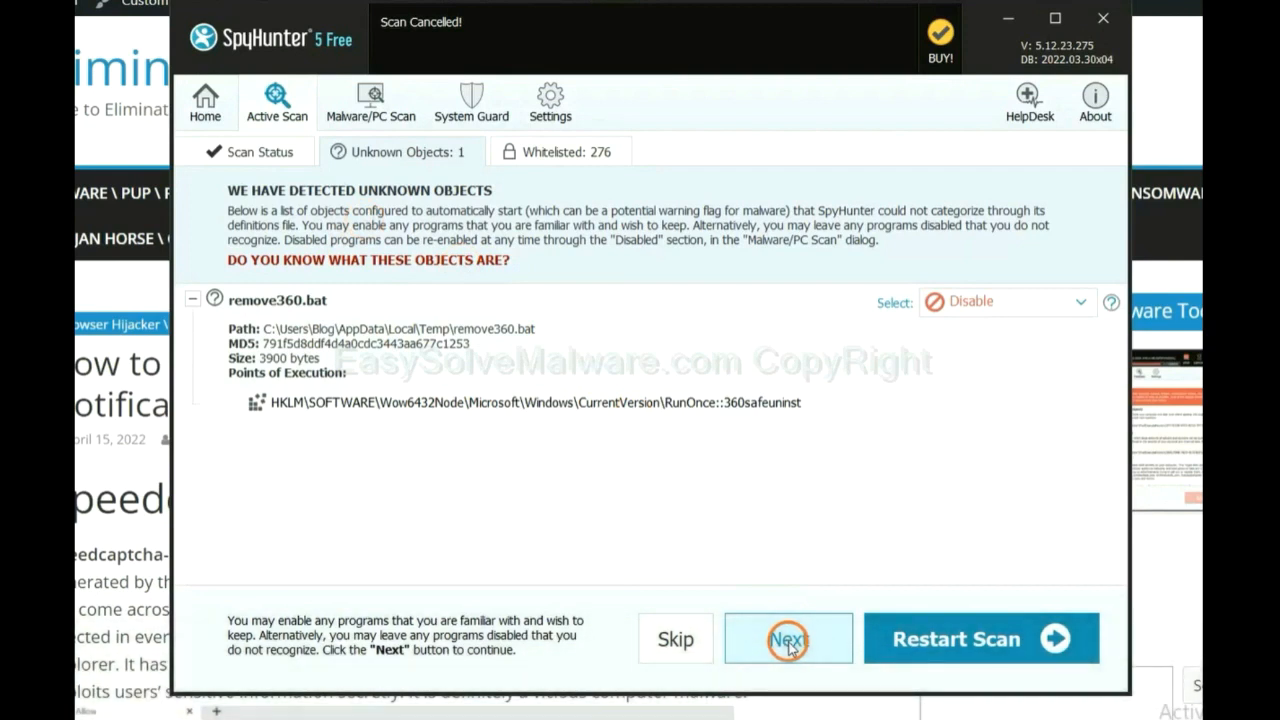
pyautogui.click(788, 638)
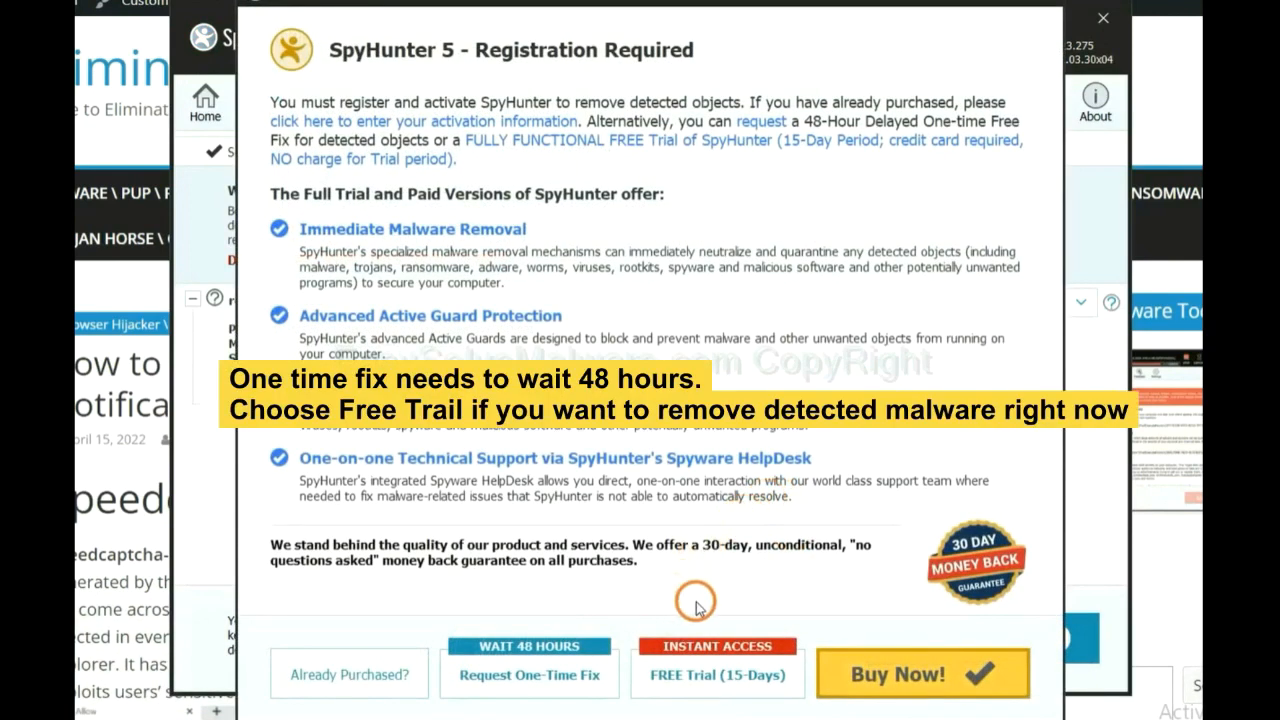
pyautogui.moveTo(600, 622)
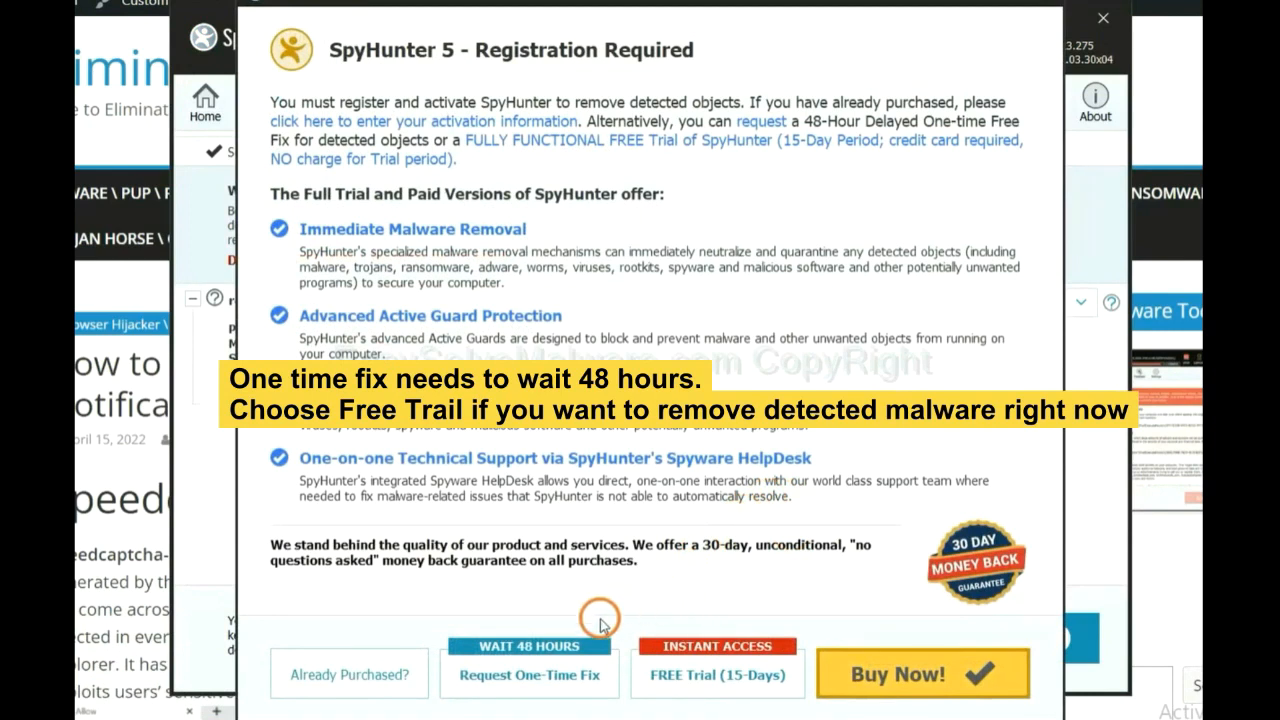
pyautogui.moveTo(683, 690)
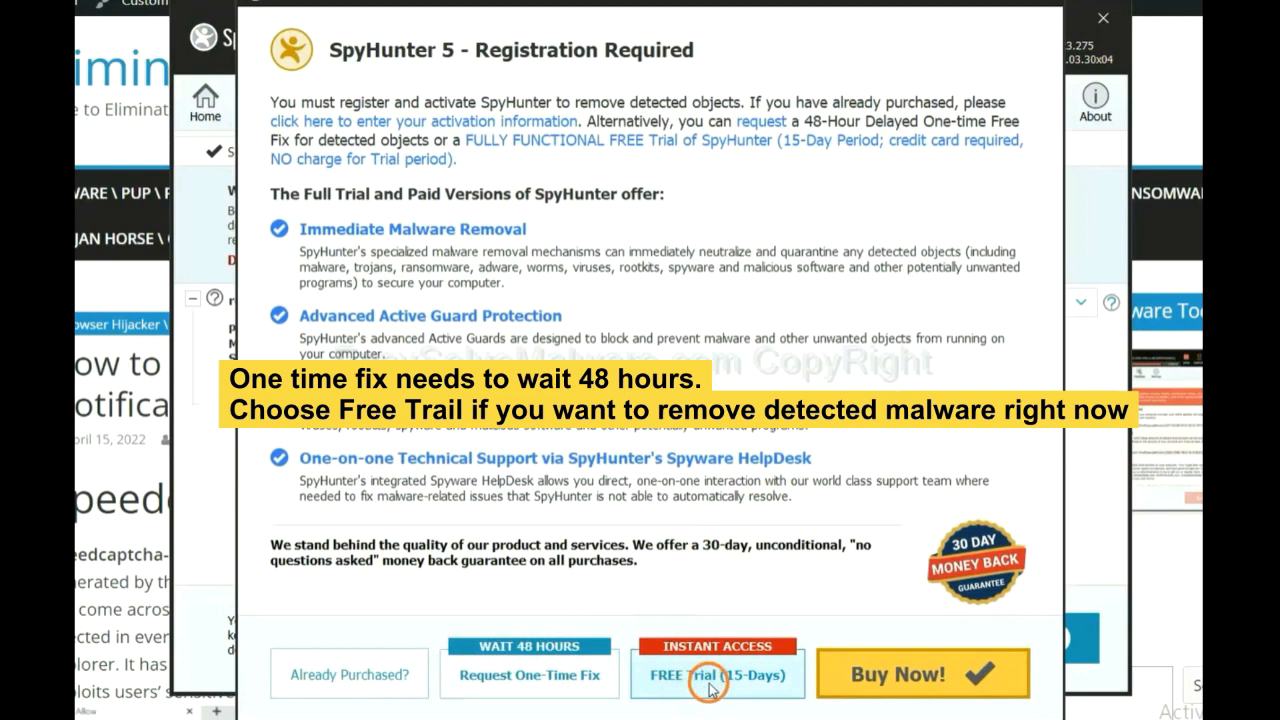
pyautogui.moveTo(670, 684)
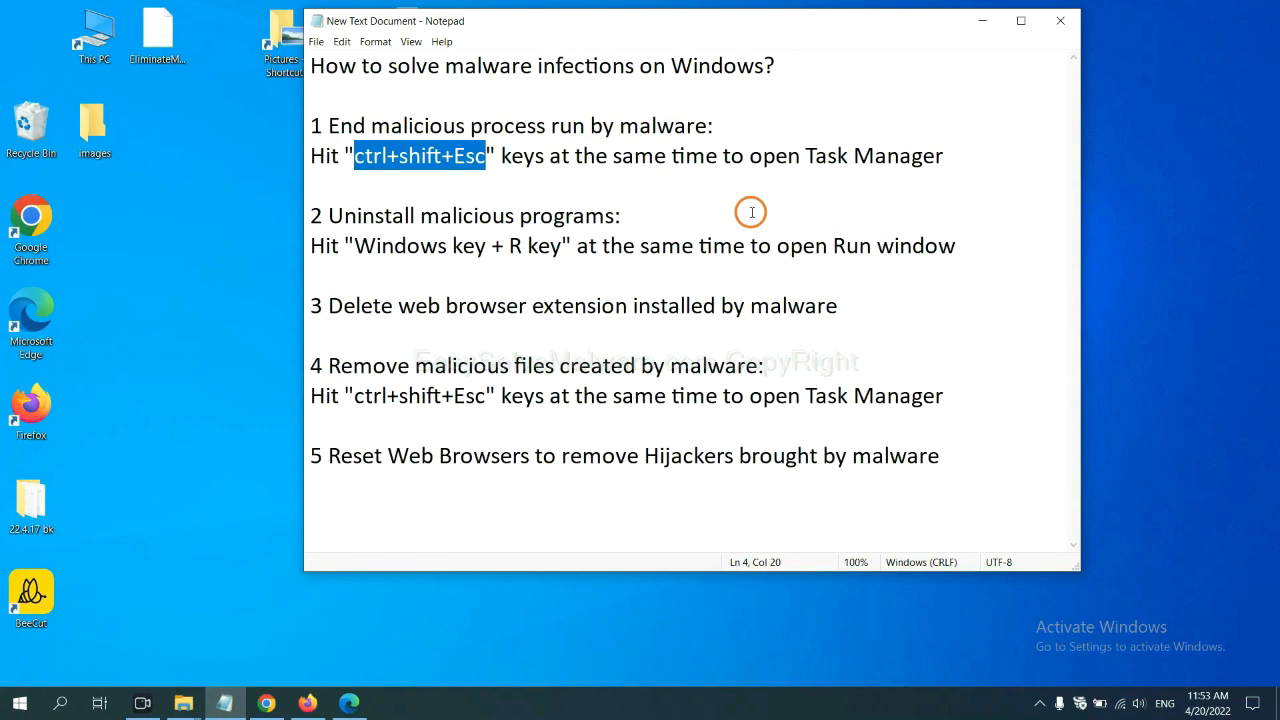
pyautogui.moveTo(456, 155)
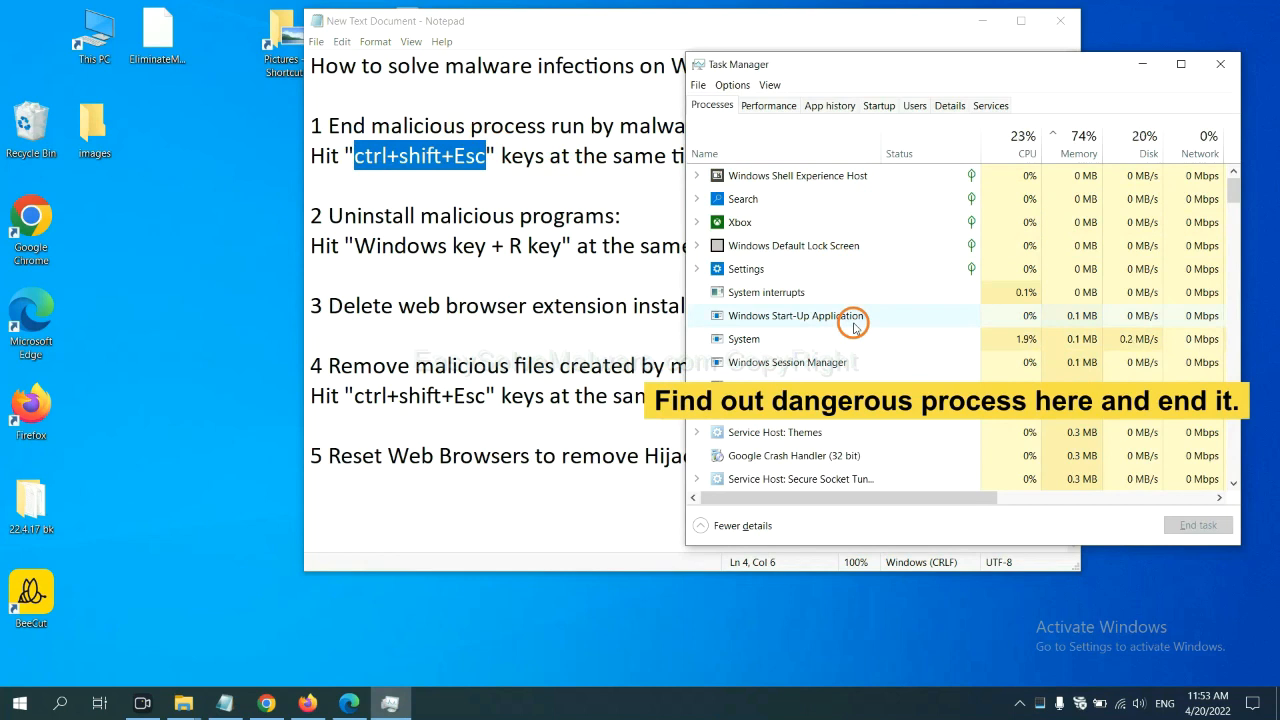
pyautogui.moveTo(855, 335)
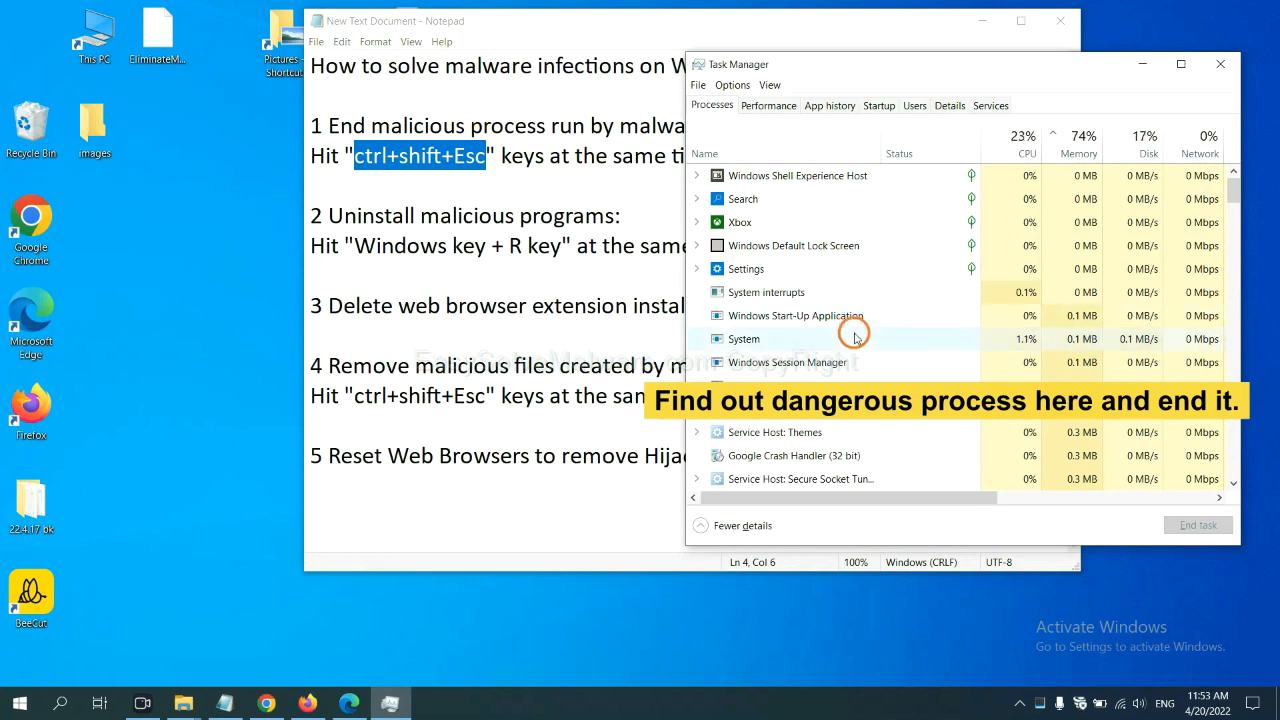
# End the Usermode Font Driver Host process in Task Manager, then close it.
pyautogui.click(744, 338)
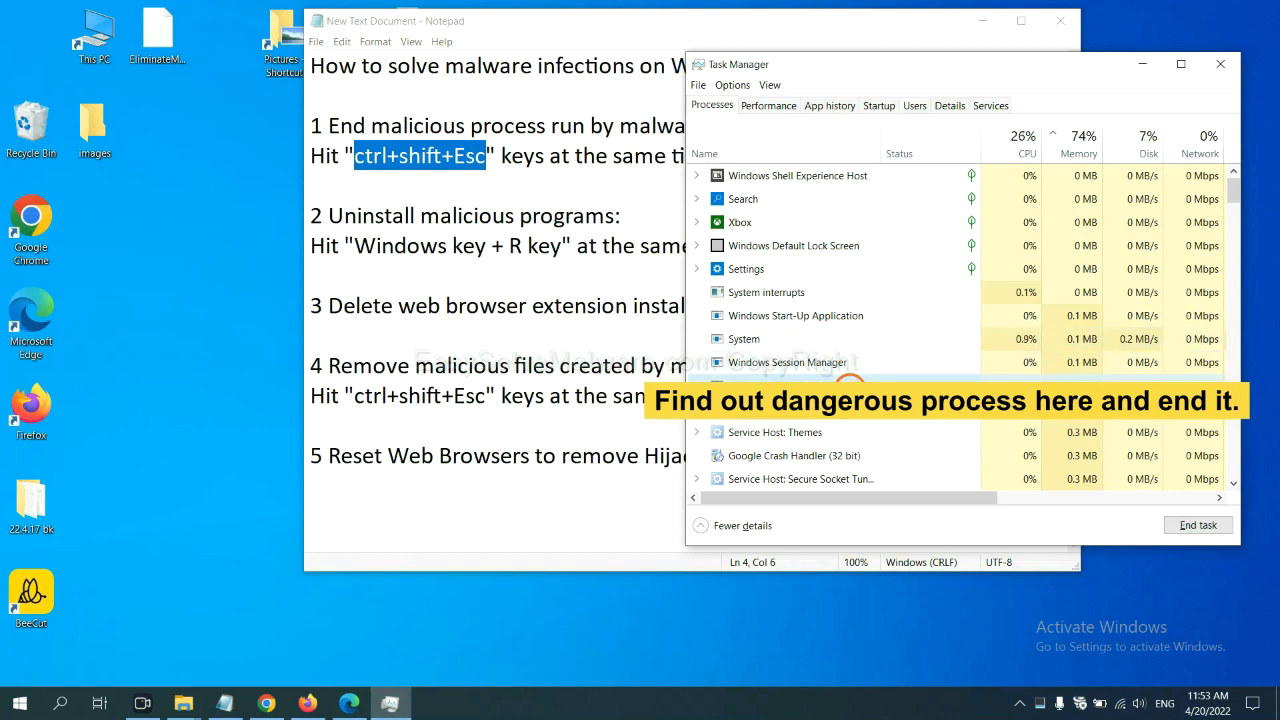
pyautogui.click(1197, 525)
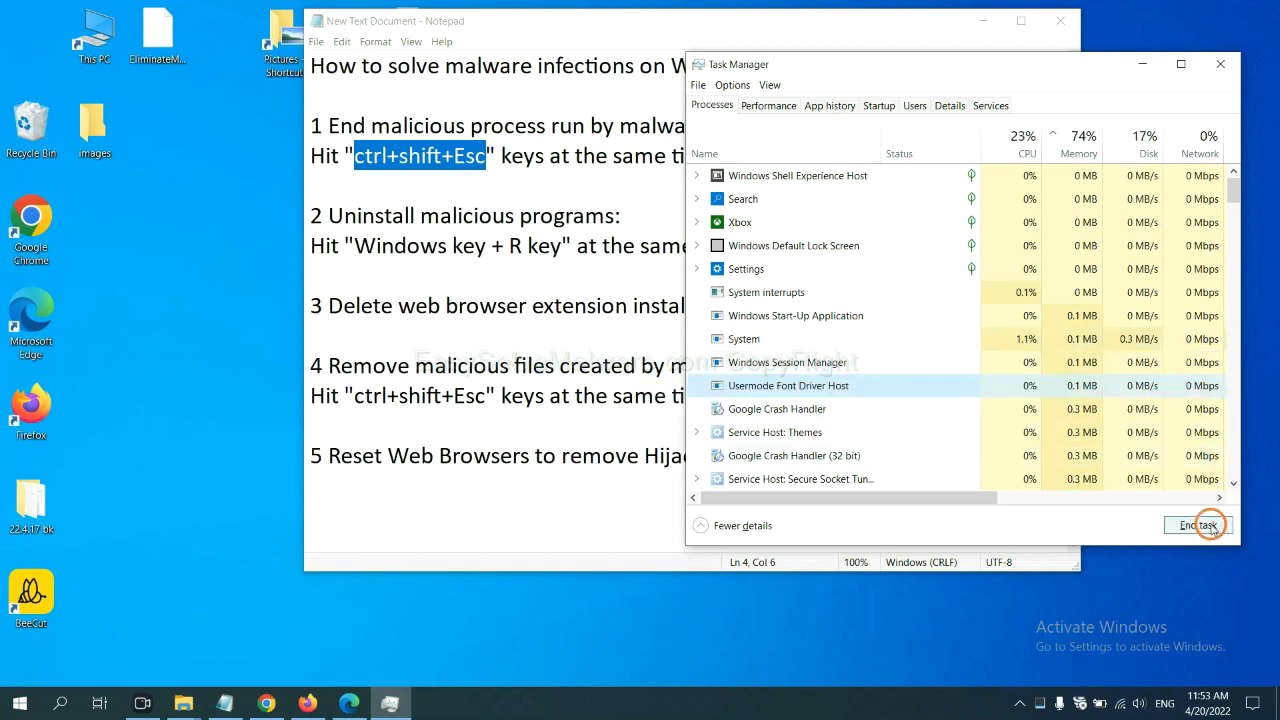
pyautogui.click(1197, 525)
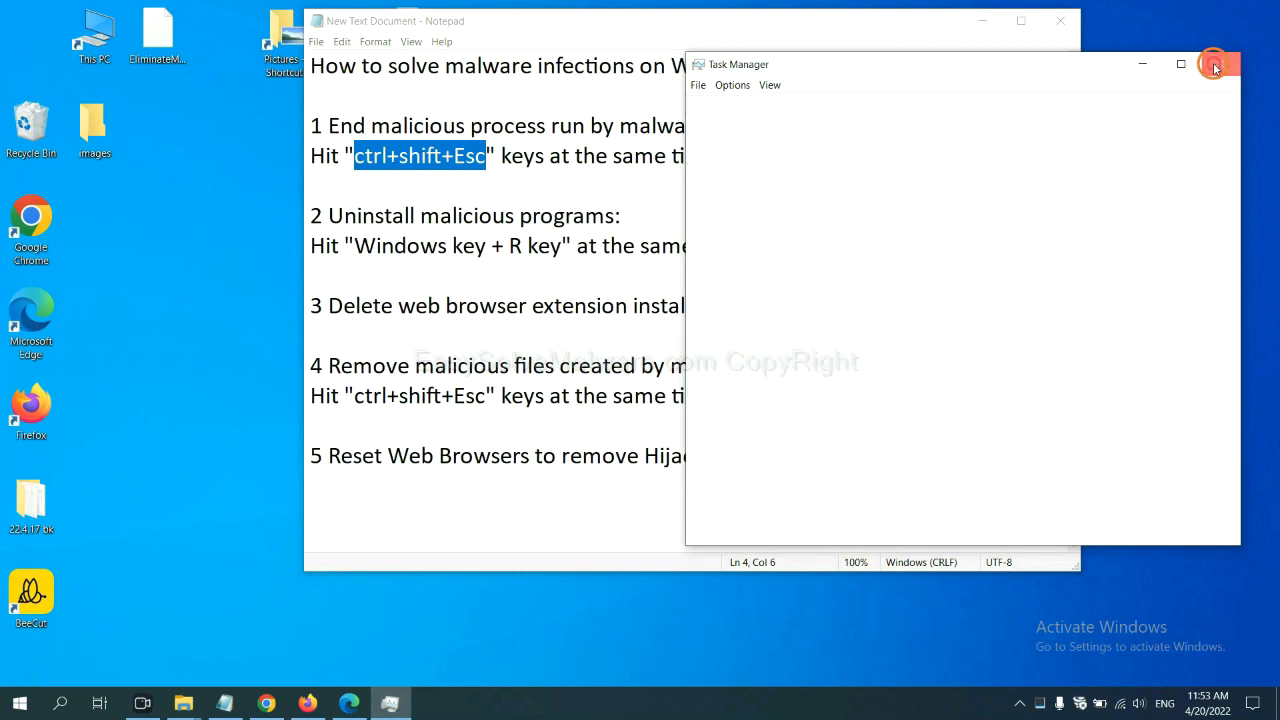
pyautogui.click(1215, 64)
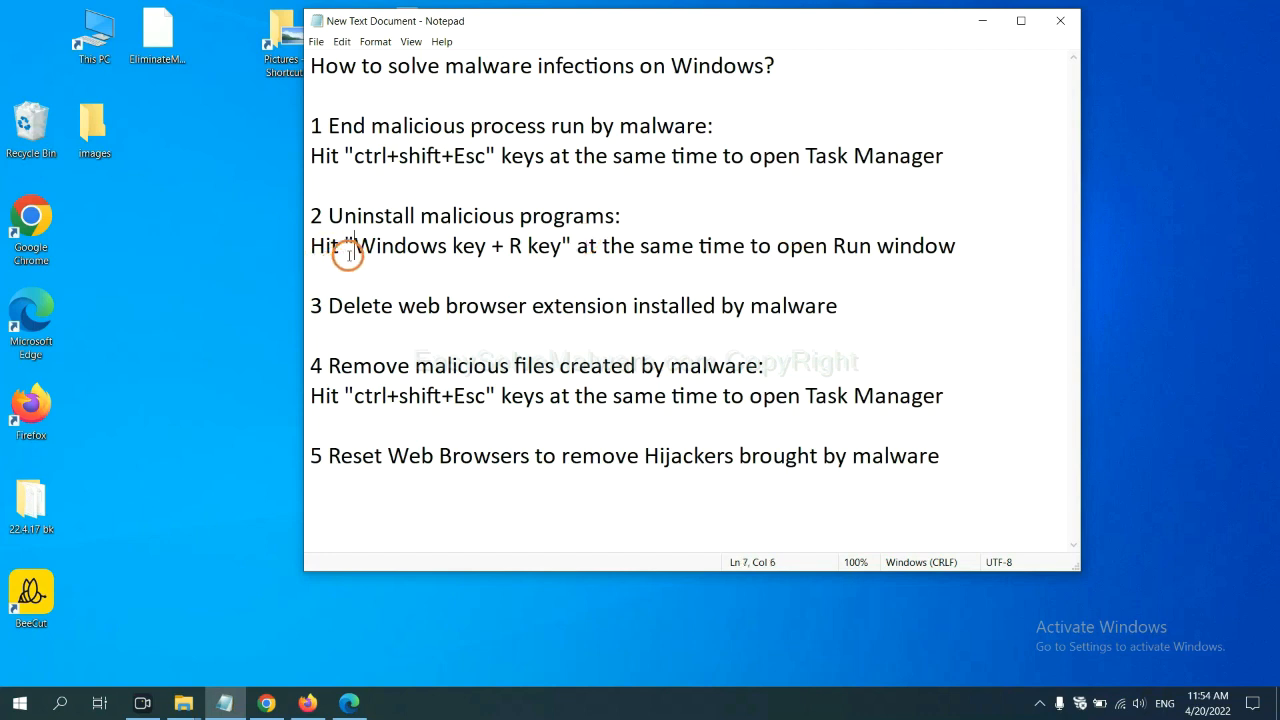
# Run 'control panel' from the Windows+R Run dialog.
pyautogui.moveTo(355, 245); pyautogui.dragTo(565, 245)
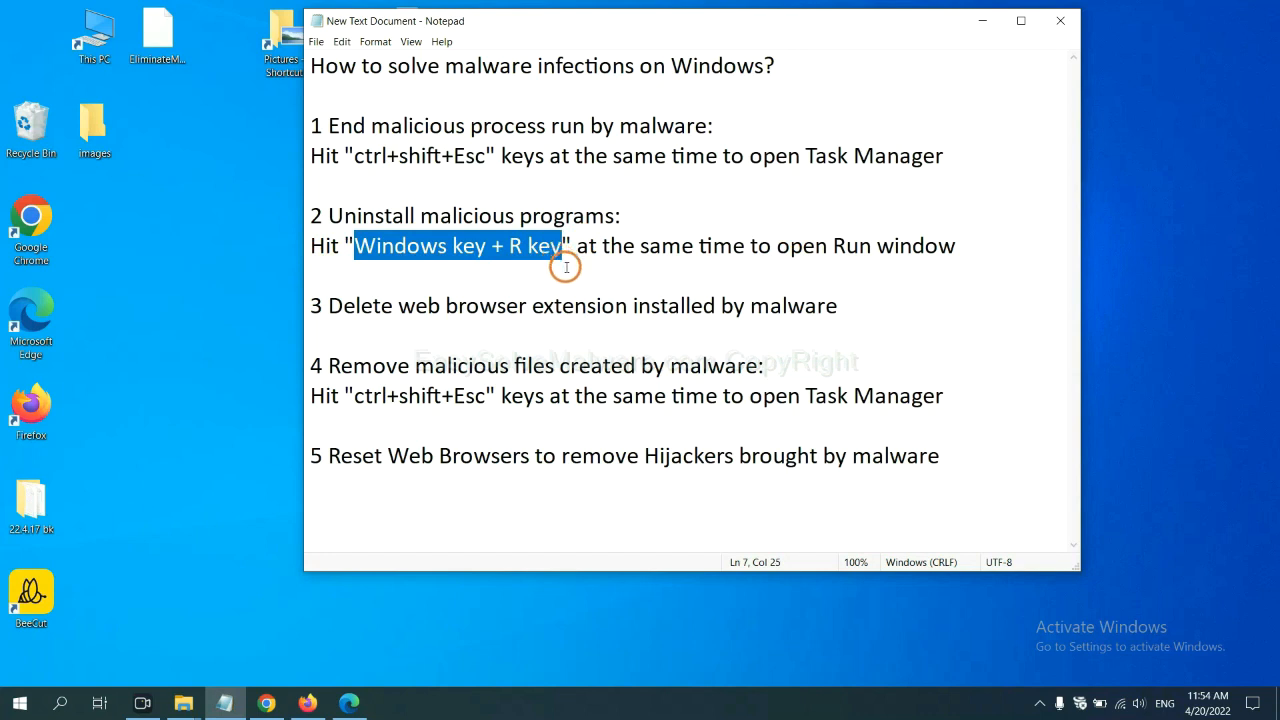
pyautogui.press('win+r')
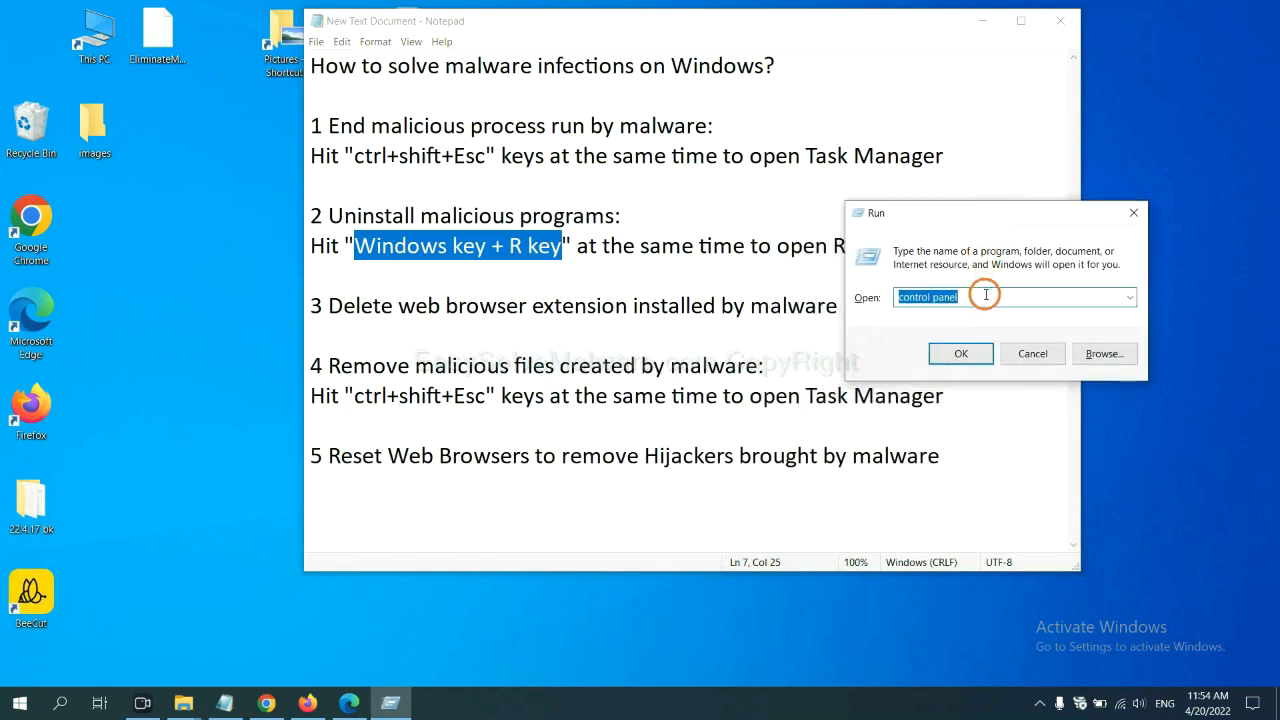
pyautogui.click(985, 297)
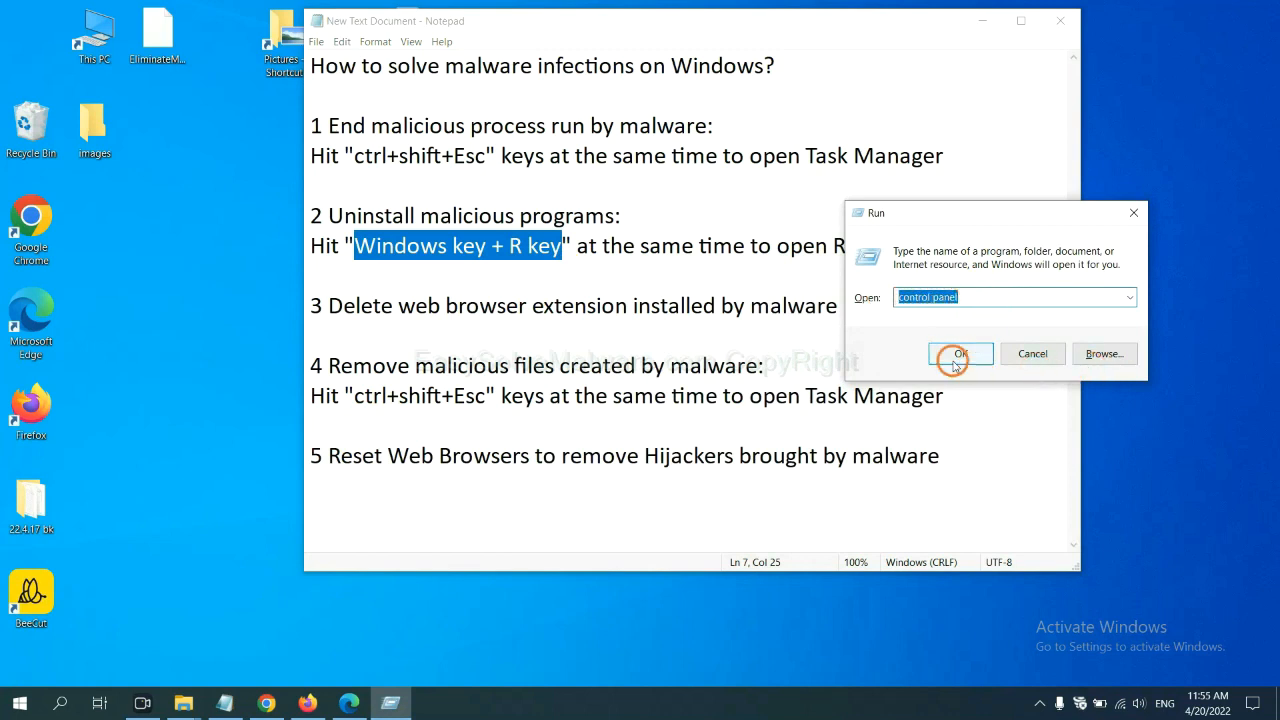
pyautogui.click(958, 353)
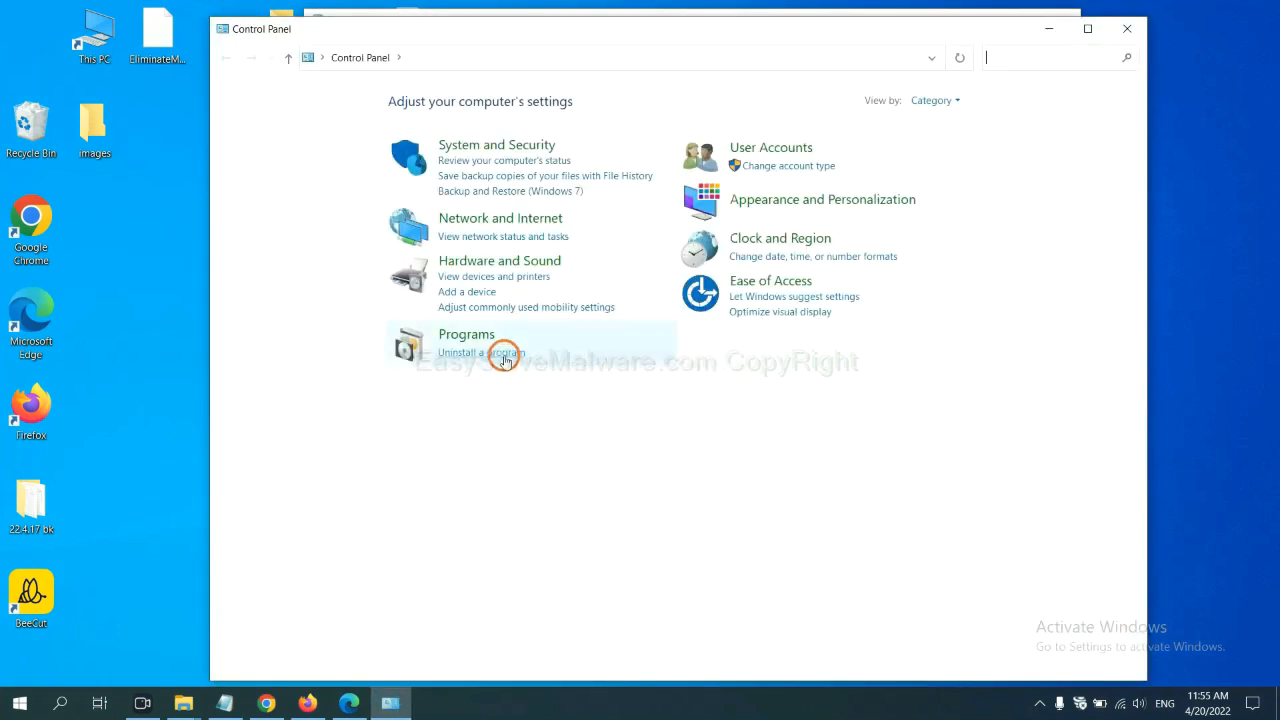
# Open Programs and Features, select the suspicious program, then close the list.
pyautogui.click(481, 352)
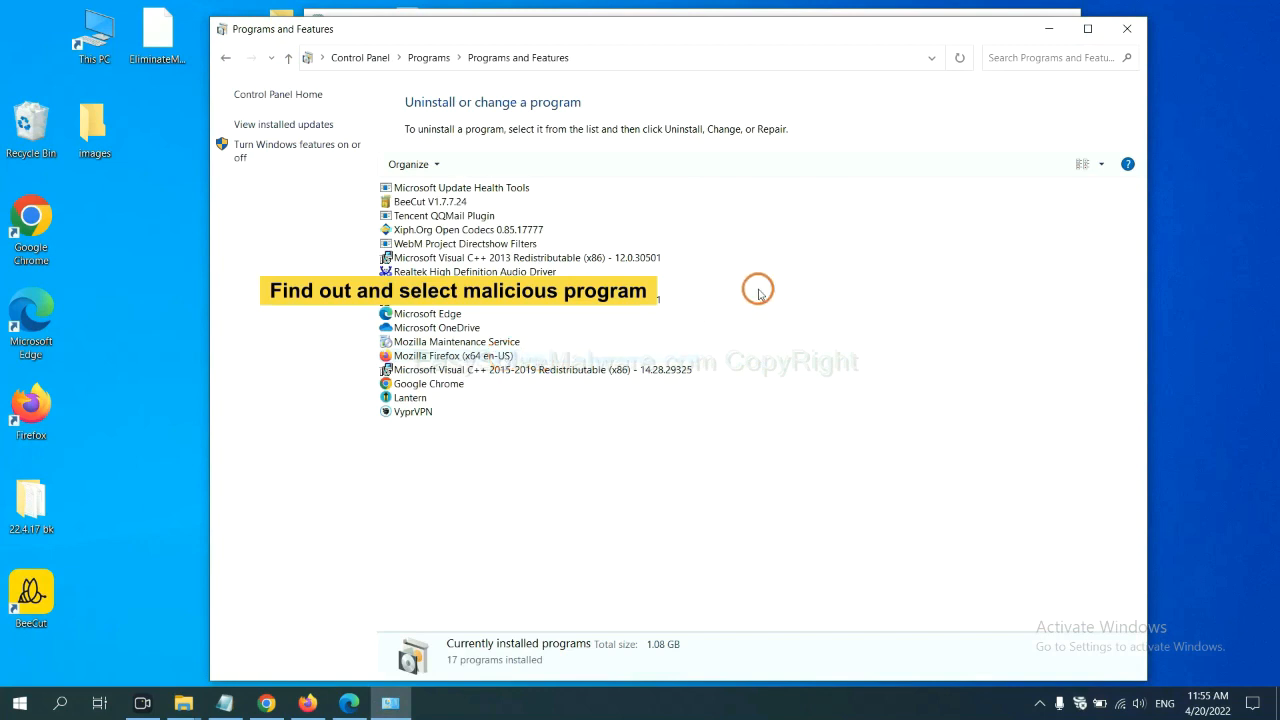
pyautogui.moveTo(766, 278)
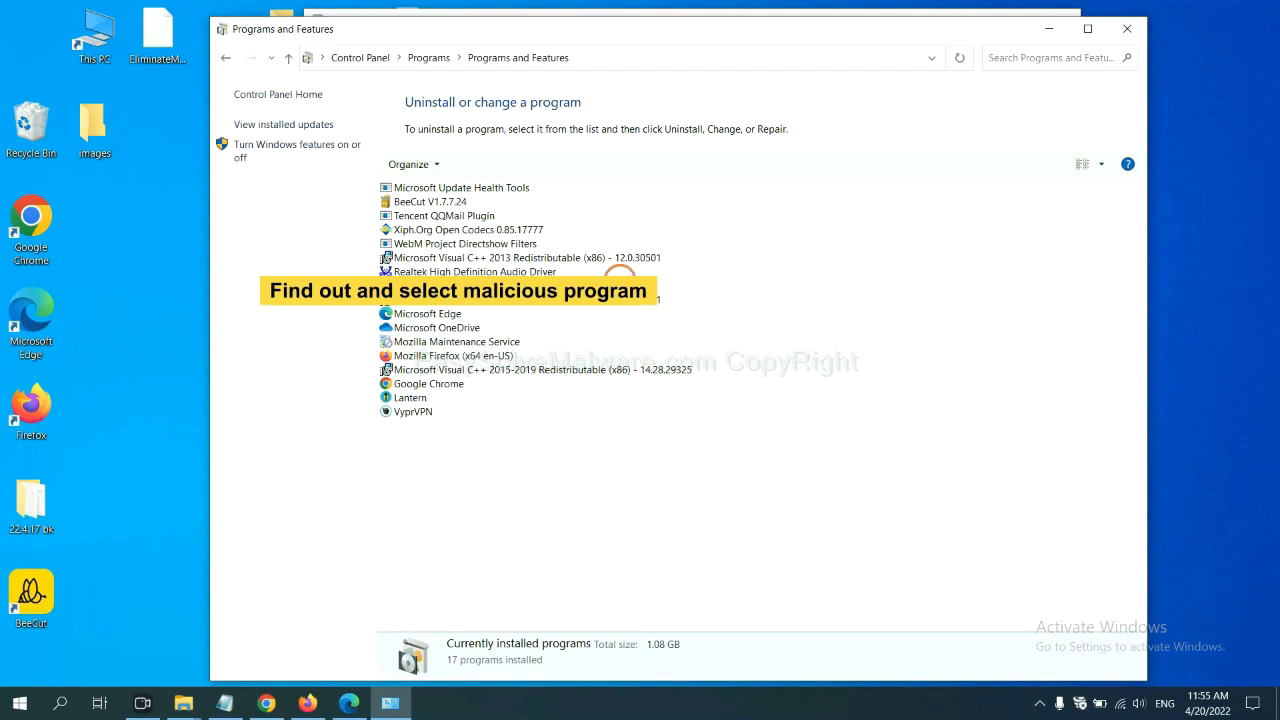
pyautogui.click(467, 229)
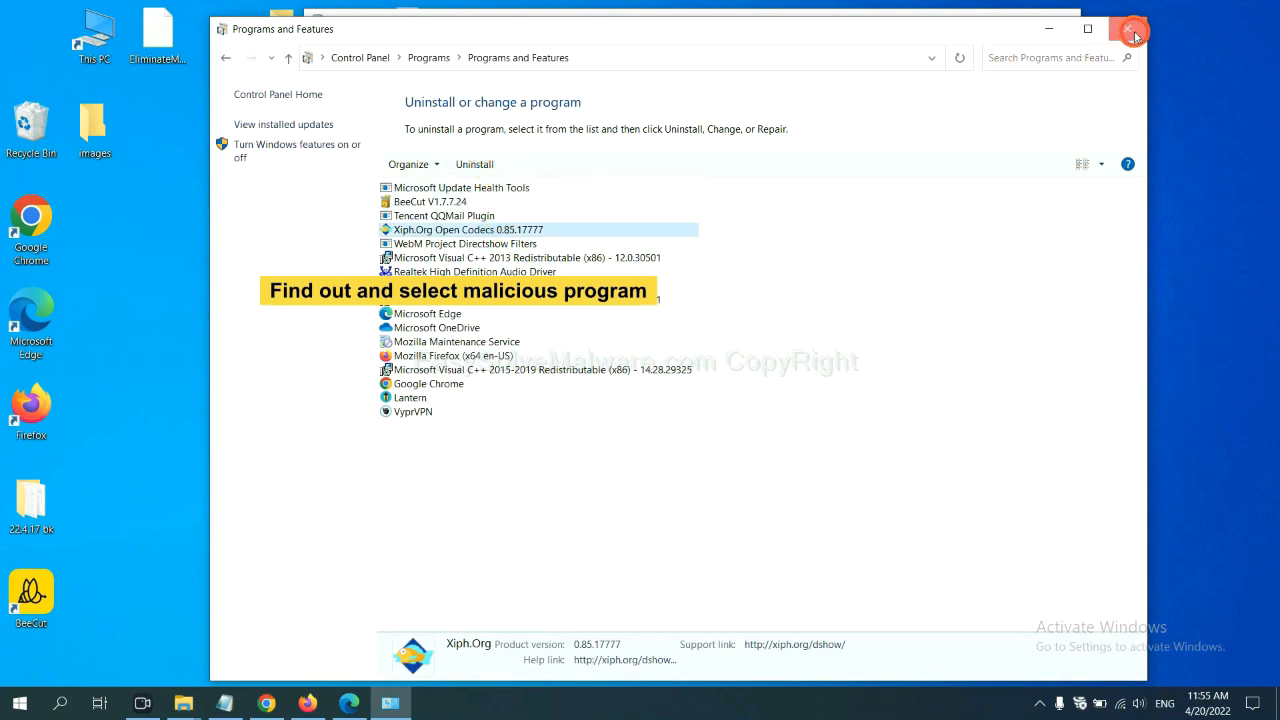
pyautogui.click(1131, 29)
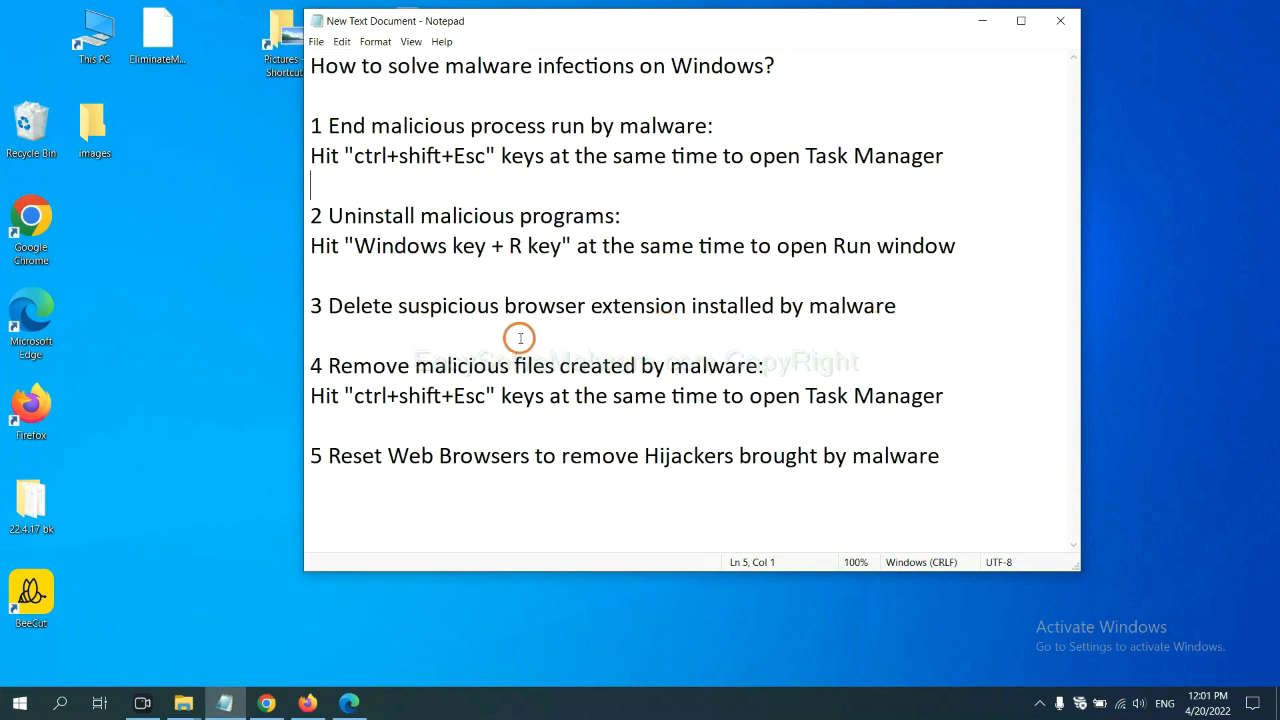
pyautogui.moveTo(350, 603)
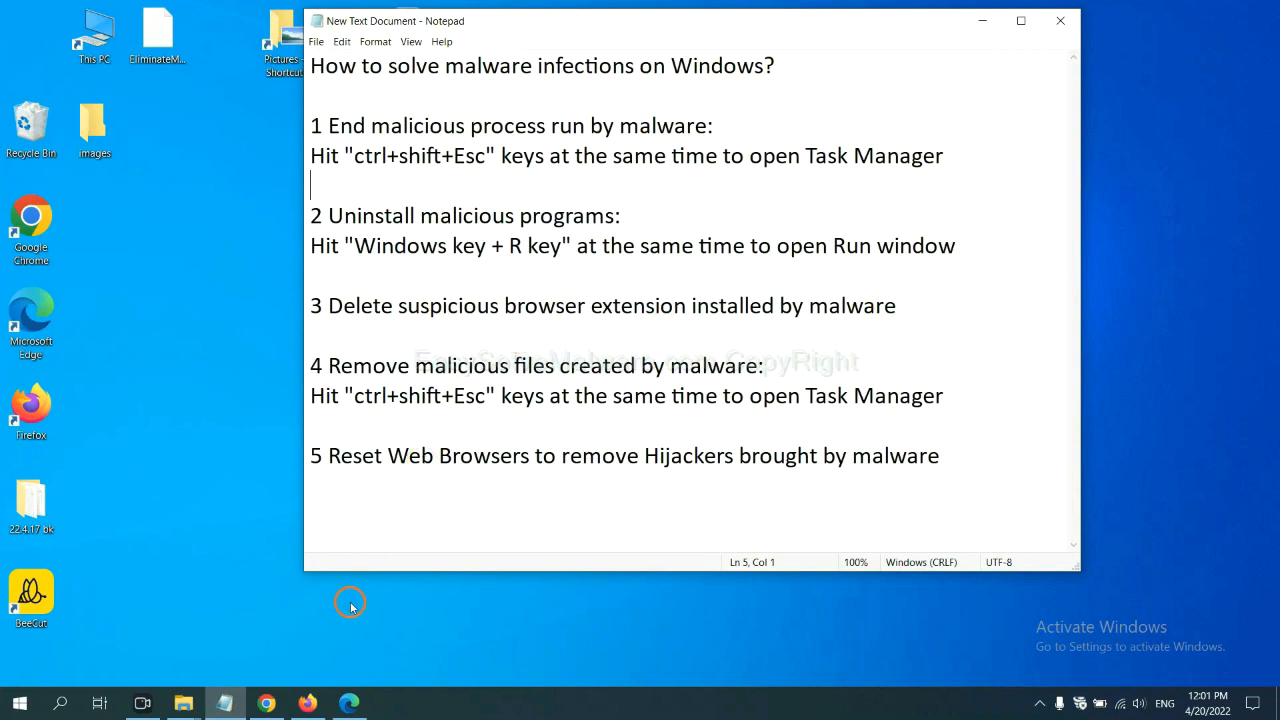
# Open Chrome's Extensions page via More tools to view Scroll To Top.
pyautogui.click(265, 703)
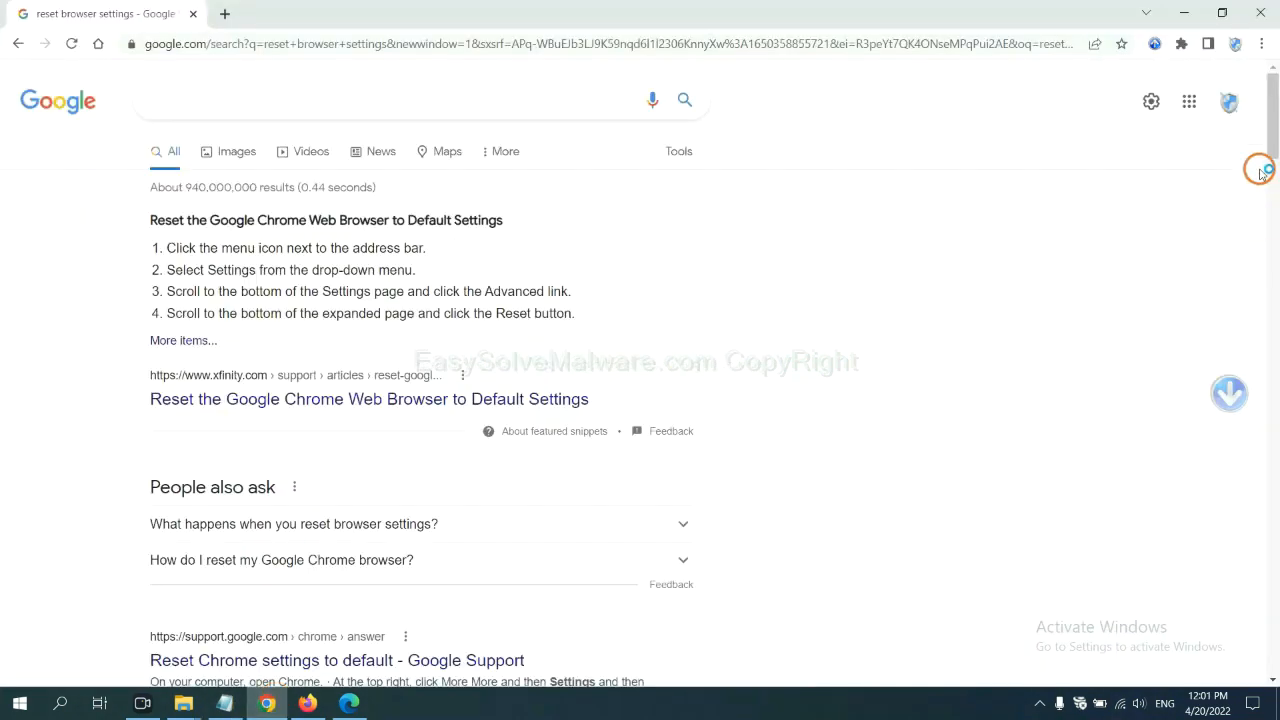
pyautogui.click(1260, 45)
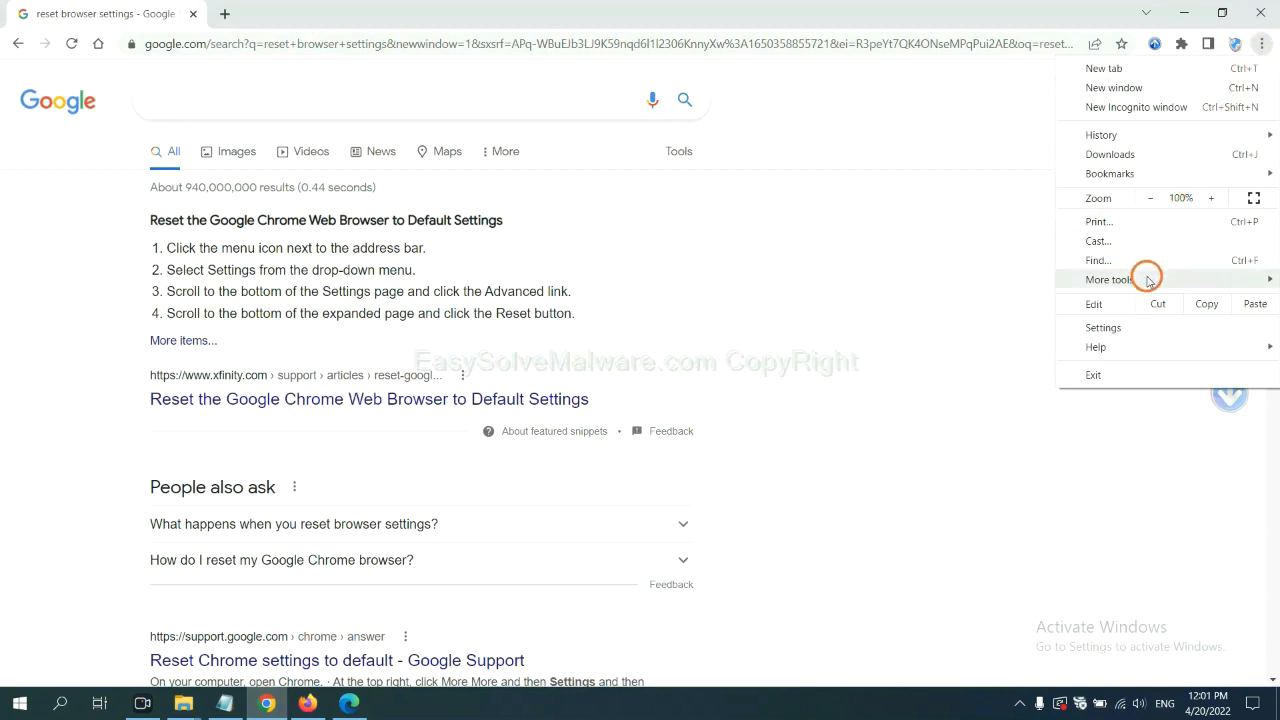
pyautogui.click(1109, 279)
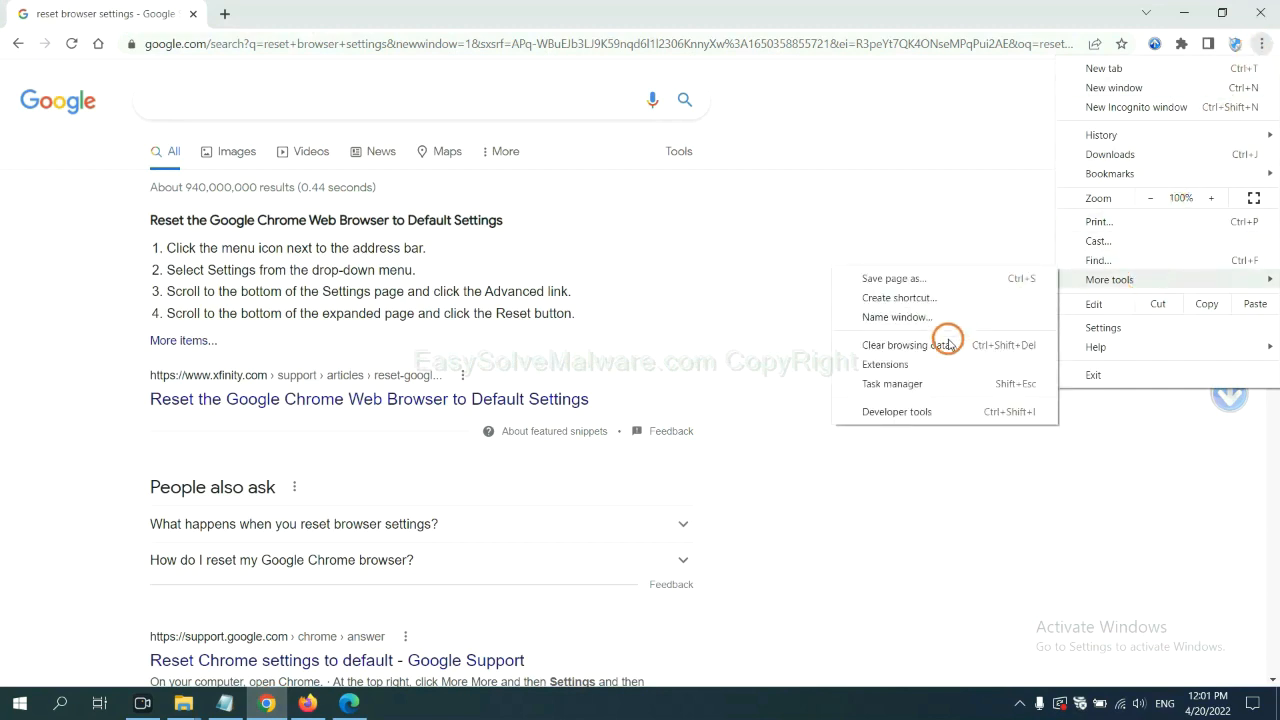
pyautogui.click(884, 363)
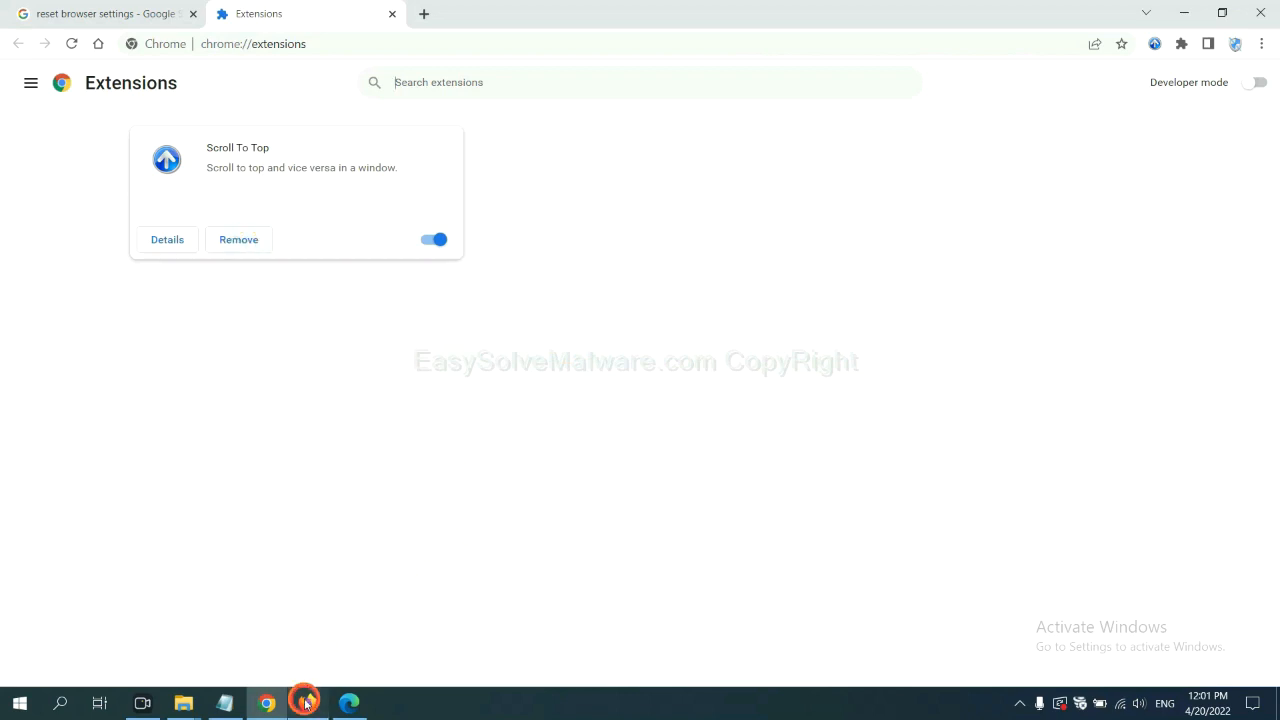
# Open Firefox's Add-ons and themes and show options for GIPHY for Firefox.
pyautogui.click(306, 701)
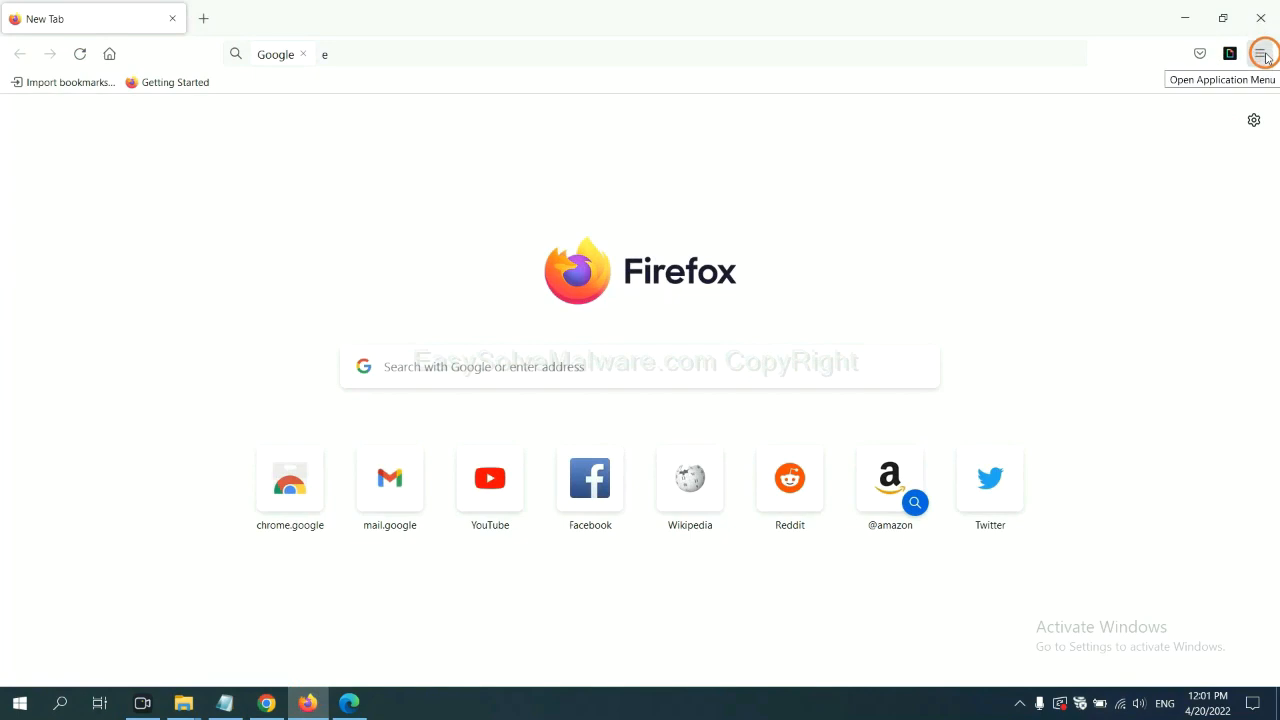
pyautogui.click(1260, 54)
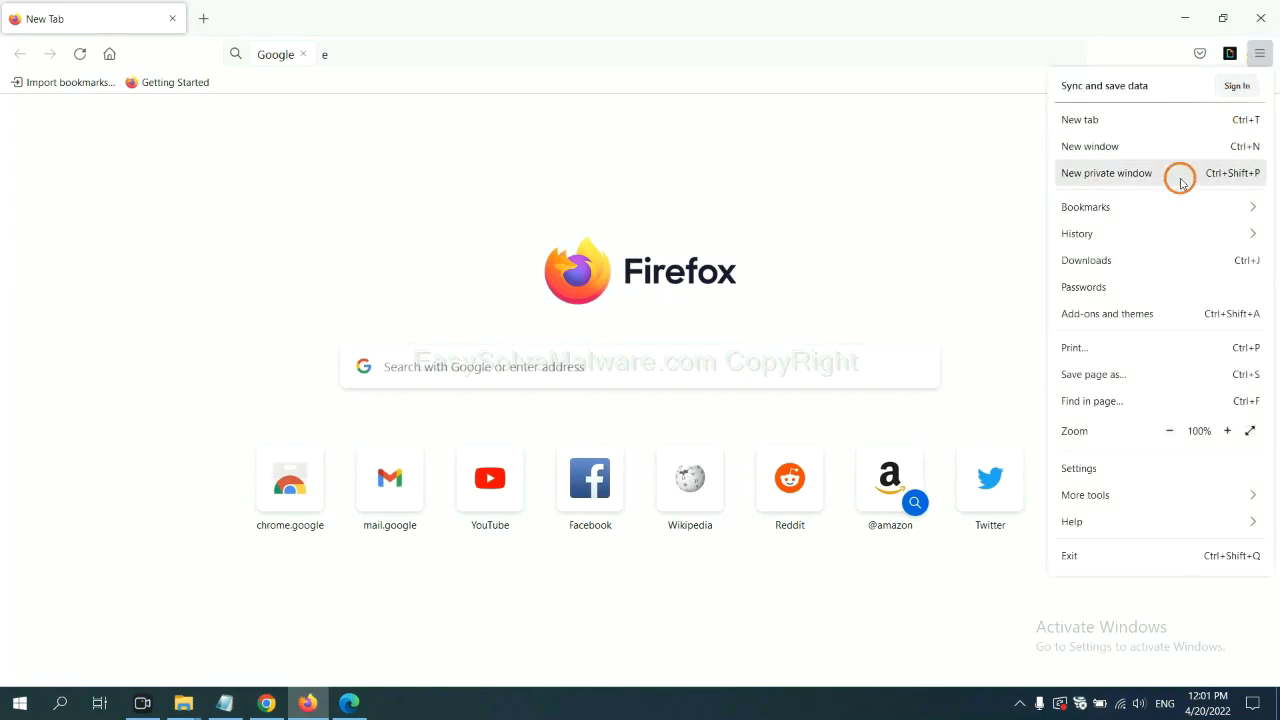
pyautogui.moveTo(1120, 313)
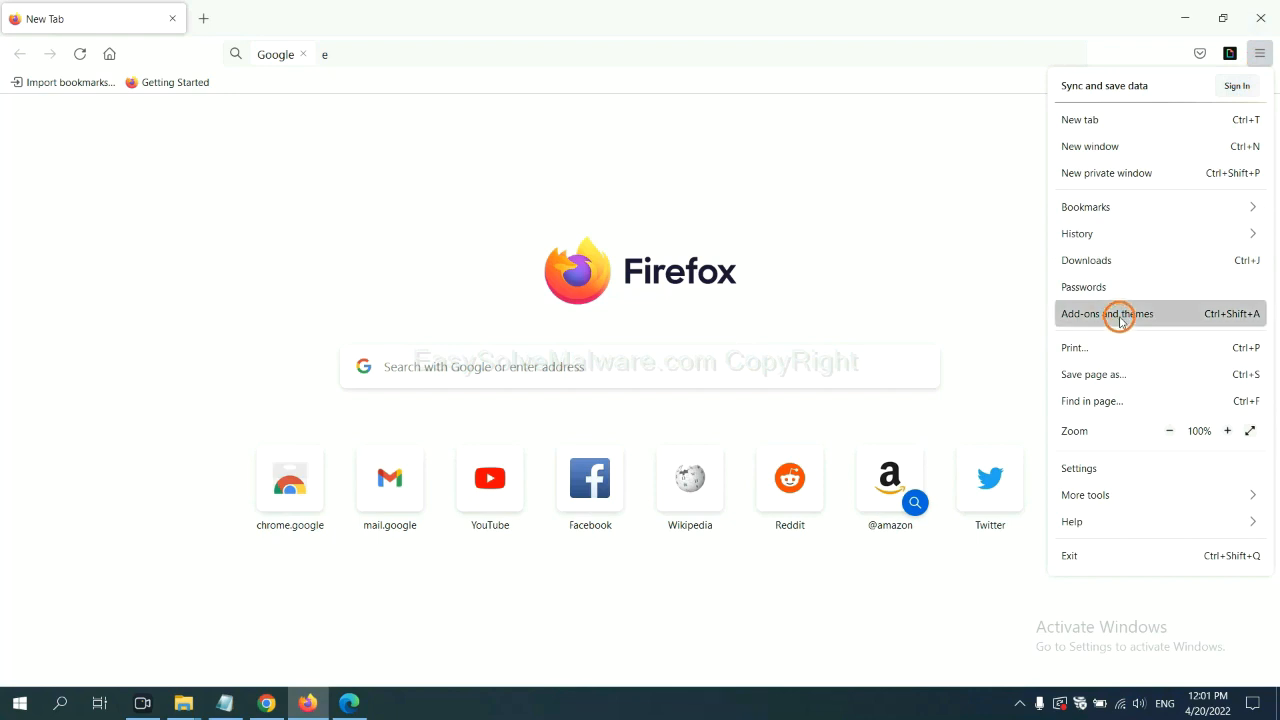
pyautogui.click(1106, 313)
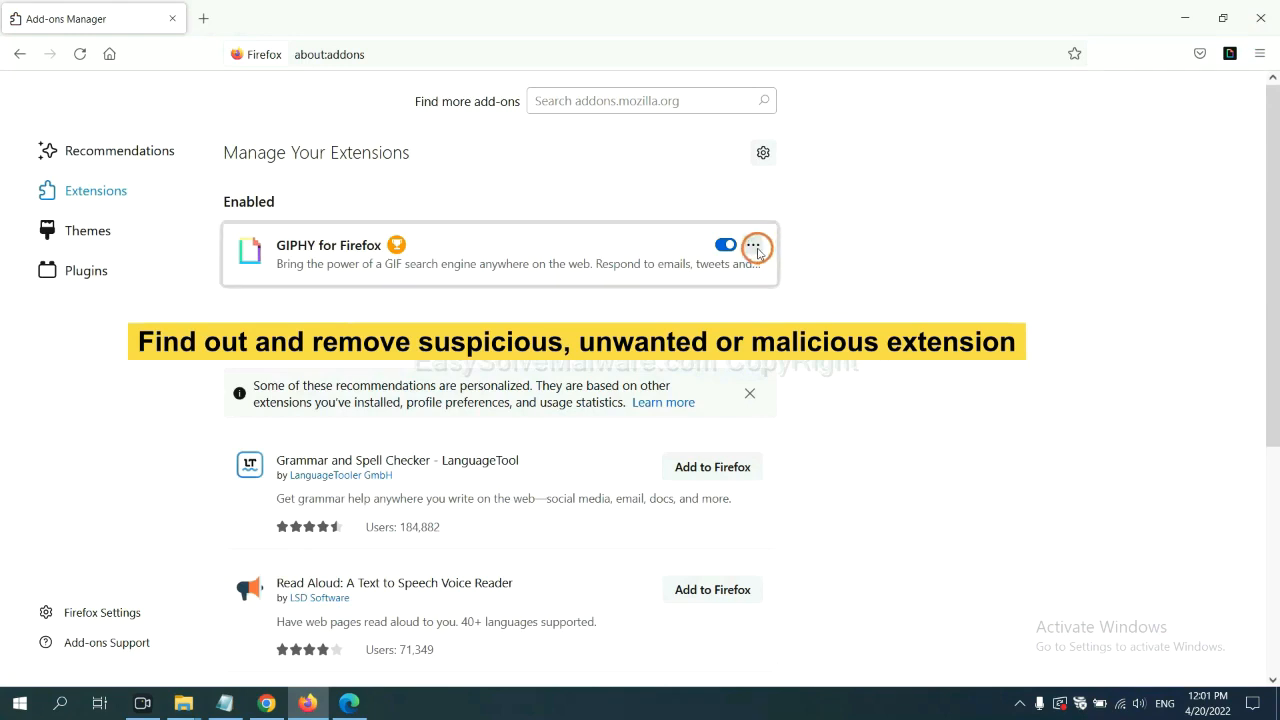
pyautogui.click(753, 245)
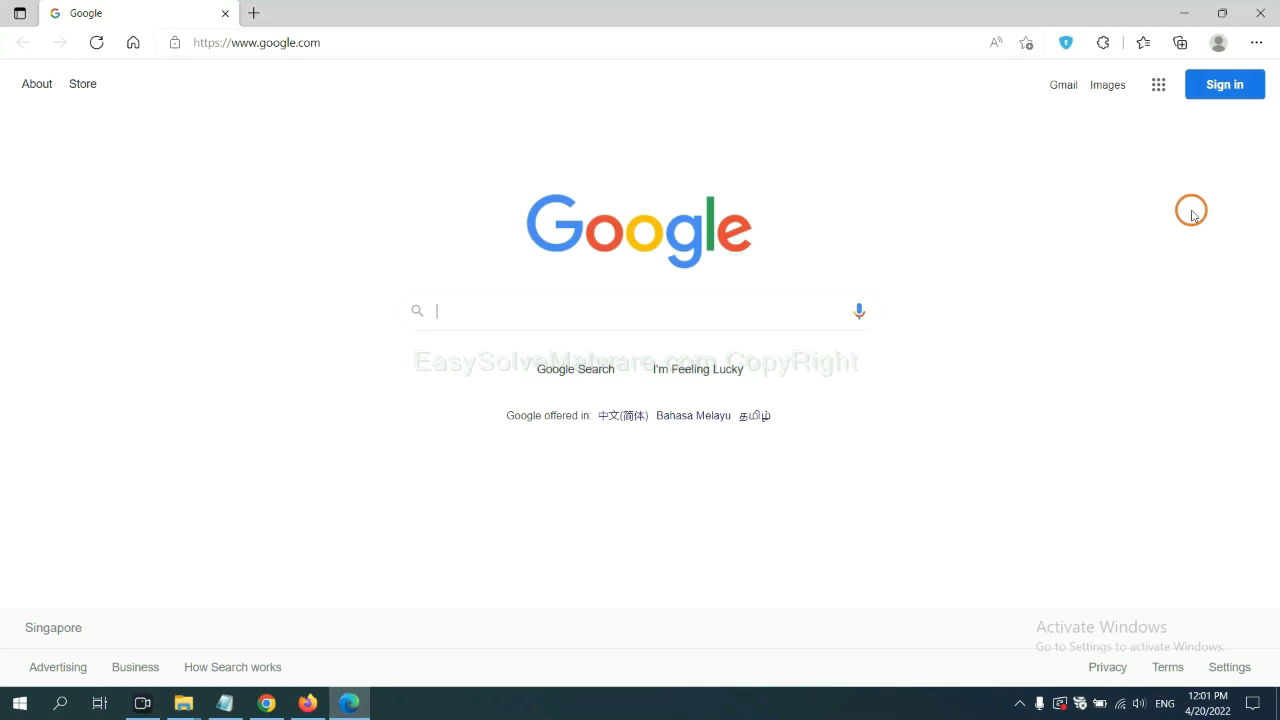
pyautogui.moveTo(1254, 43)
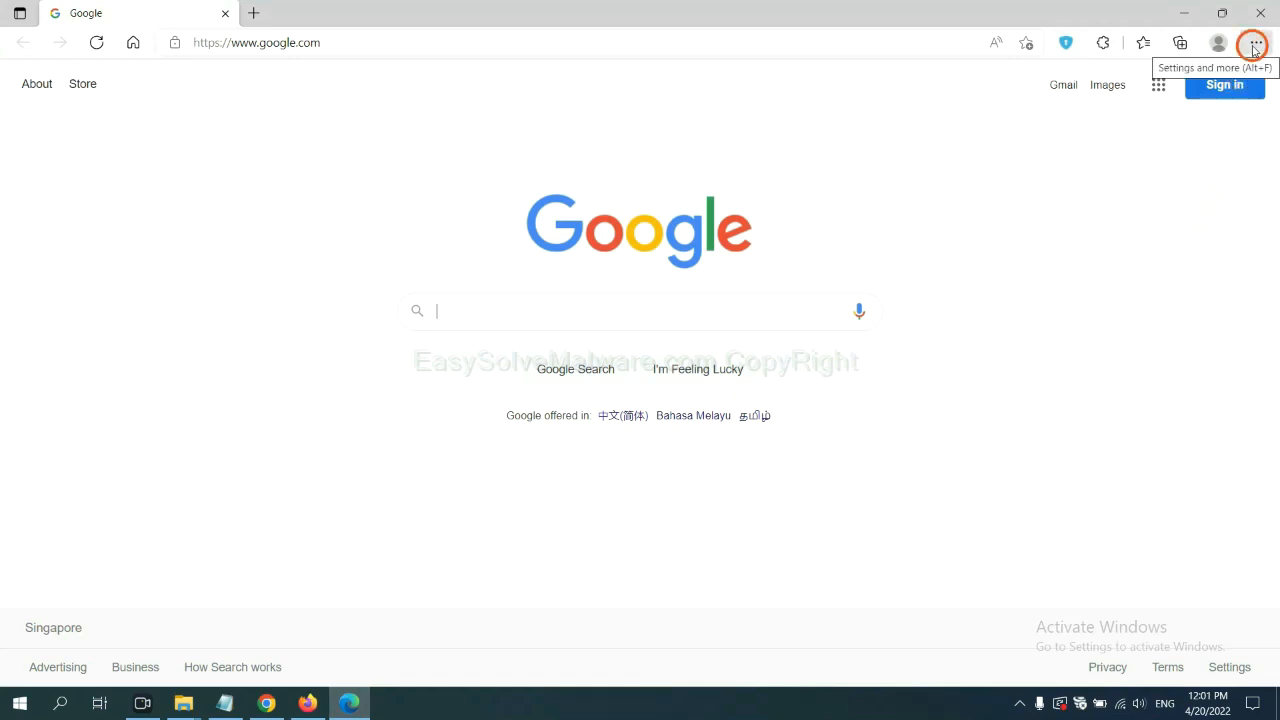
# Remove the ArcVpn Free Fast VPN Proxy extension from Edge's extensions page.
pyautogui.click(1255, 43)
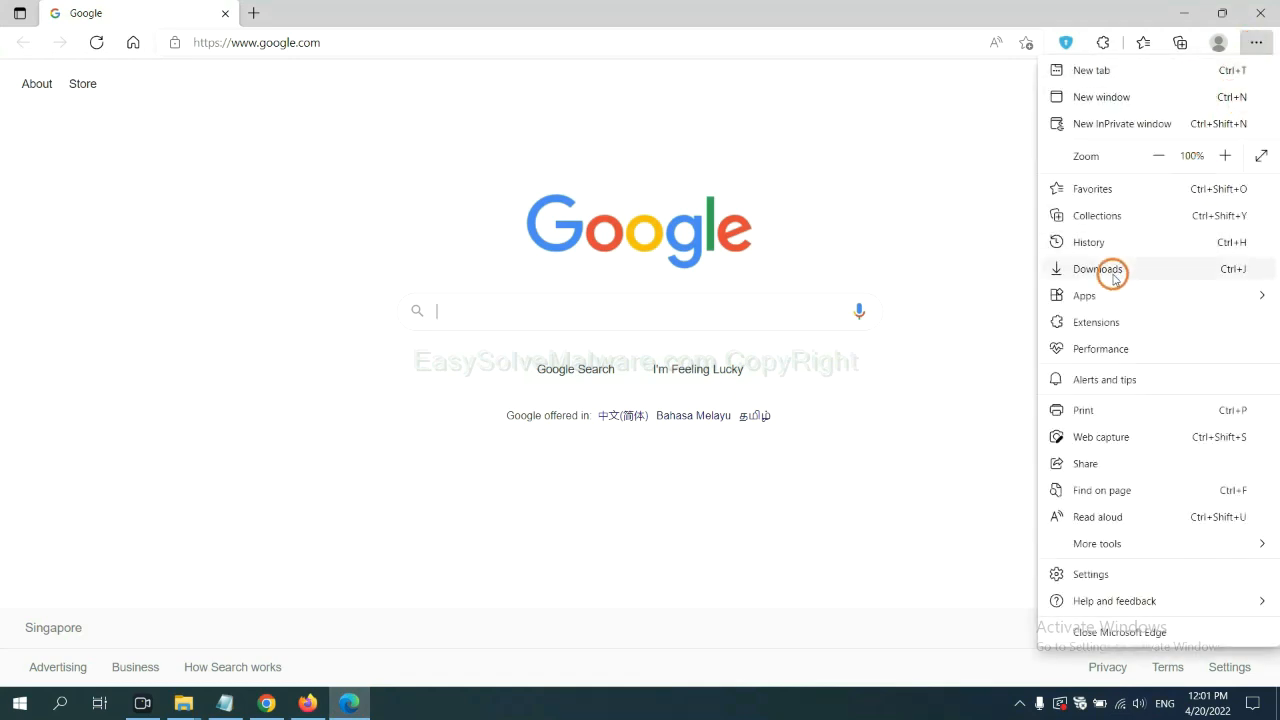
pyautogui.moveTo(1098, 321)
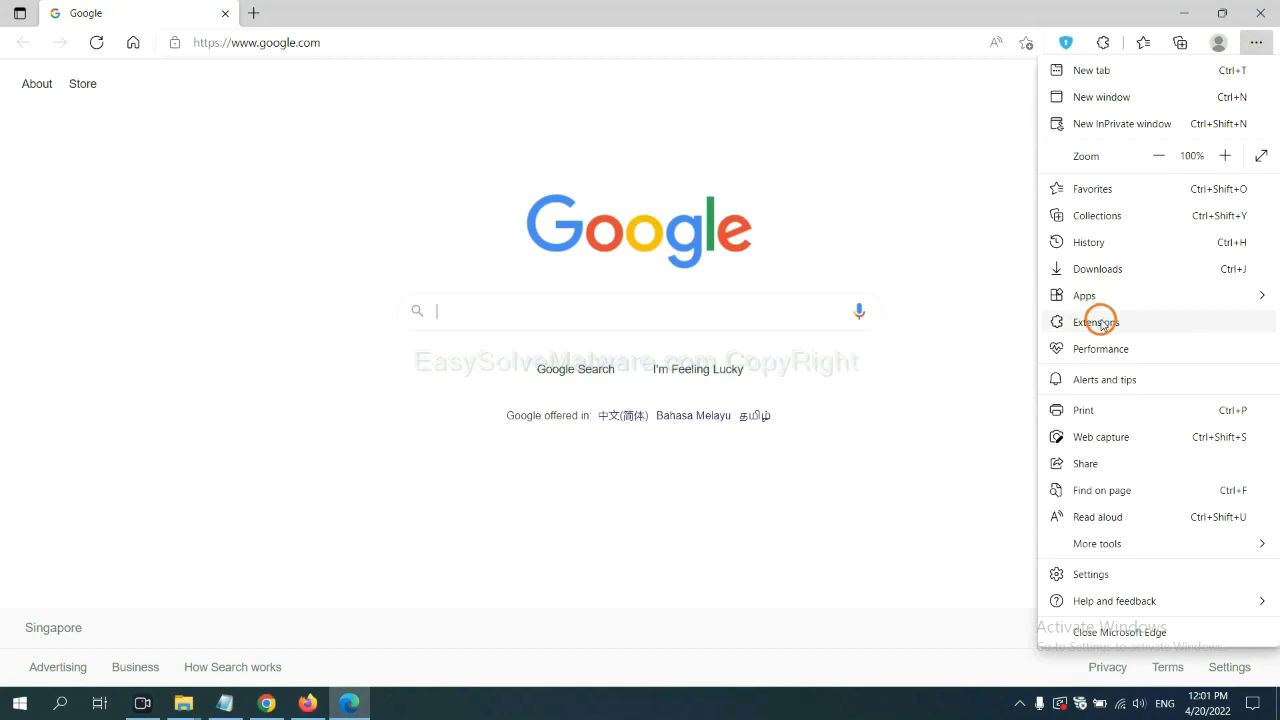
pyautogui.click(1097, 322)
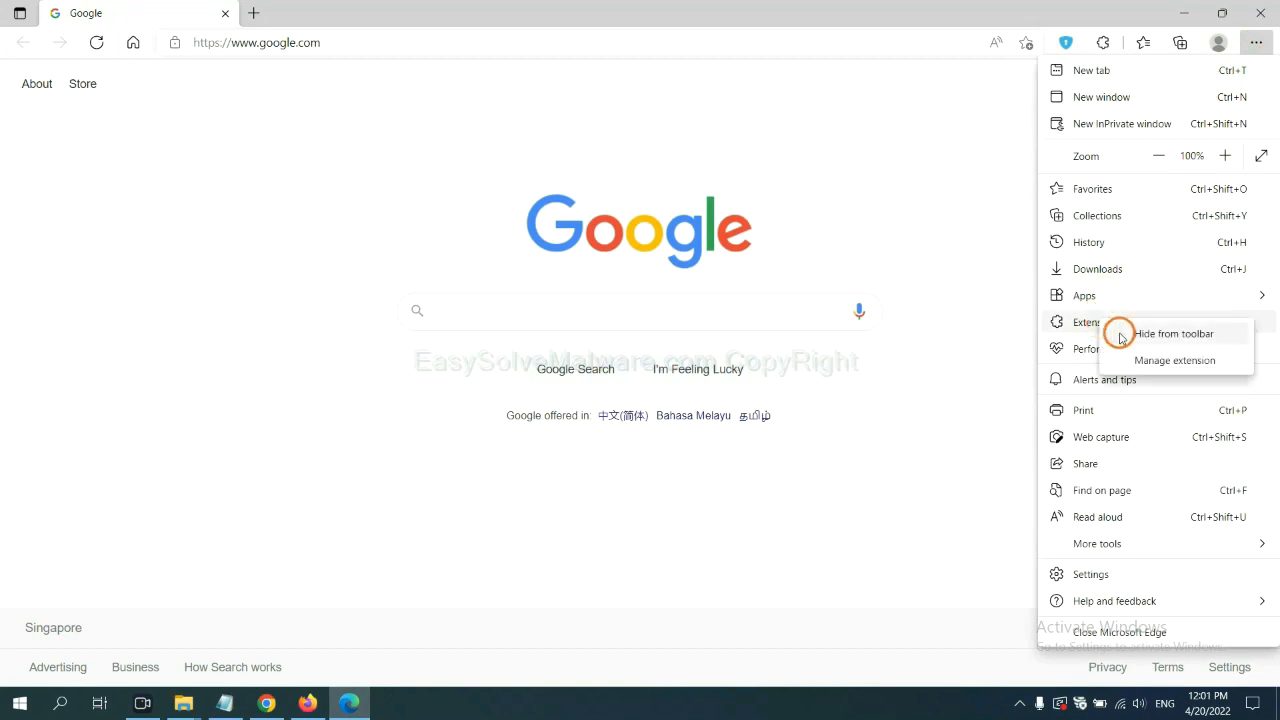
pyautogui.moveTo(1148, 360)
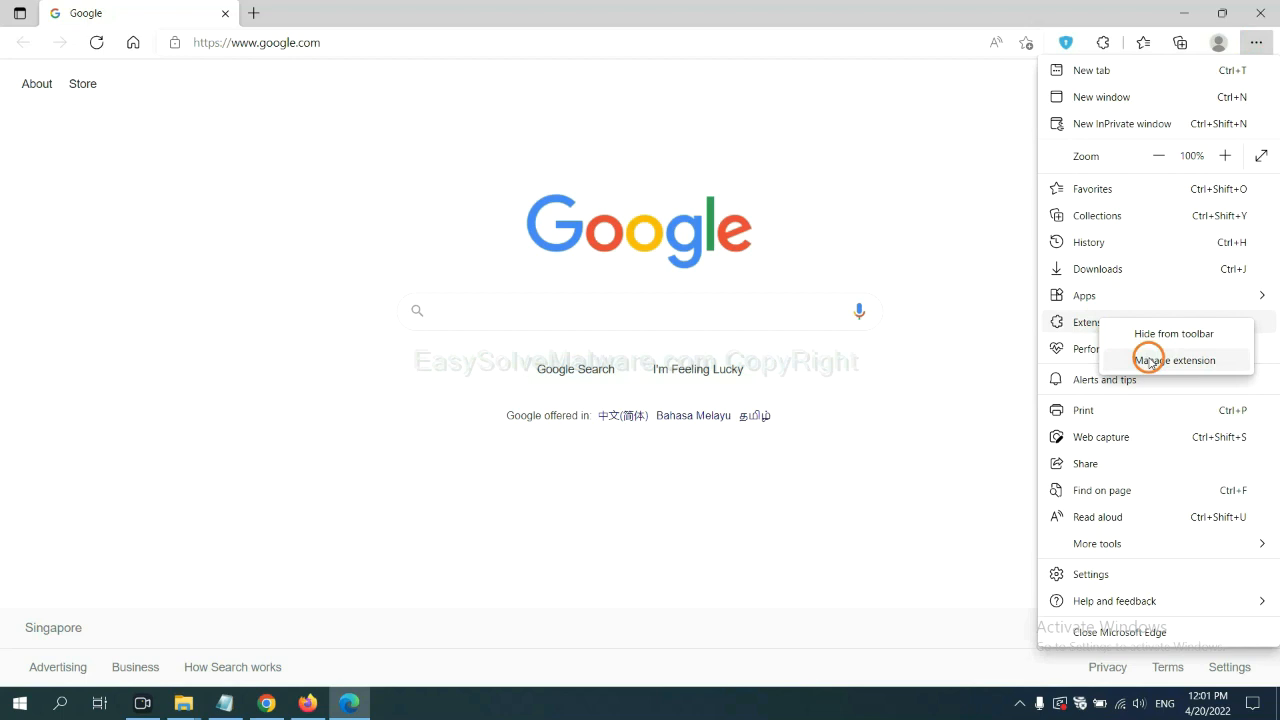
pyautogui.click(1174, 360)
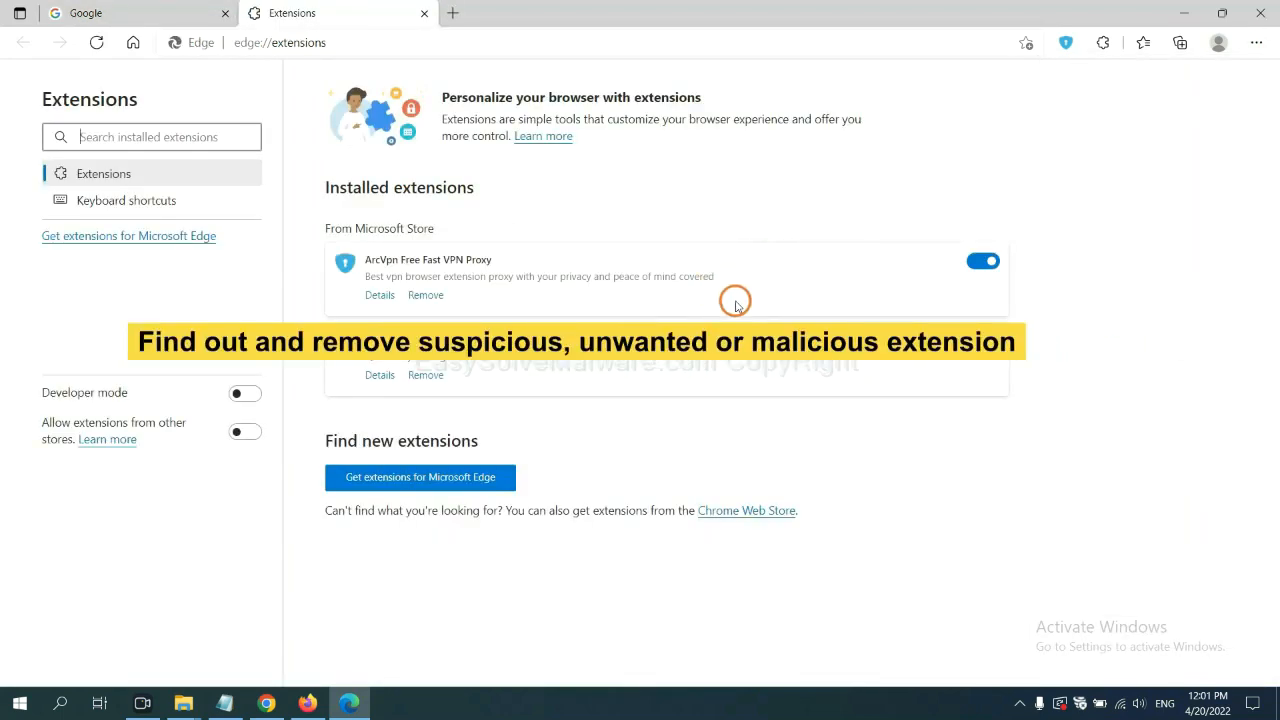
pyautogui.moveTo(530, 312)
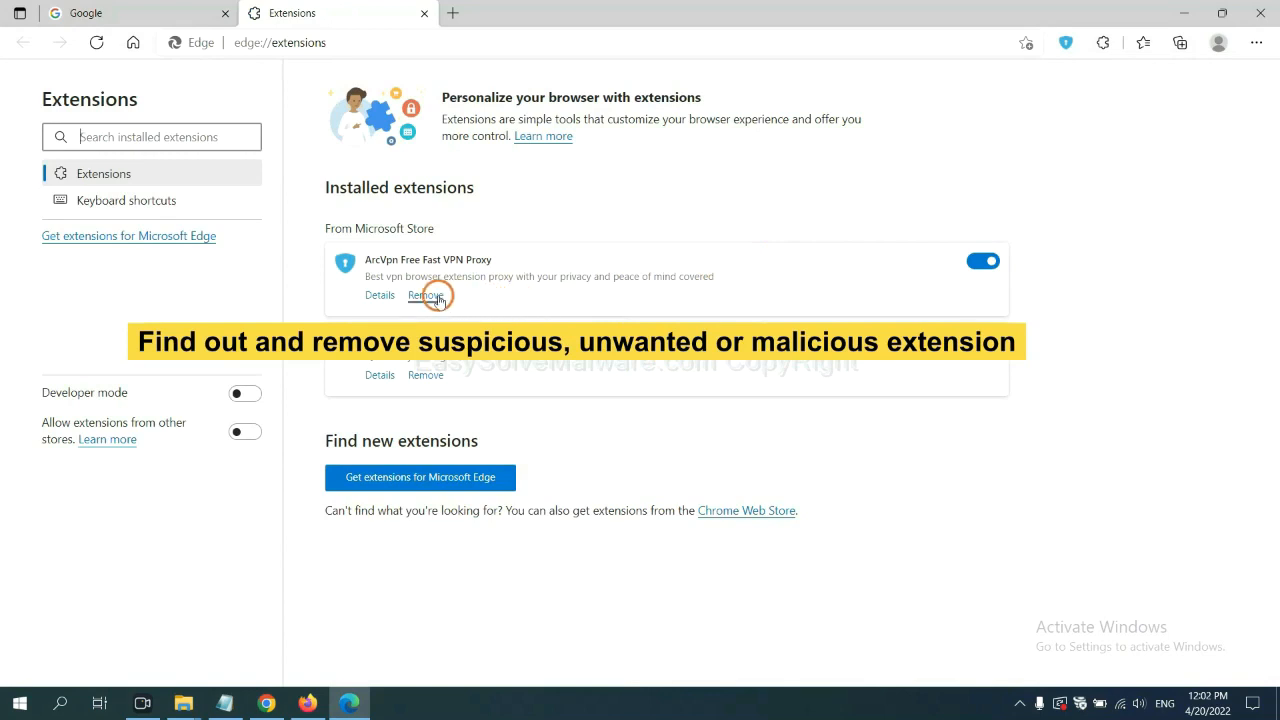
pyautogui.click(425, 295)
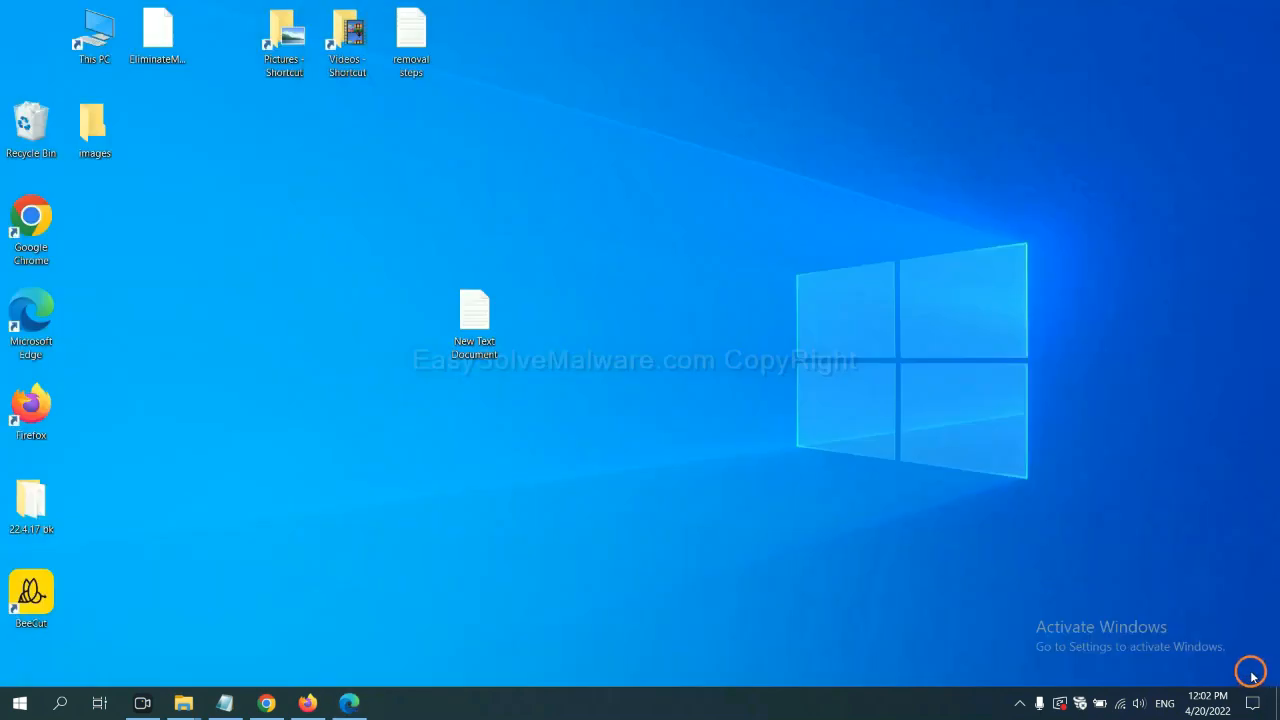
# Open the New Text Document notes and launch the Run window for regedit.
pyautogui.doubleClick(474, 315)
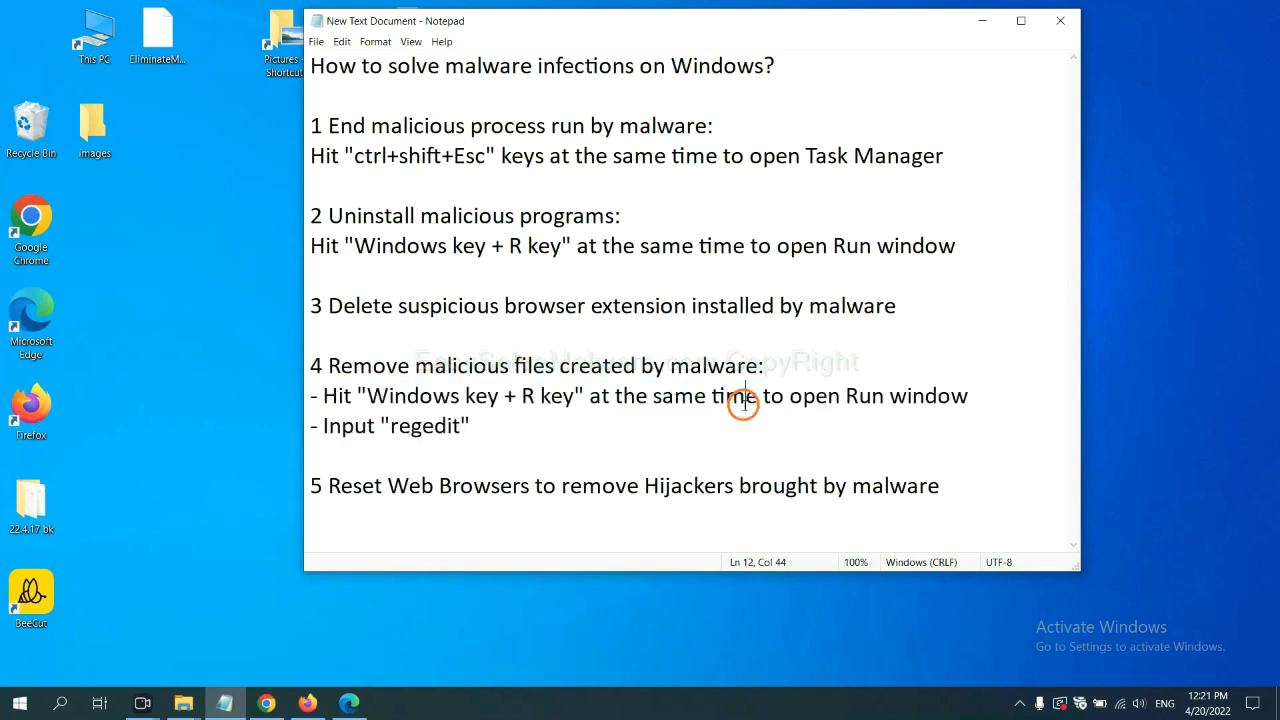
pyautogui.press('Win+r')
pyautogui.write('regedit')
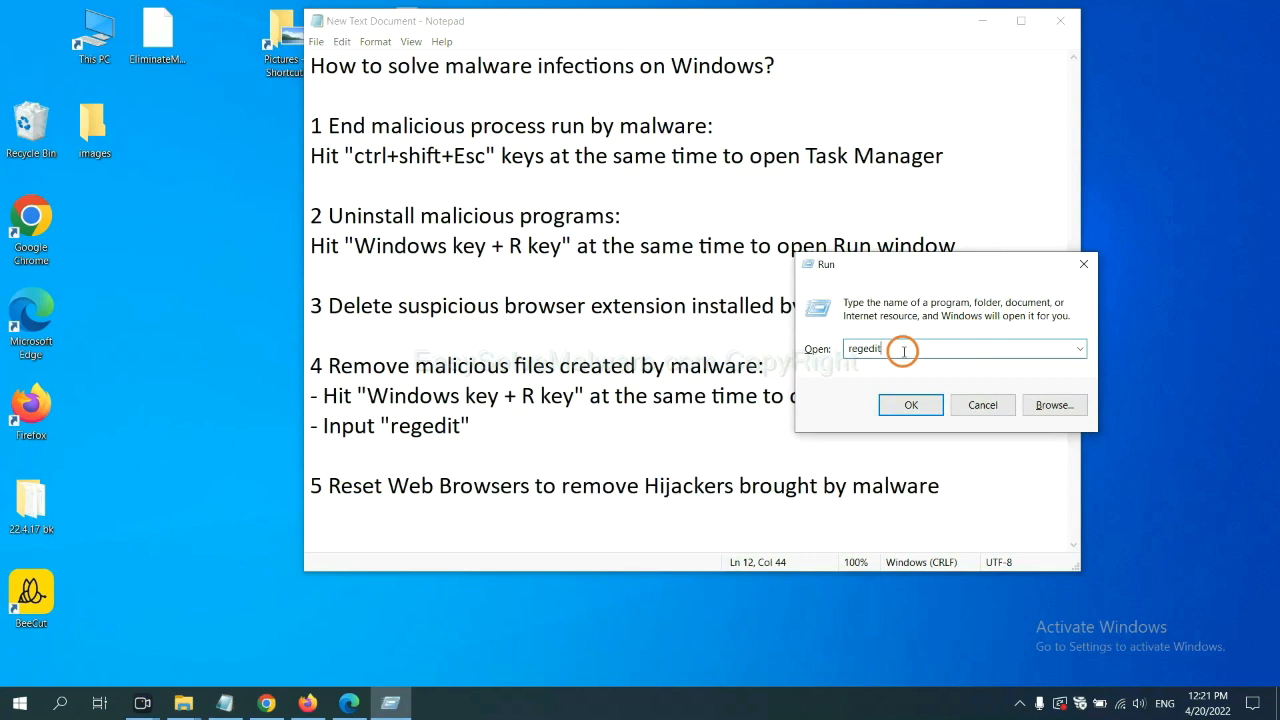
# Launch regedit and use Edit > Find to search the registry for 'beecut'.
pyautogui.click(910, 405)
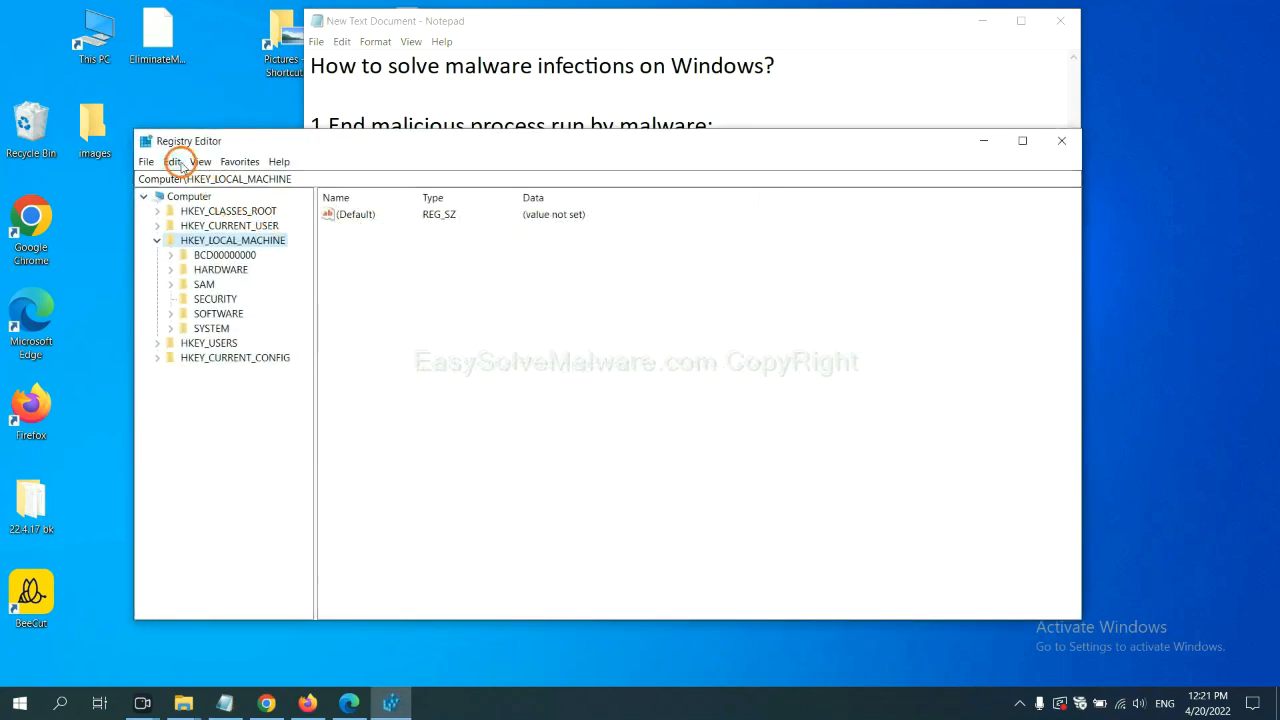
pyautogui.click(172, 161)
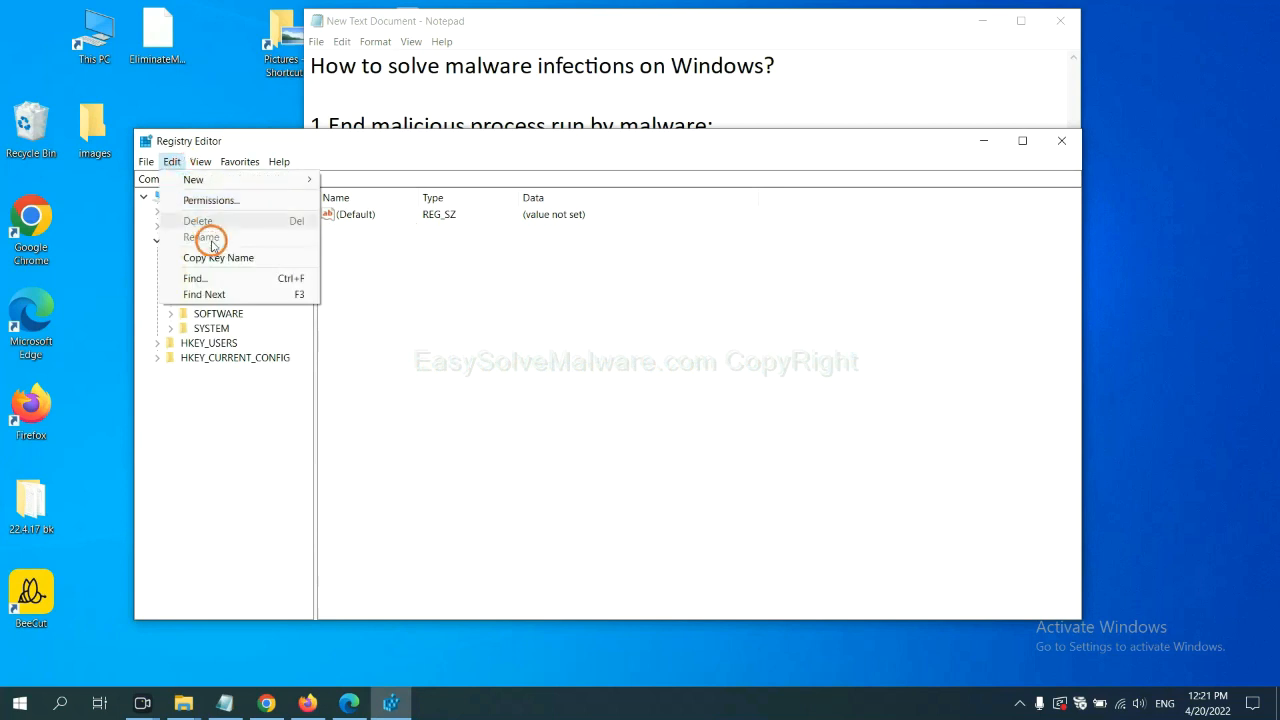
pyautogui.moveTo(195, 278)
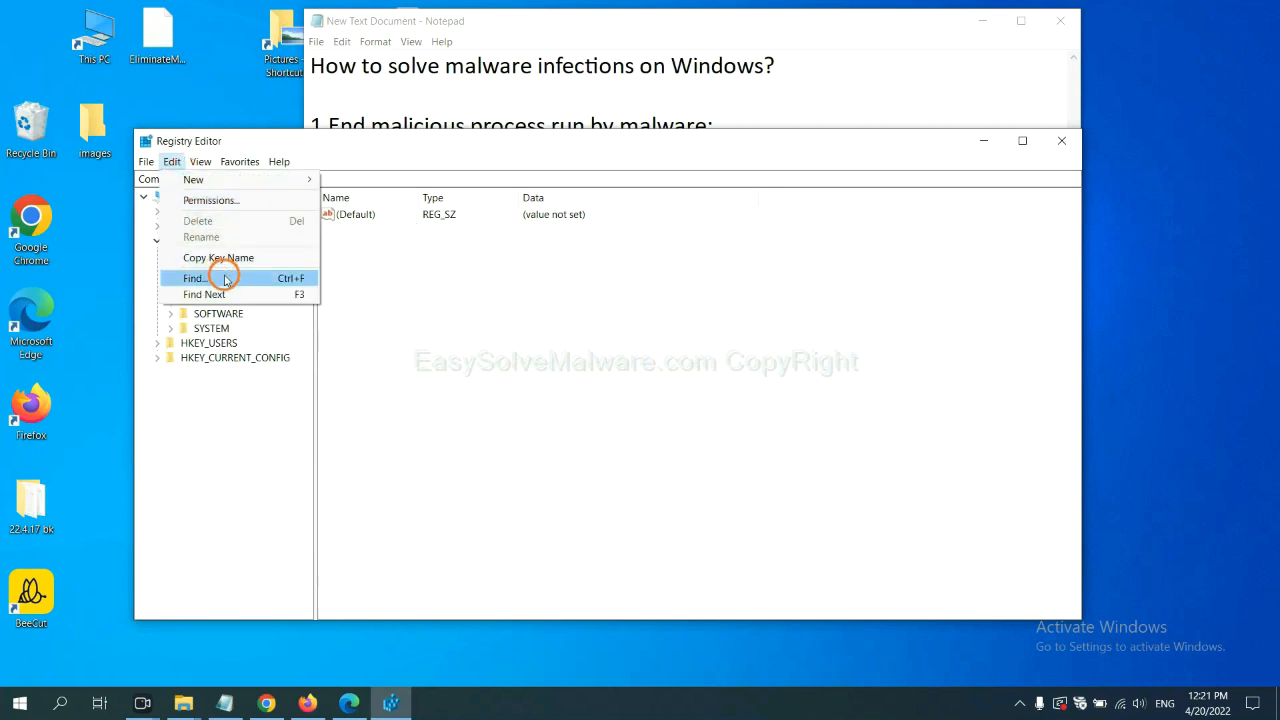
pyautogui.click(193, 278)
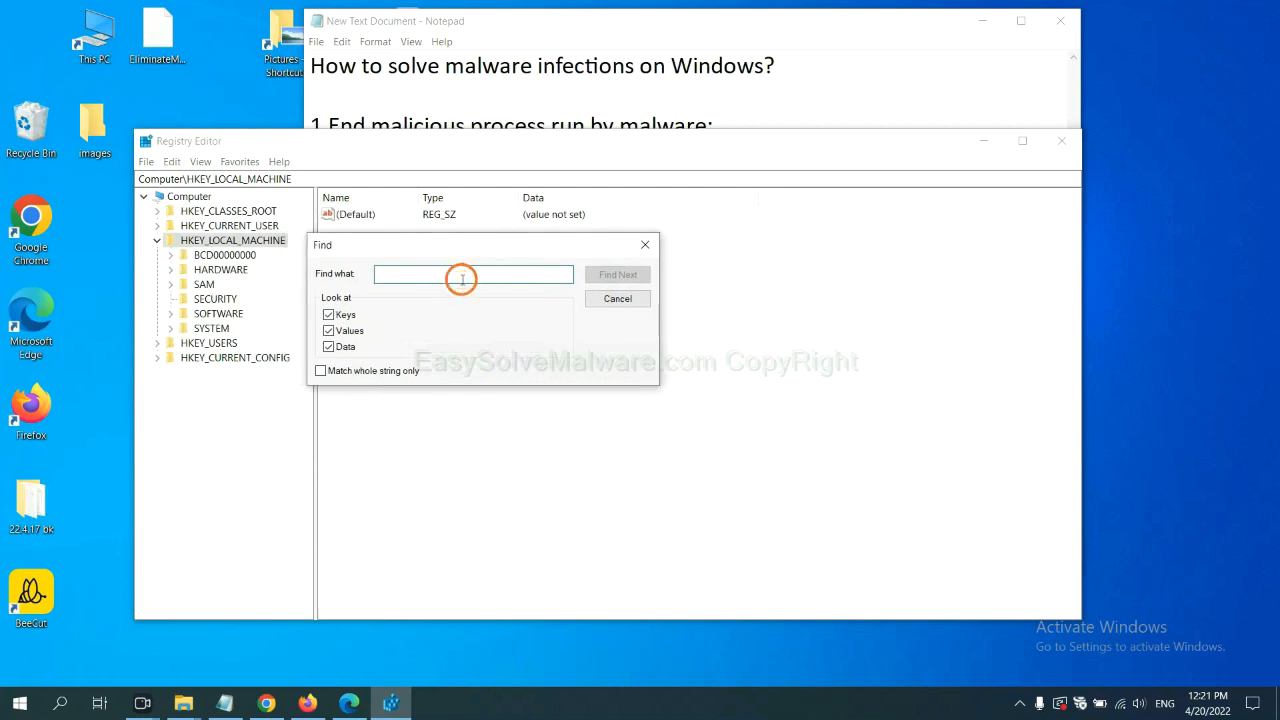
pyautogui.write('Input the name of malware')
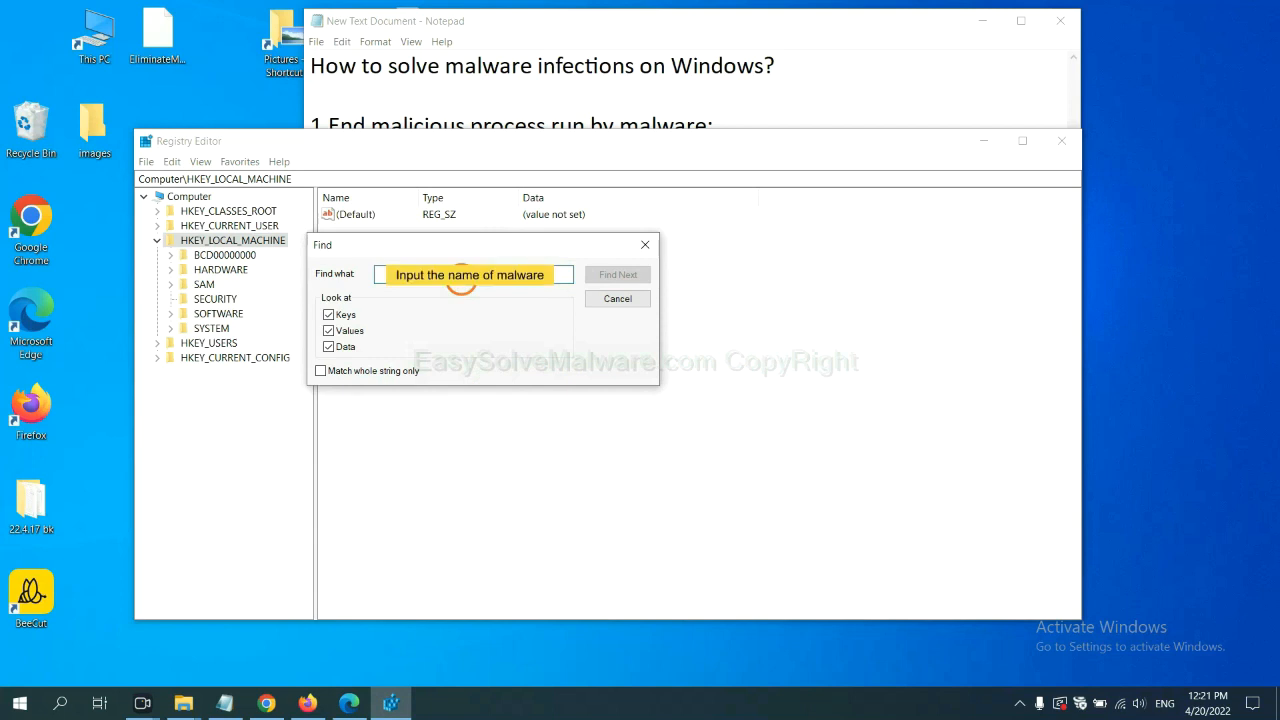
pyautogui.write('beecut')
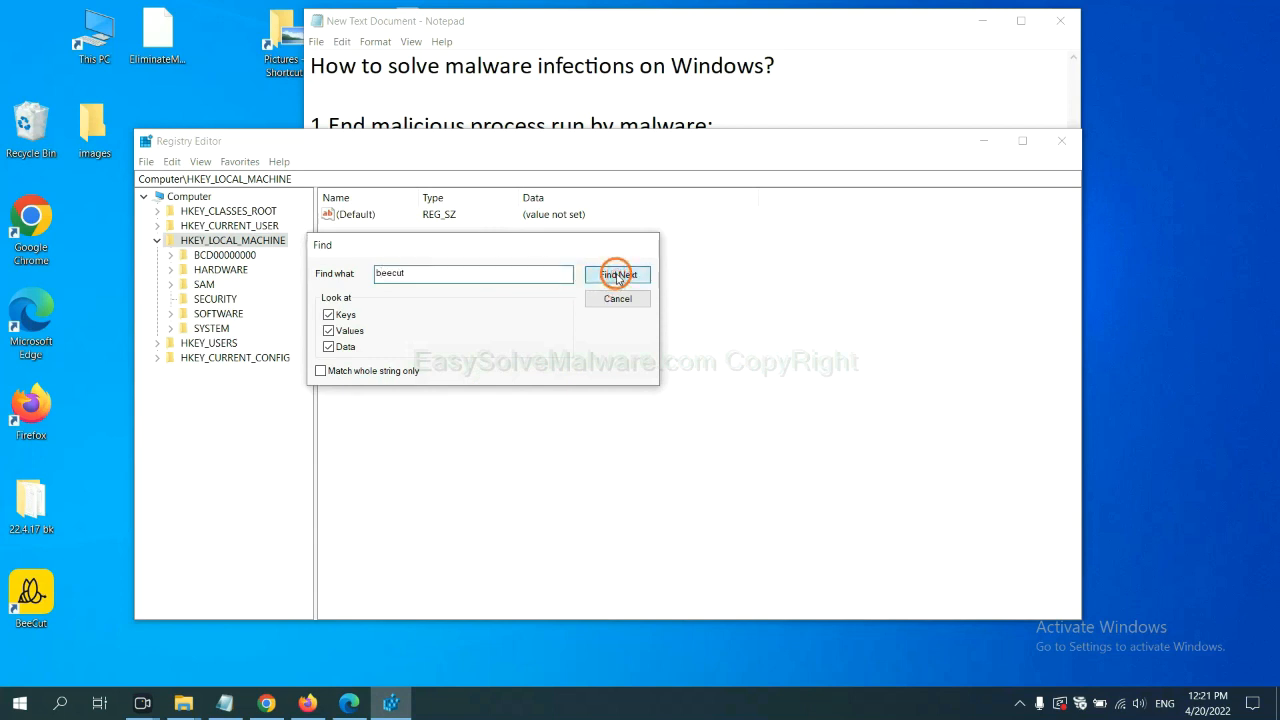
pyautogui.click(617, 275)
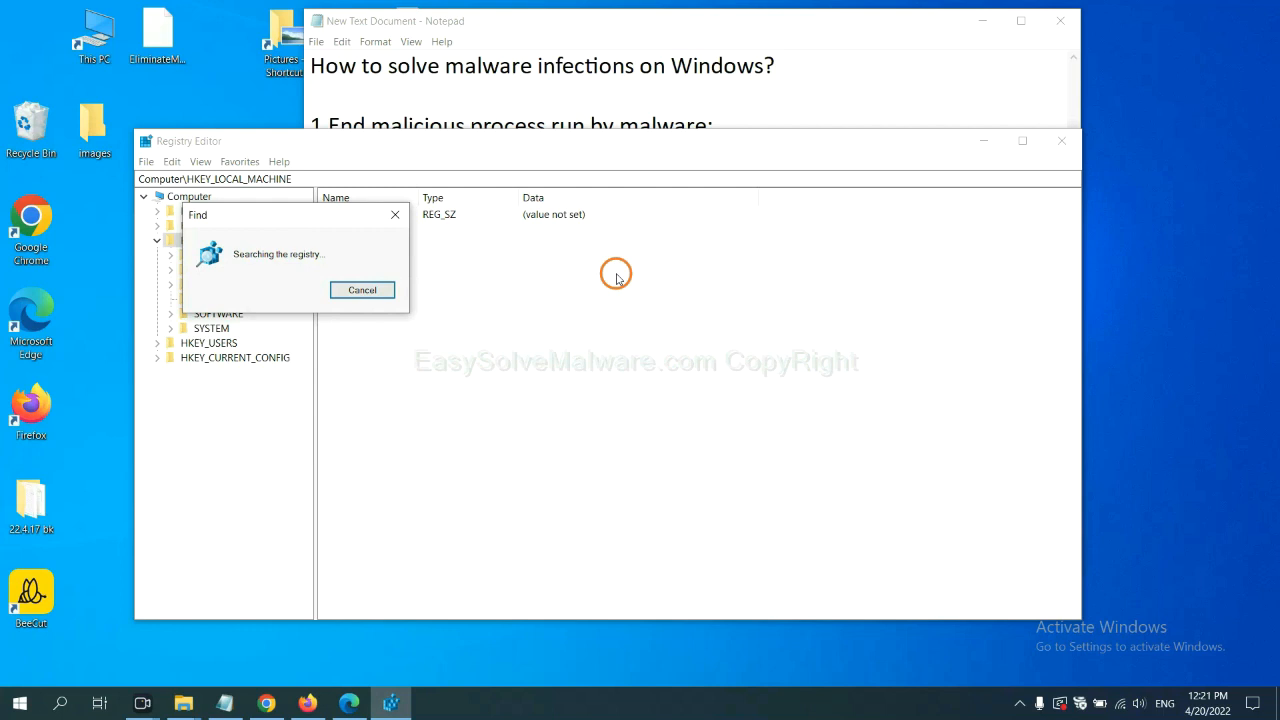
pyautogui.moveTo(615, 289)
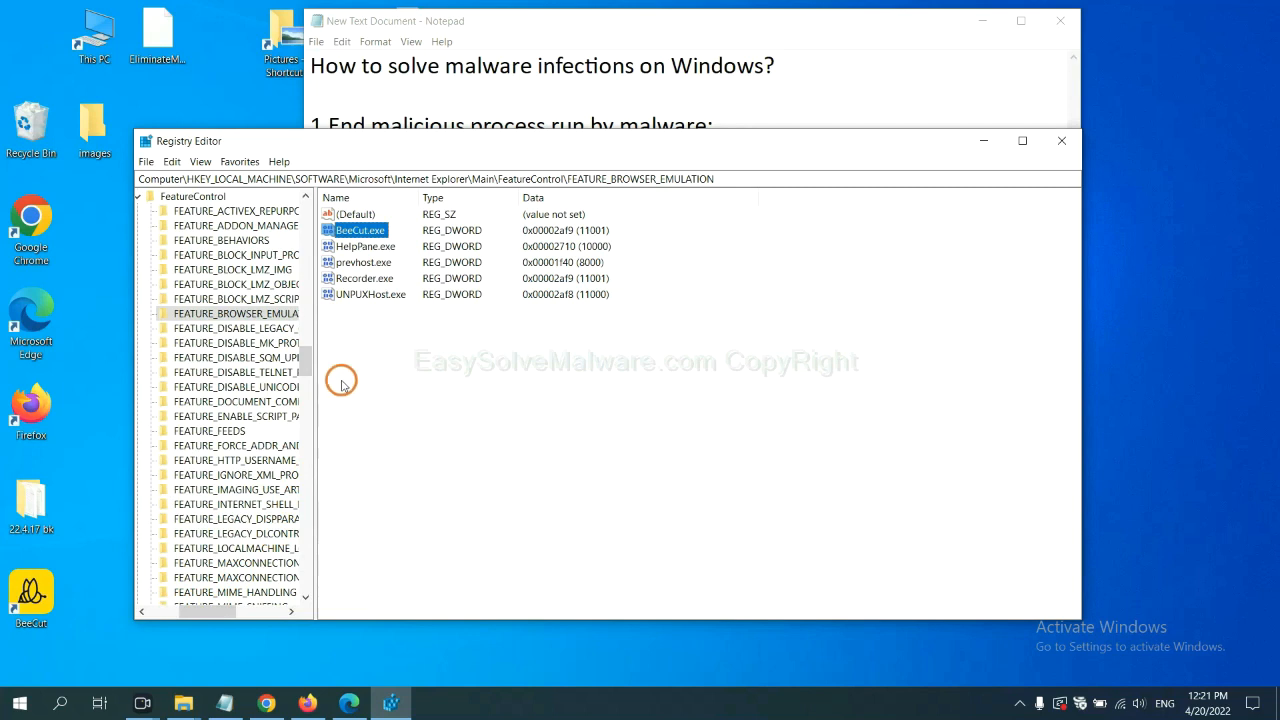
# Open the context menu of the BeeCut.exe value under FEATURE_BROWSER_EMULATION.
pyautogui.rightClick(235, 313)
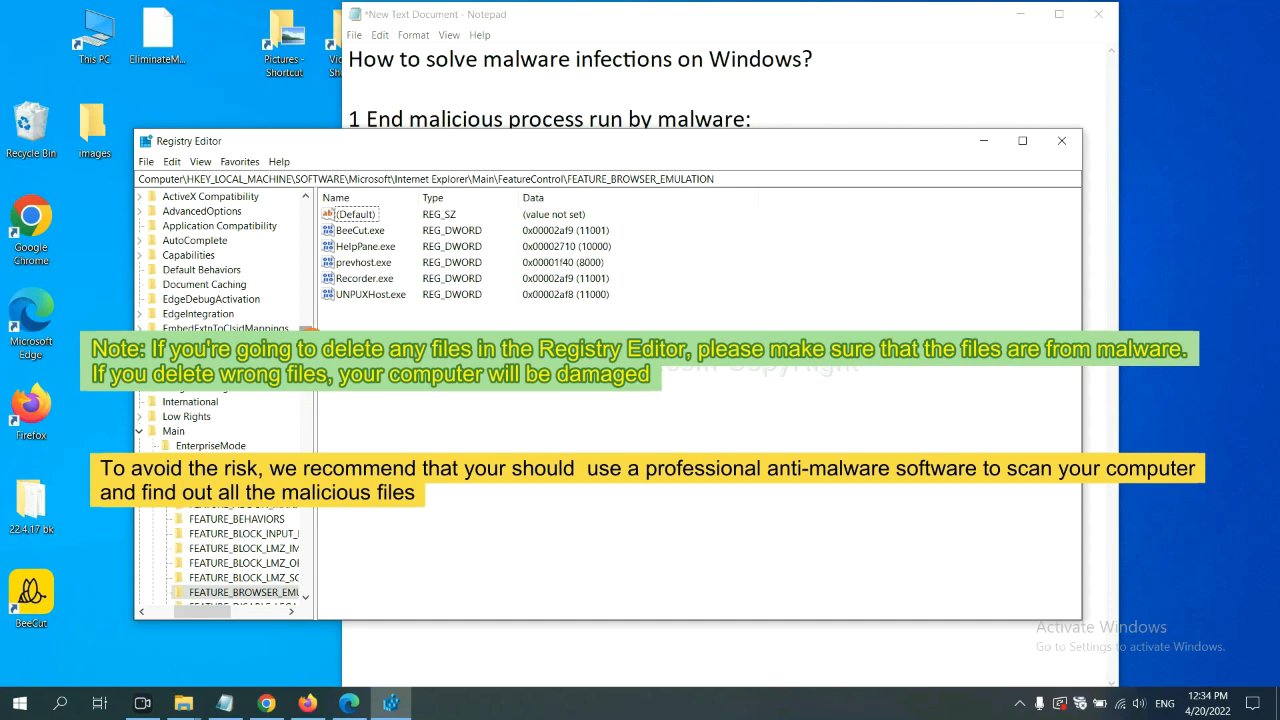
pyautogui.click(447, 407)
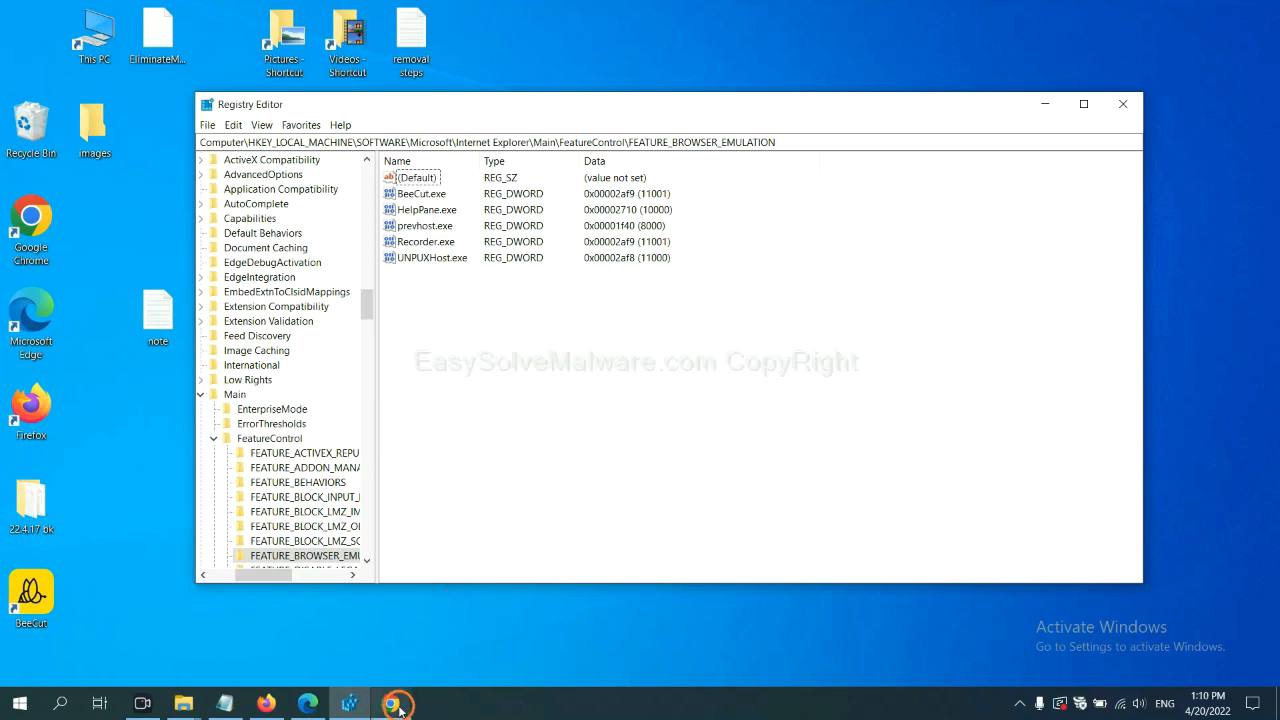
# Return to Chrome and scroll the easysolvemalware.com guide down to its Quick Menu.
pyautogui.click(396, 703)
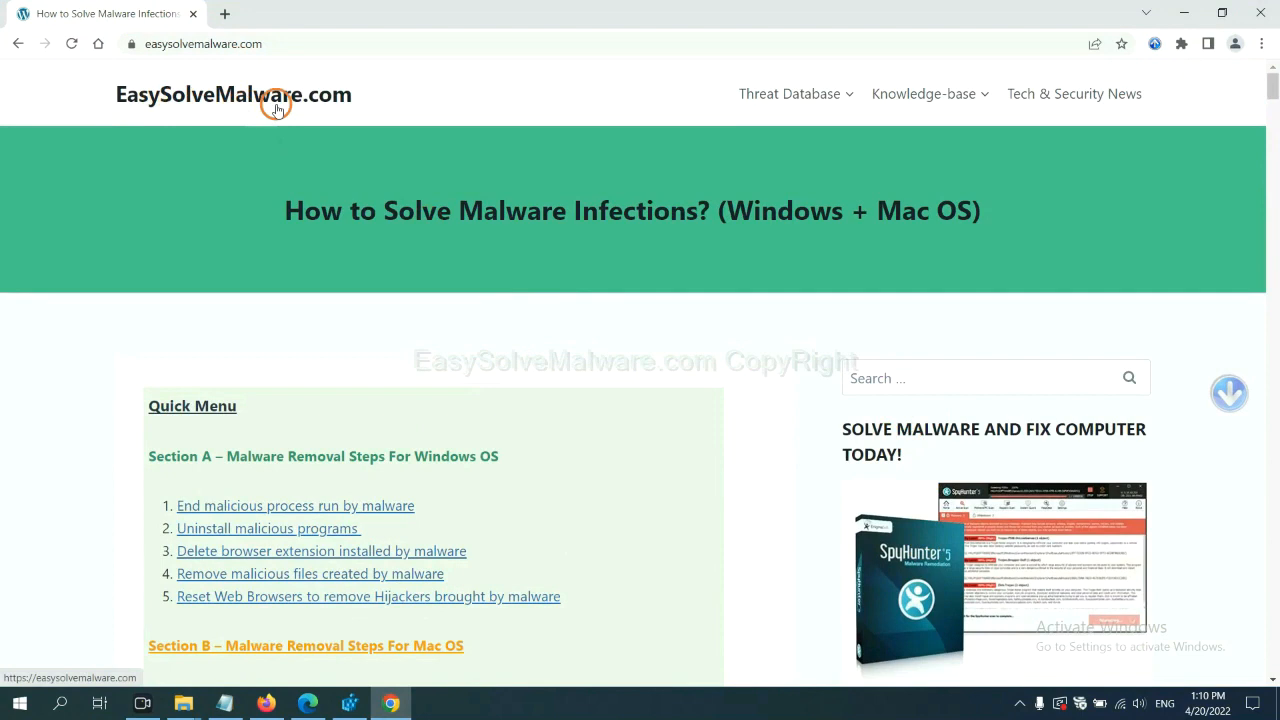
pyautogui.scroll(-3)
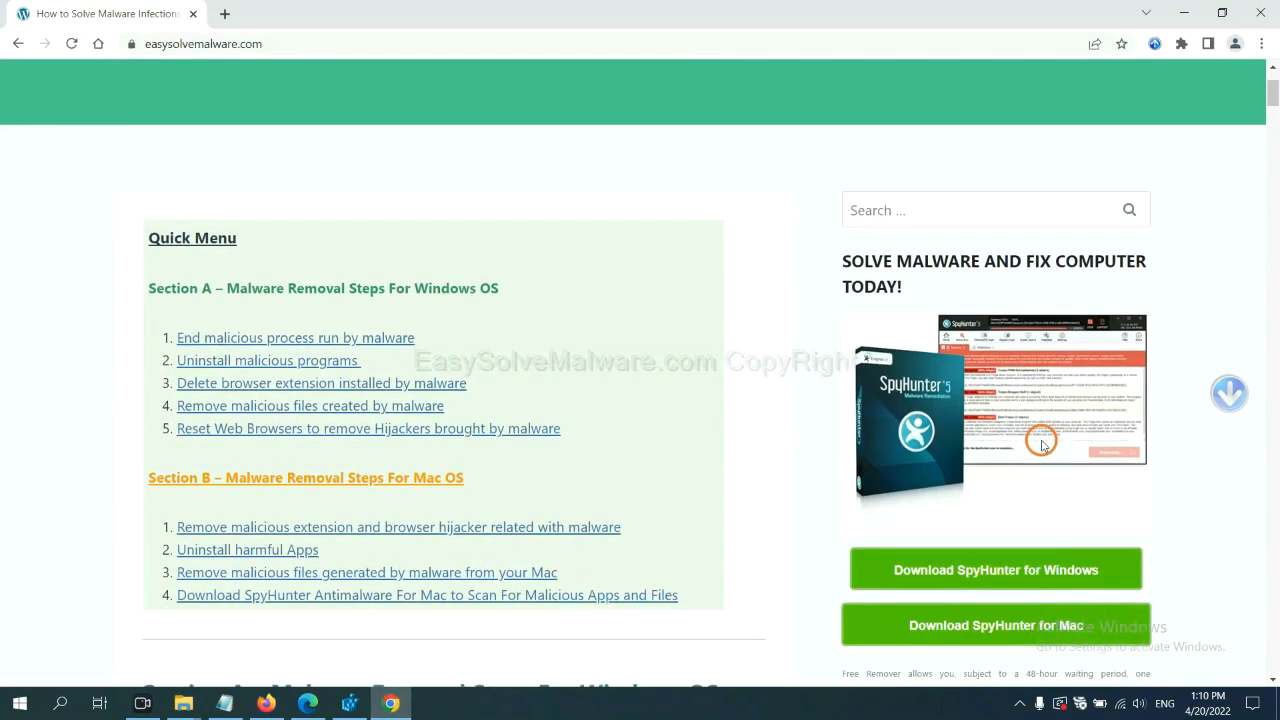
pyautogui.scroll(-3)
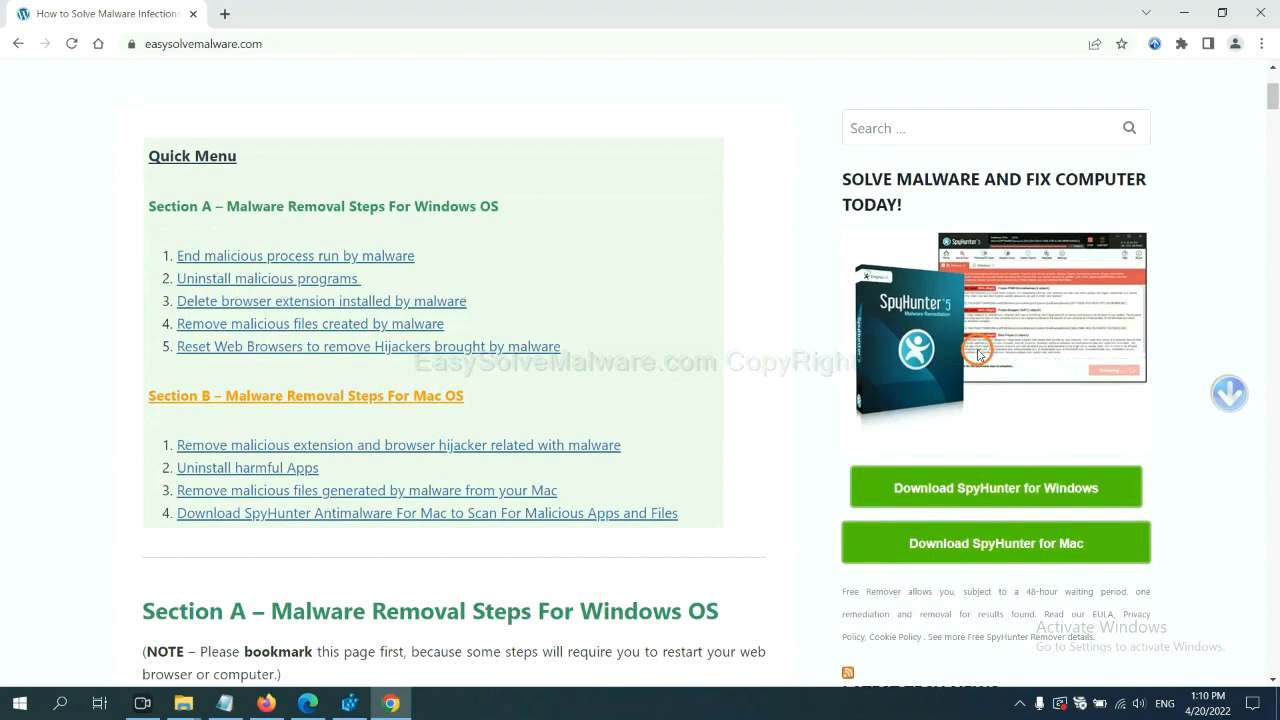
pyautogui.moveTo(995, 488)
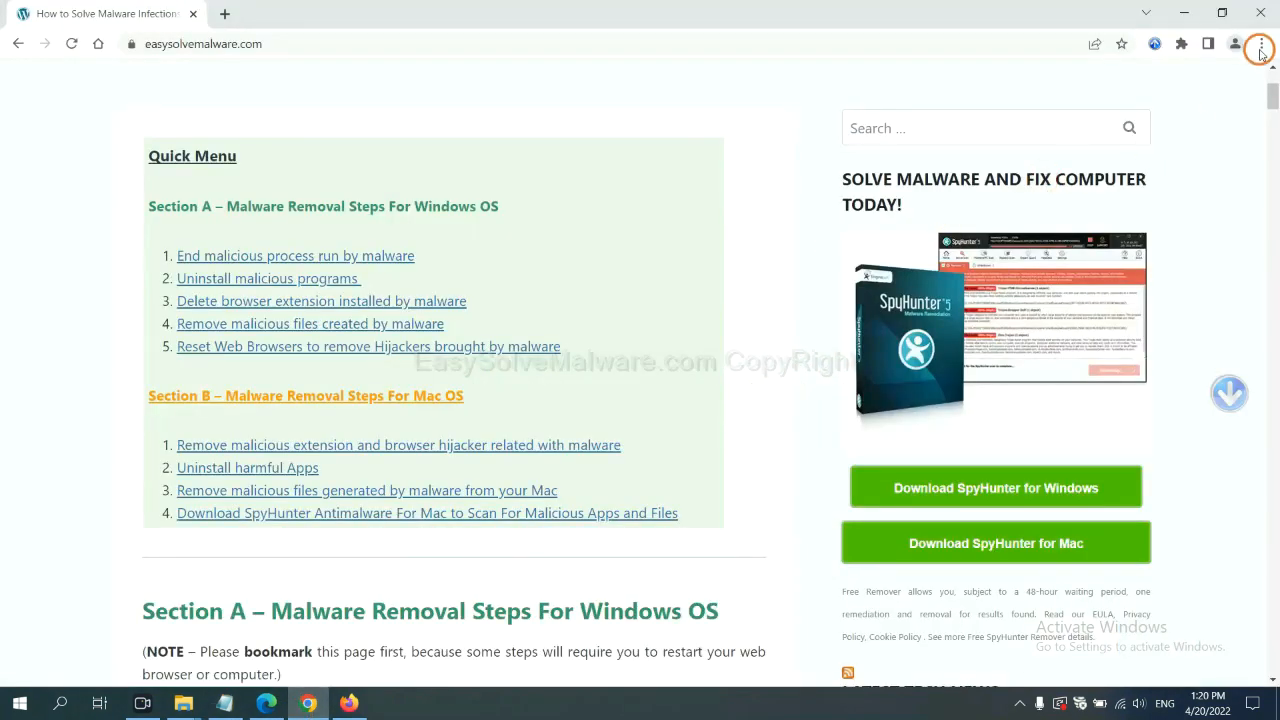
# Search Chrome settings for 'reset' and choose Restore settings to their original defaults.
pyautogui.click(1260, 47)
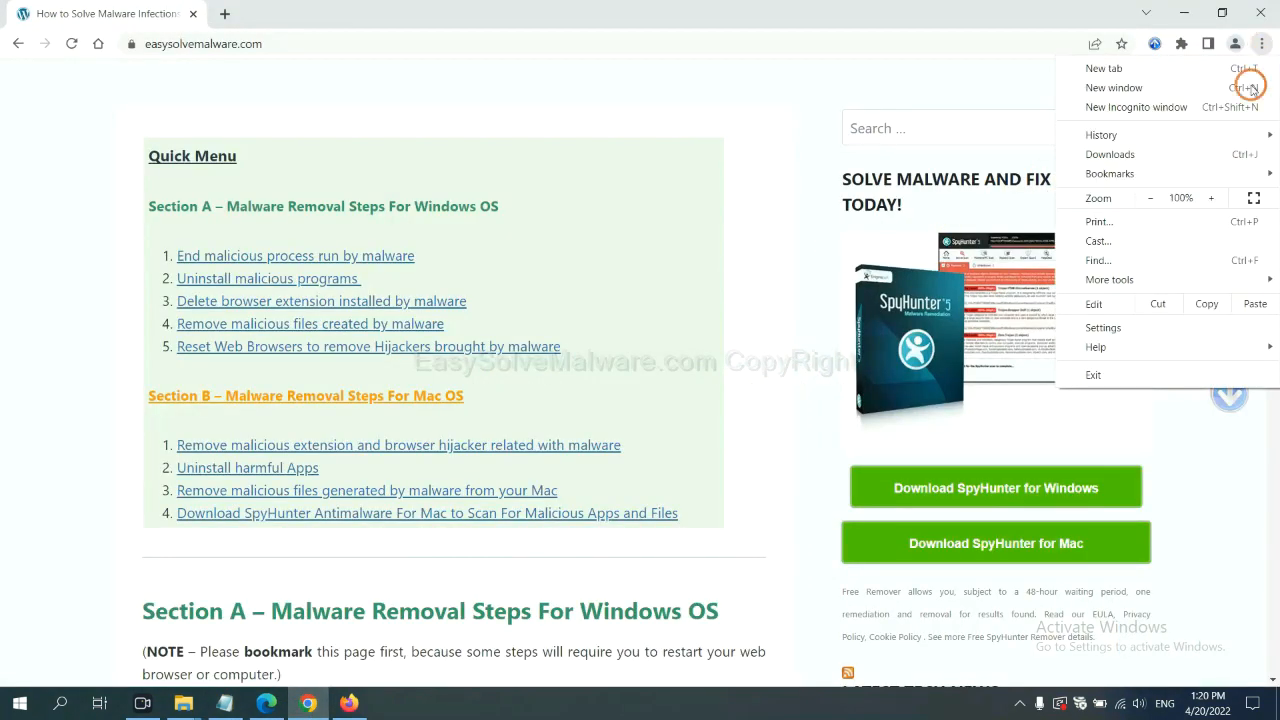
pyautogui.click(1103, 327)
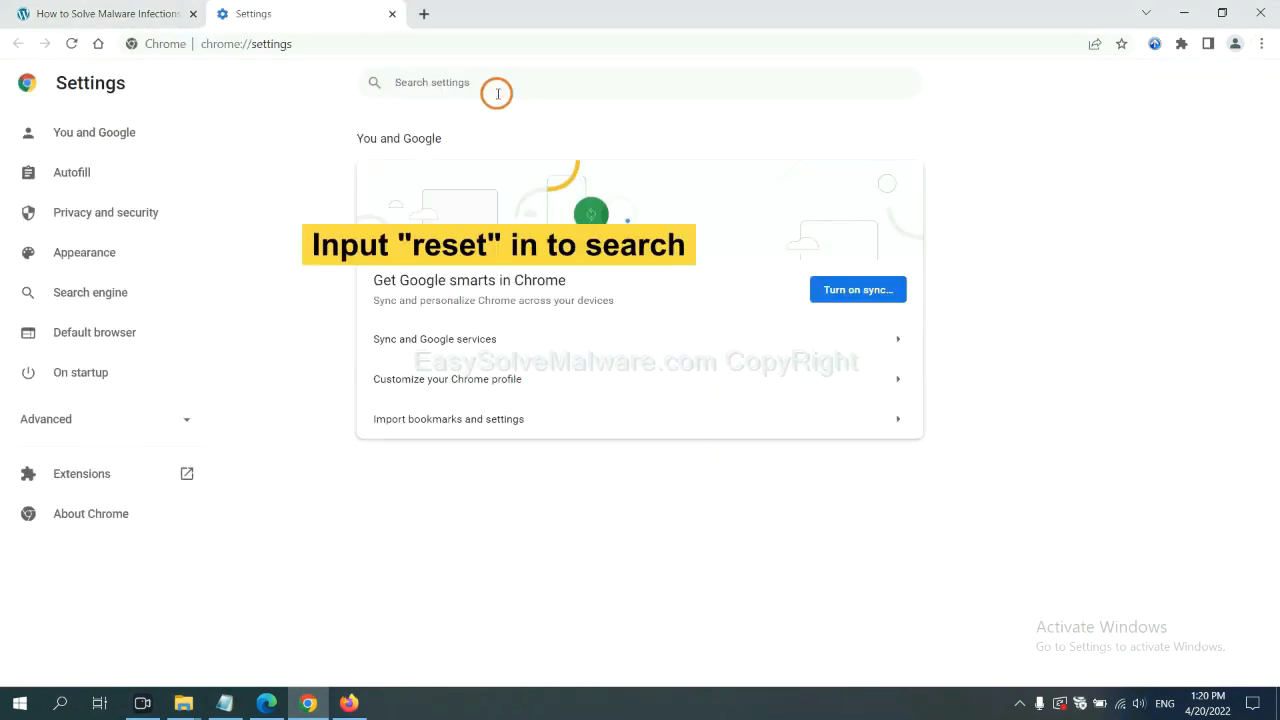
pyautogui.write('reset')
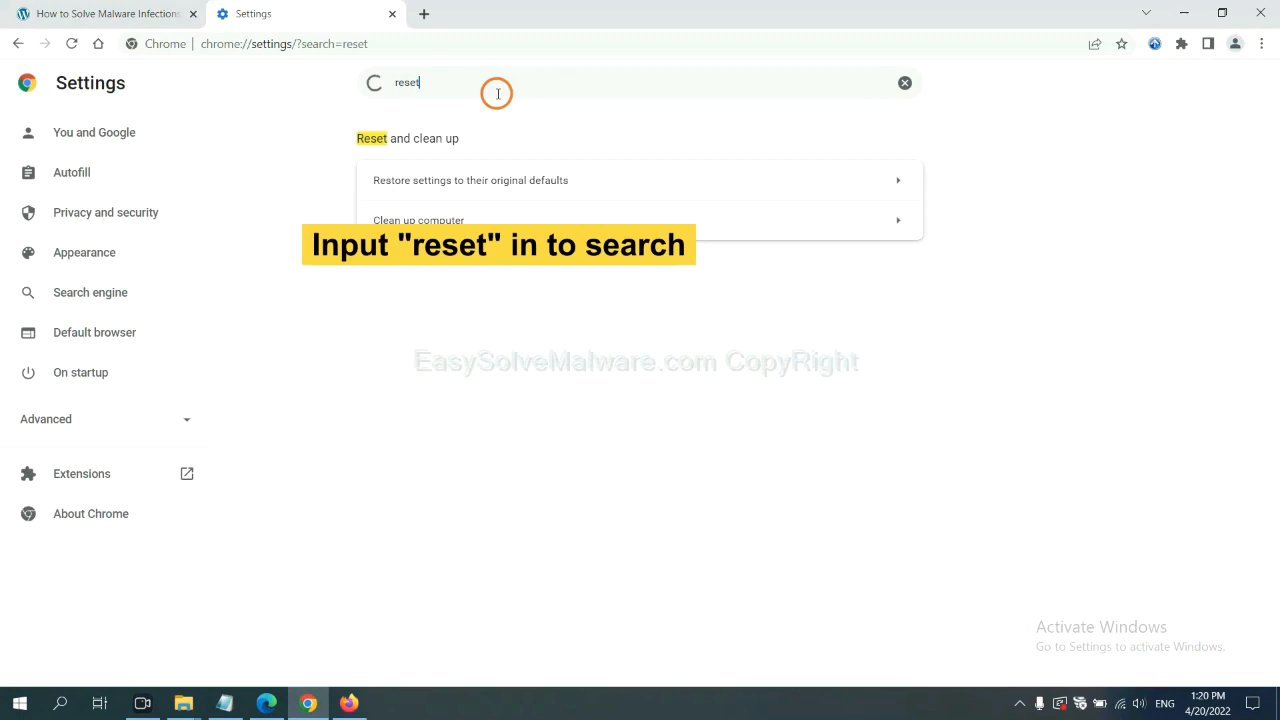
pyautogui.click(470, 180)
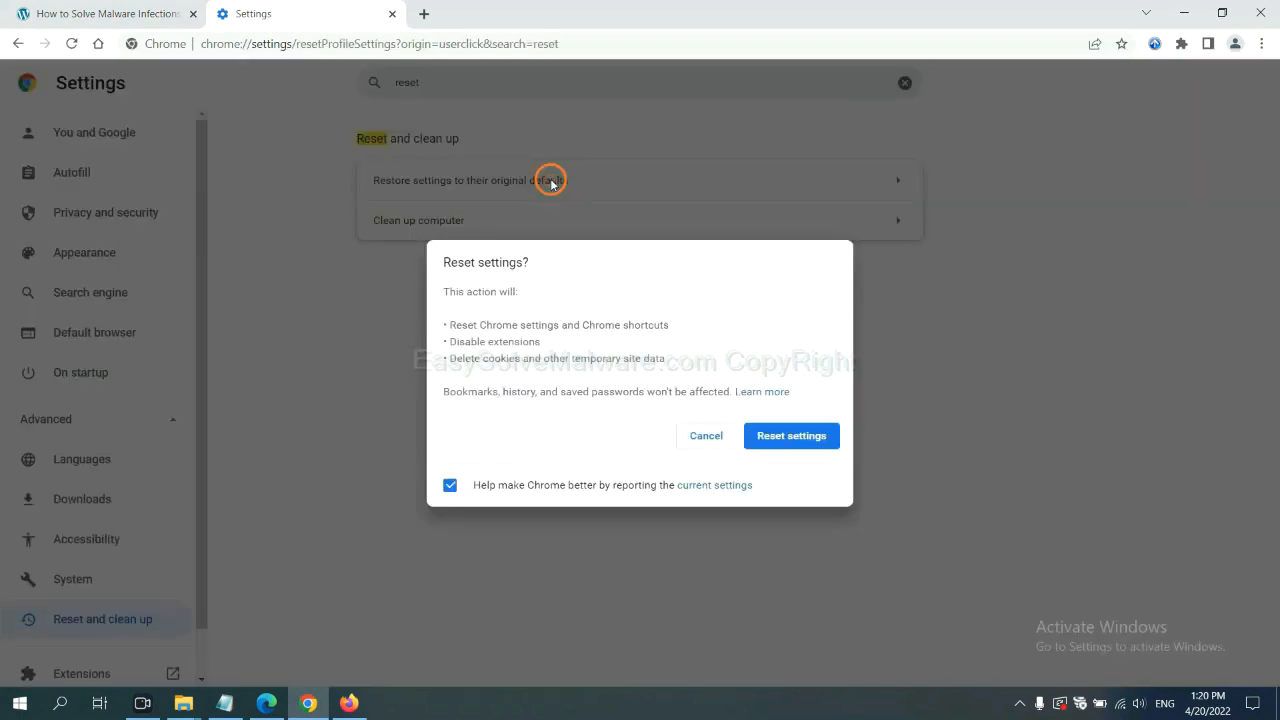
pyautogui.moveTo(791, 436)
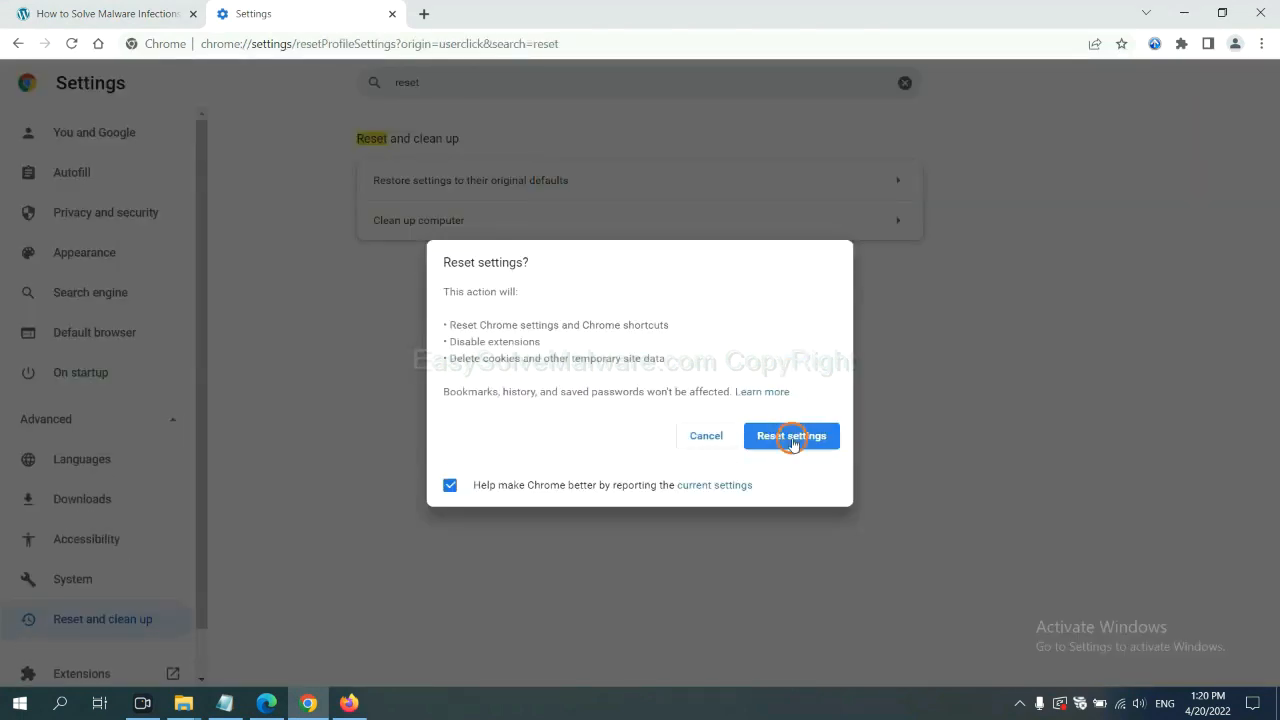
pyautogui.moveTo(352, 668)
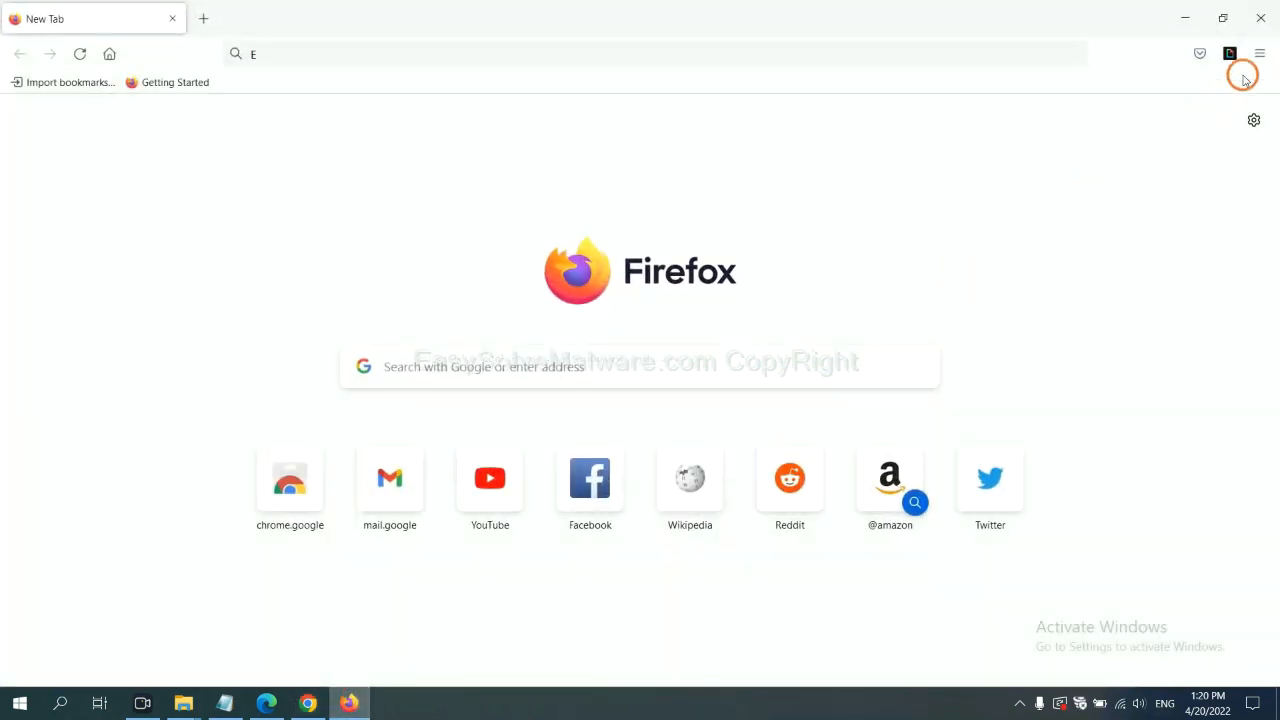
# Start Refresh Firefox from Help > More troubleshooting information.
pyautogui.click(1259, 54)
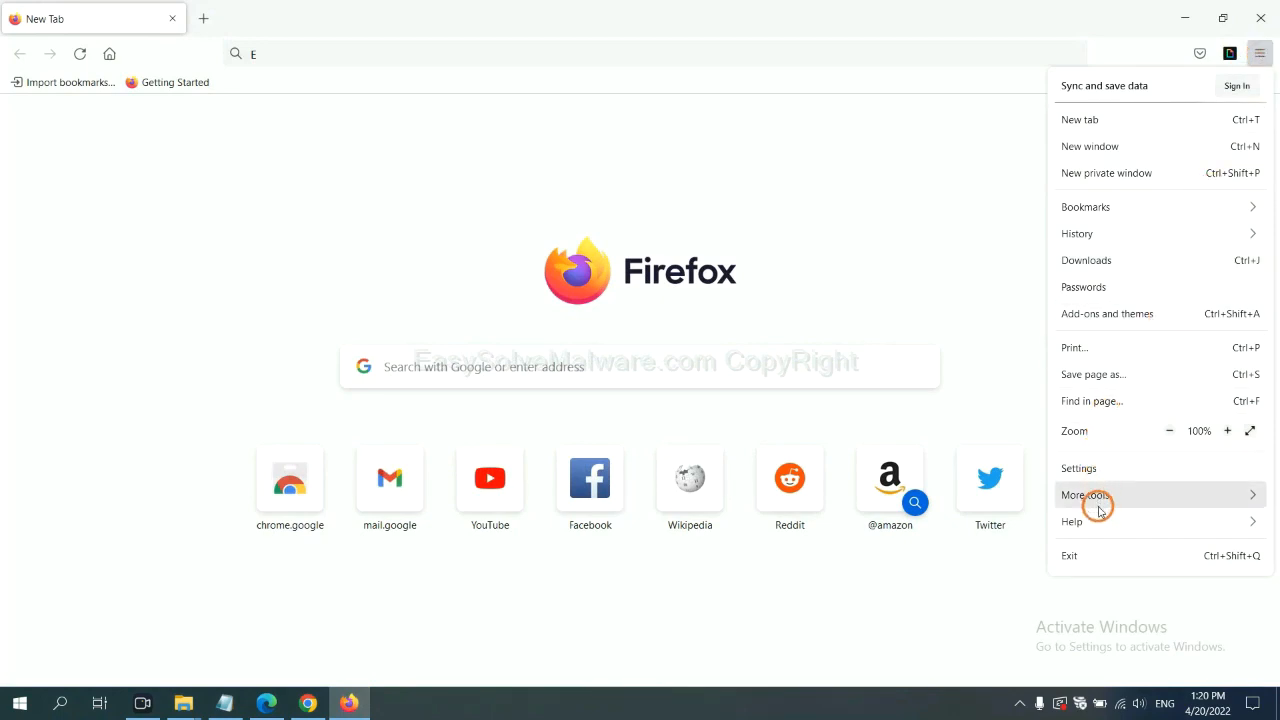
pyautogui.click(1072, 521)
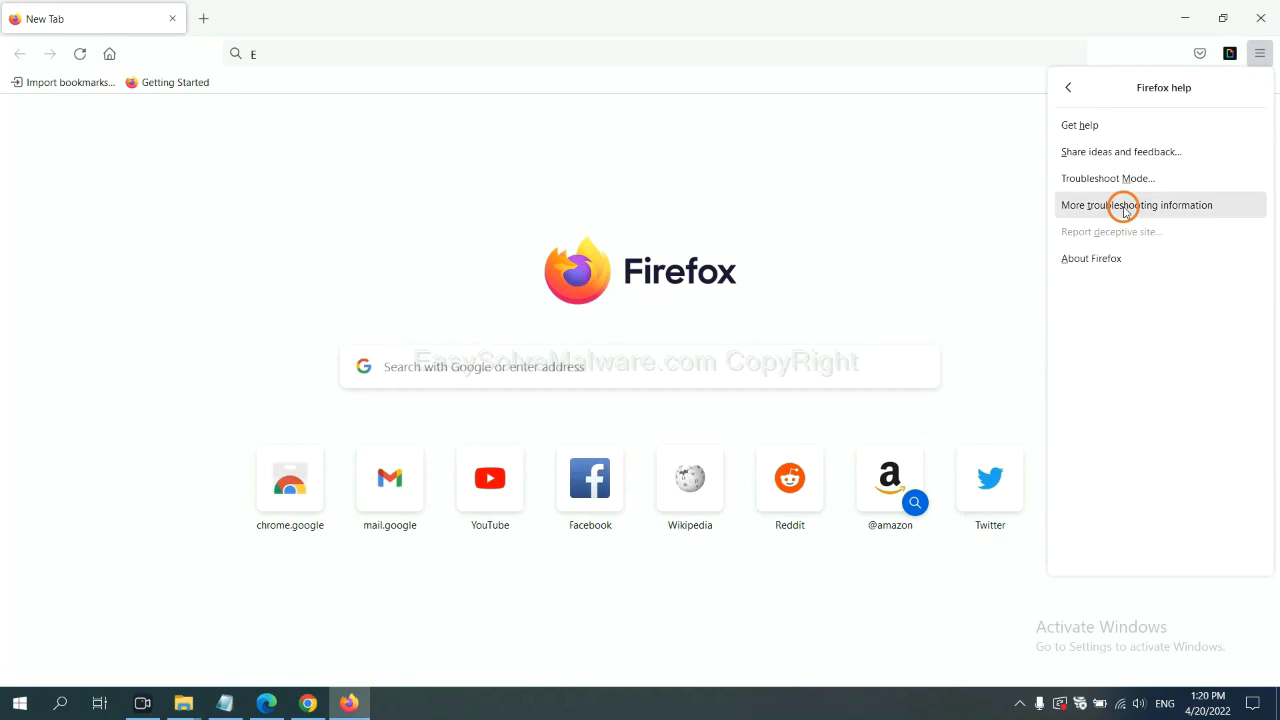
pyautogui.click(1137, 205)
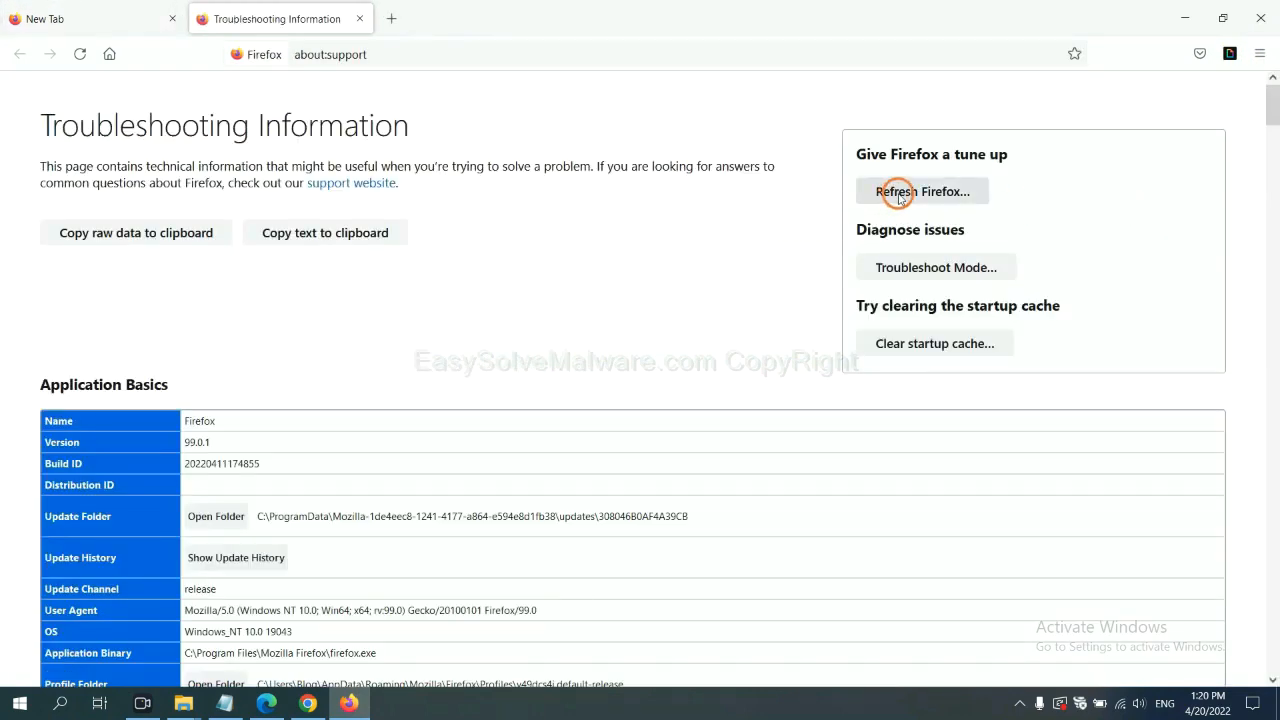
pyautogui.click(921, 191)
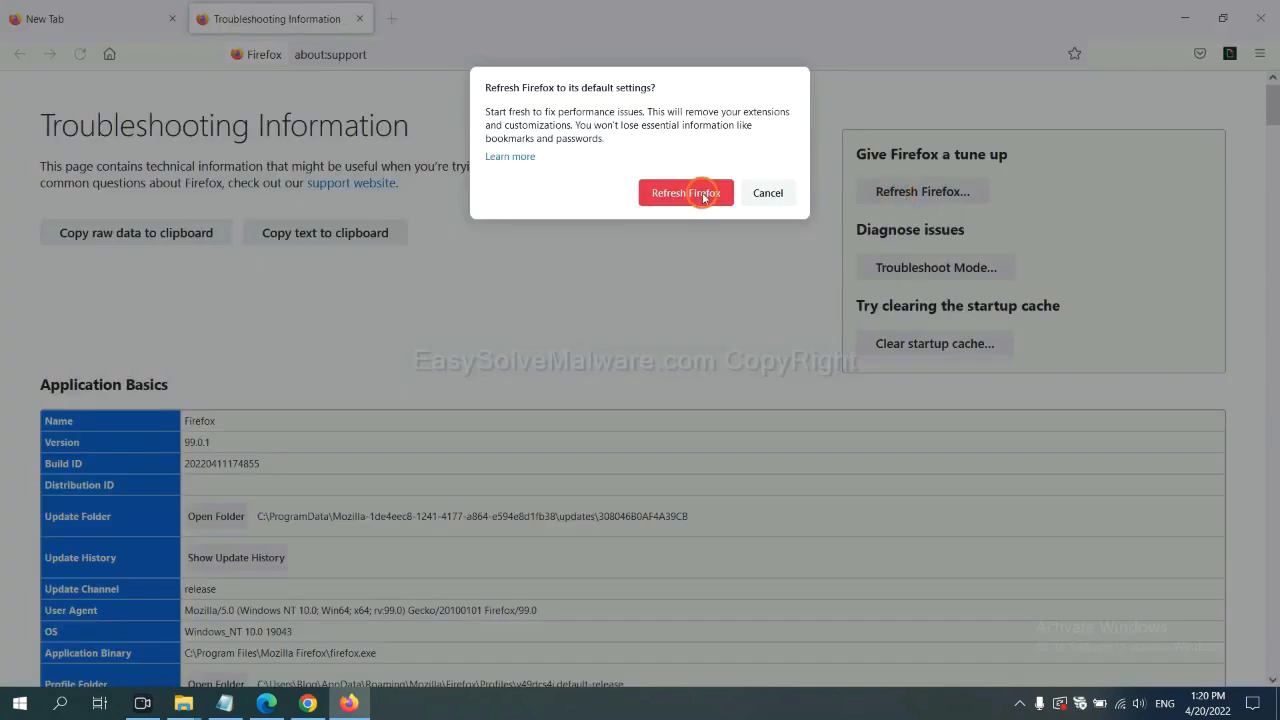
pyautogui.moveTo(327, 557)
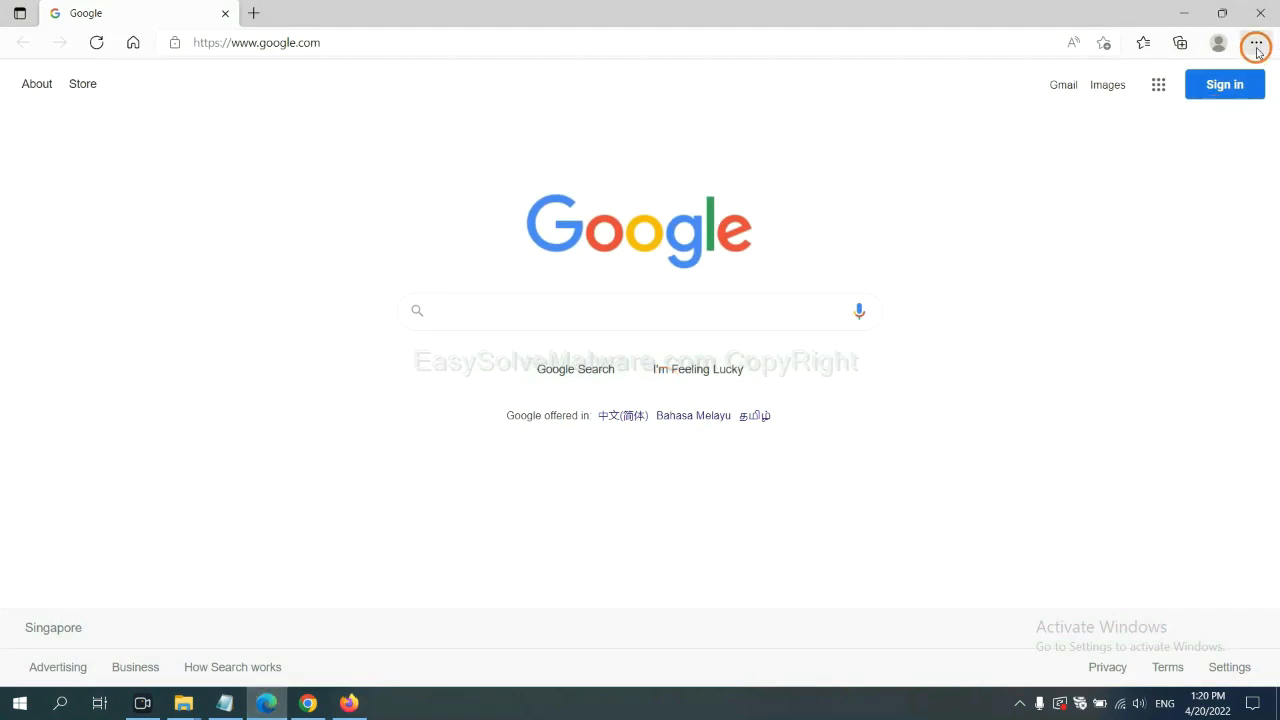
# Search Edge settings for 'reset' and choose Restore settings to their default values.
pyautogui.click(1256, 44)
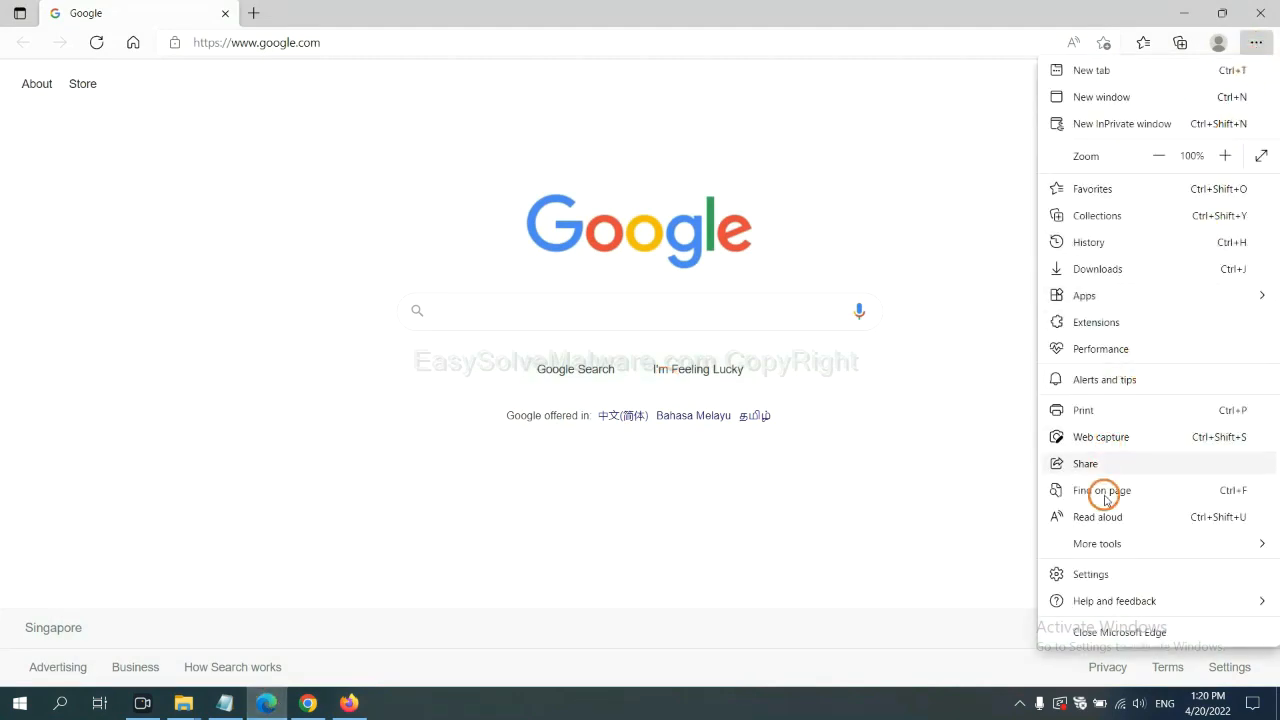
pyautogui.click(1090, 573)
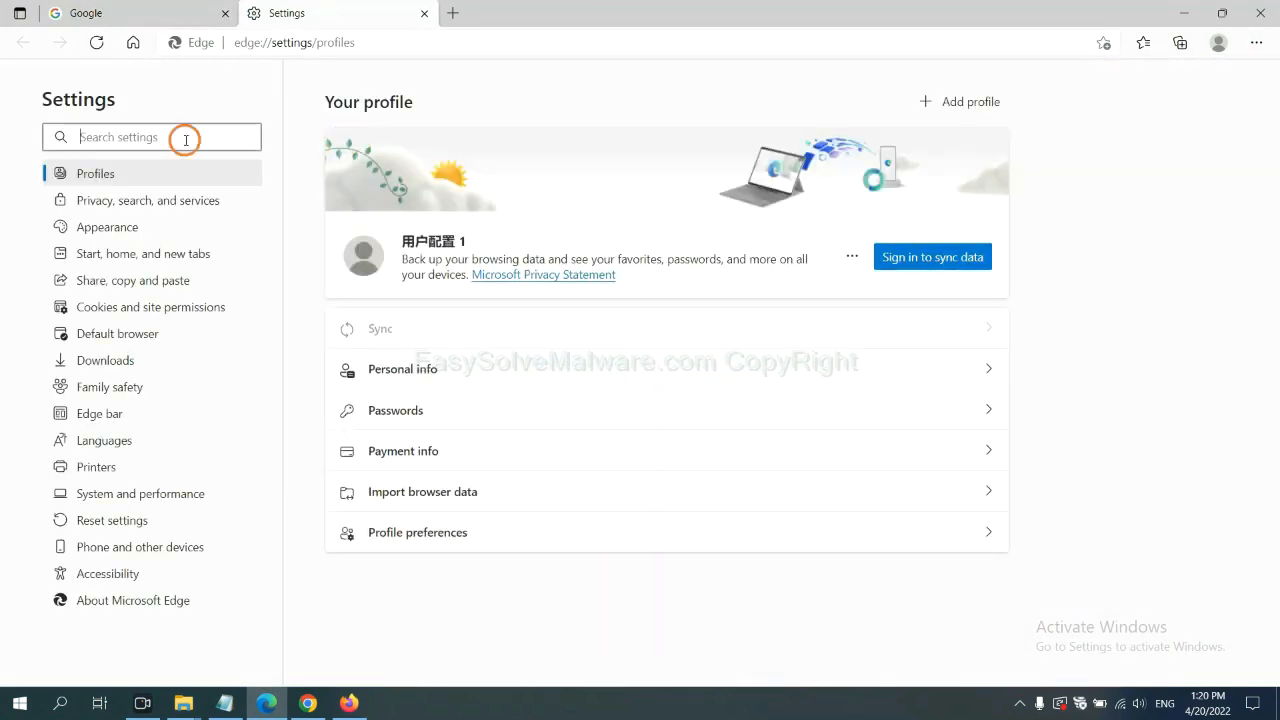
pyautogui.write('reset')
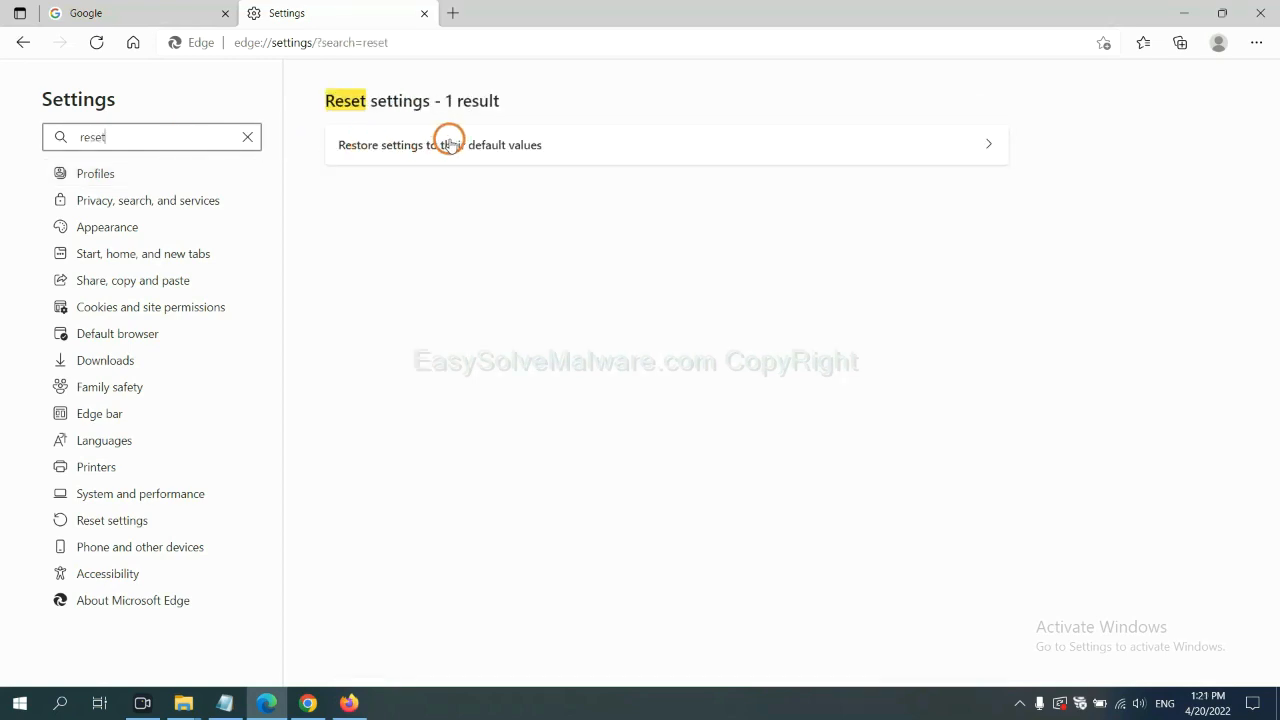
pyautogui.click(439, 144)
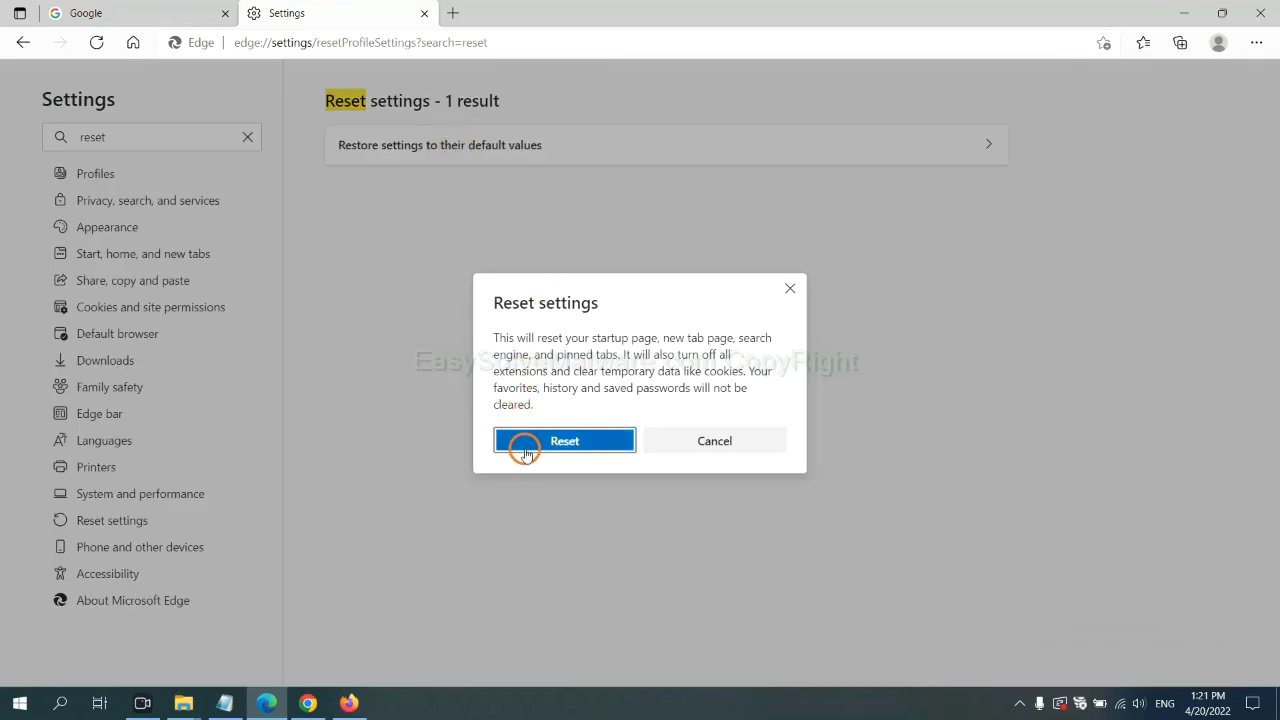